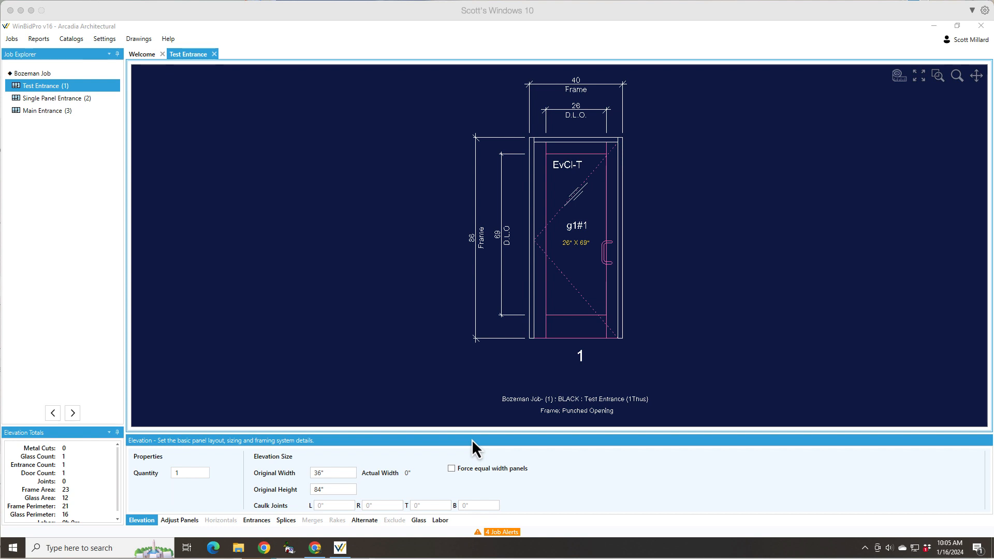
mouse_move(301, 49)
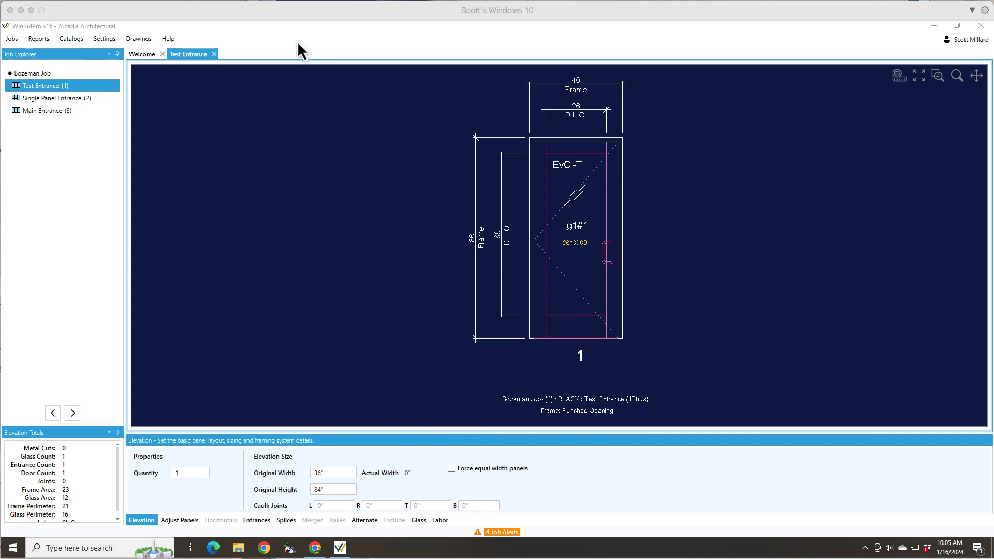
mouse_move(360, 87)
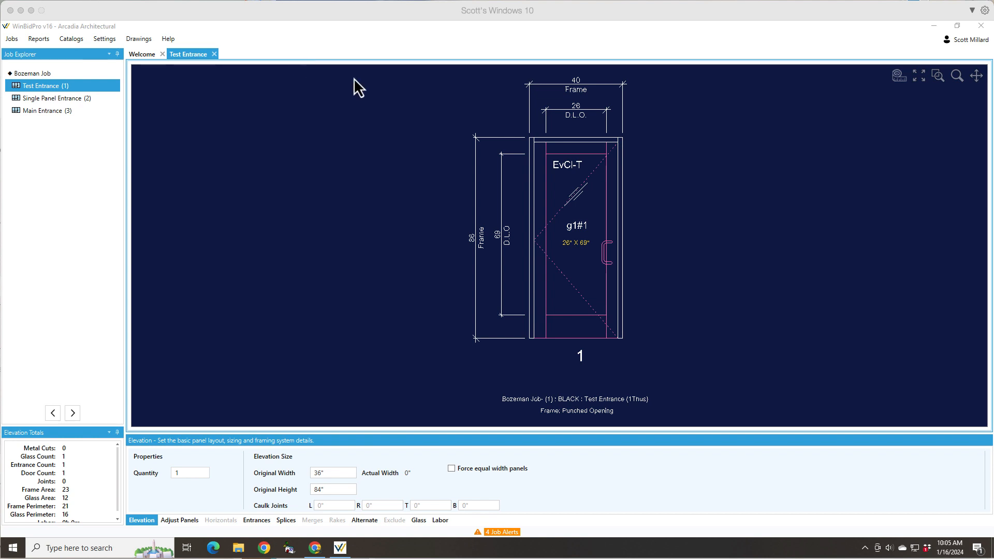
mouse_move(633, 281)
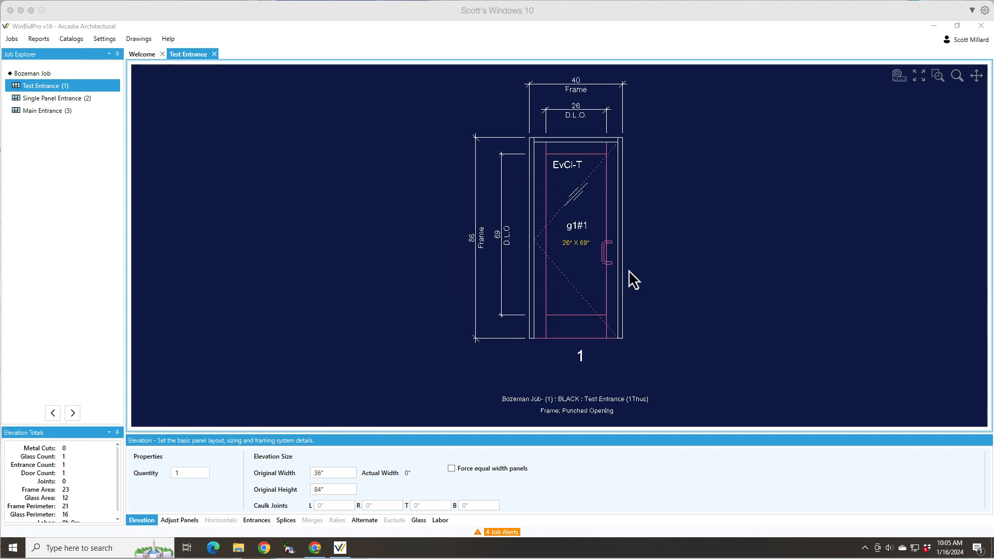
mouse_move(529, 155)
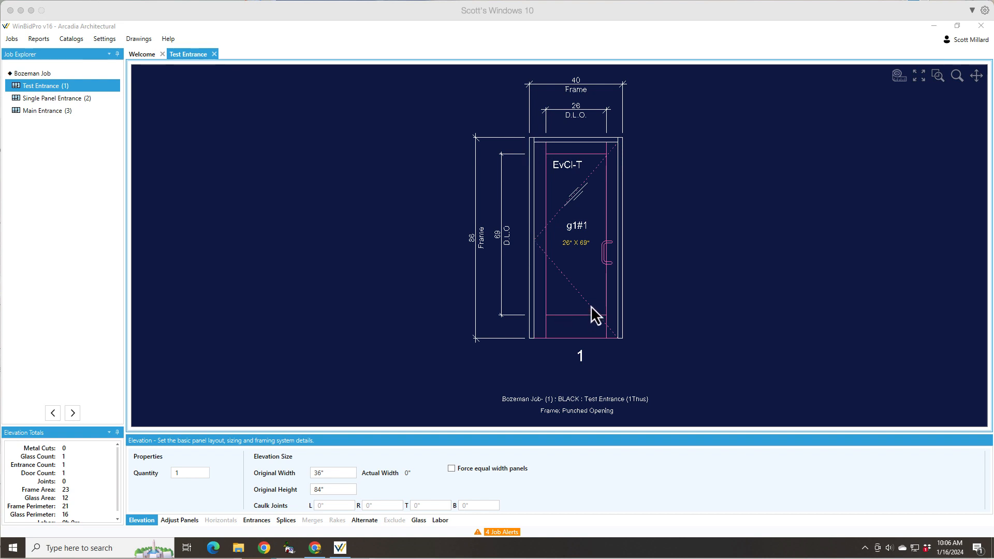
mouse_move(130, 115)
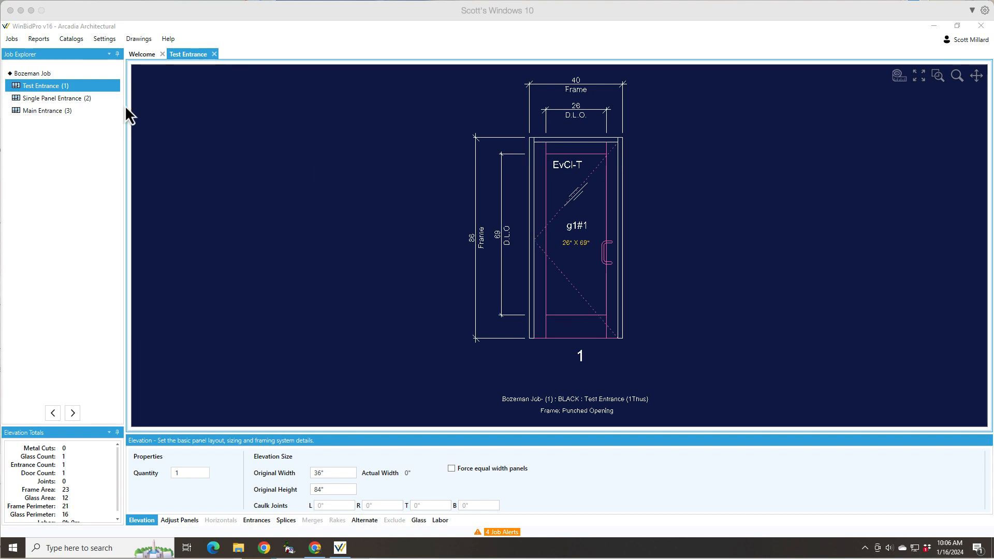
Step: Show the Single Panel Entrance elevation in its own tab from the Job Explorer
click(53, 98)
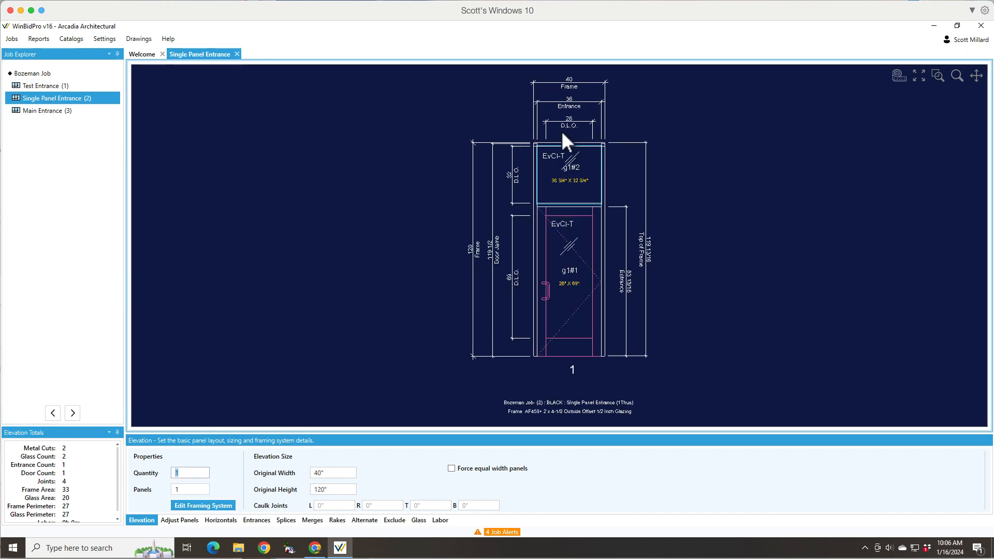
mouse_move(537, 138)
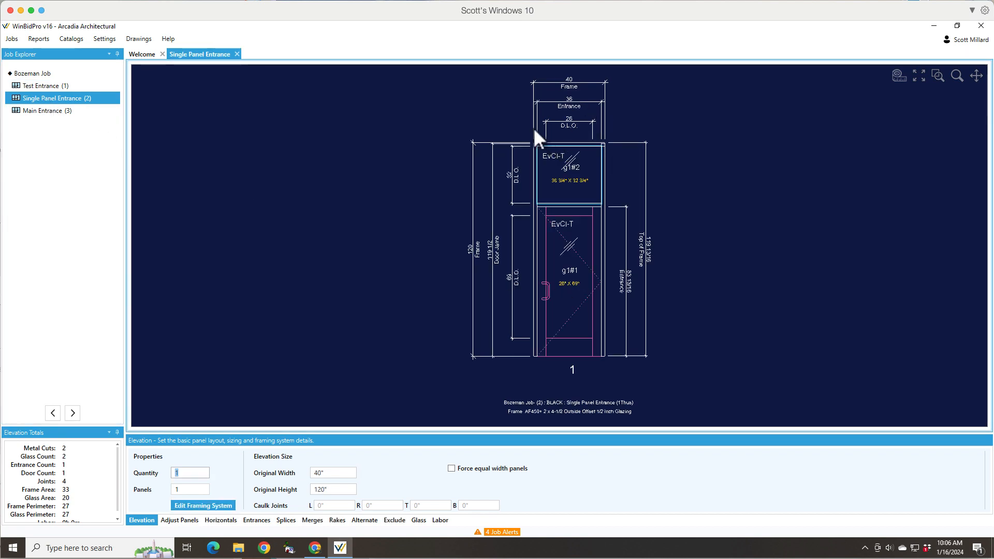
click(569, 171)
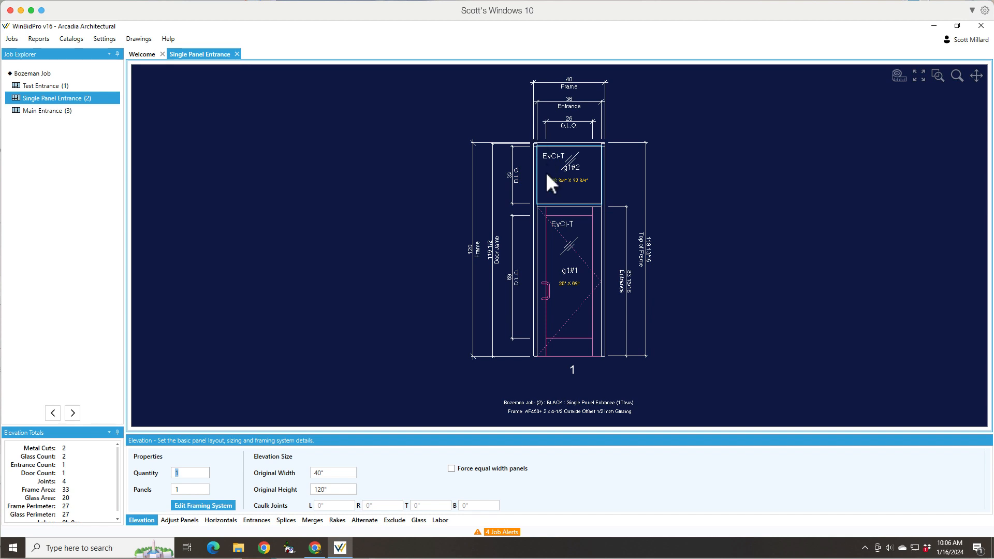
mouse_move(511, 345)
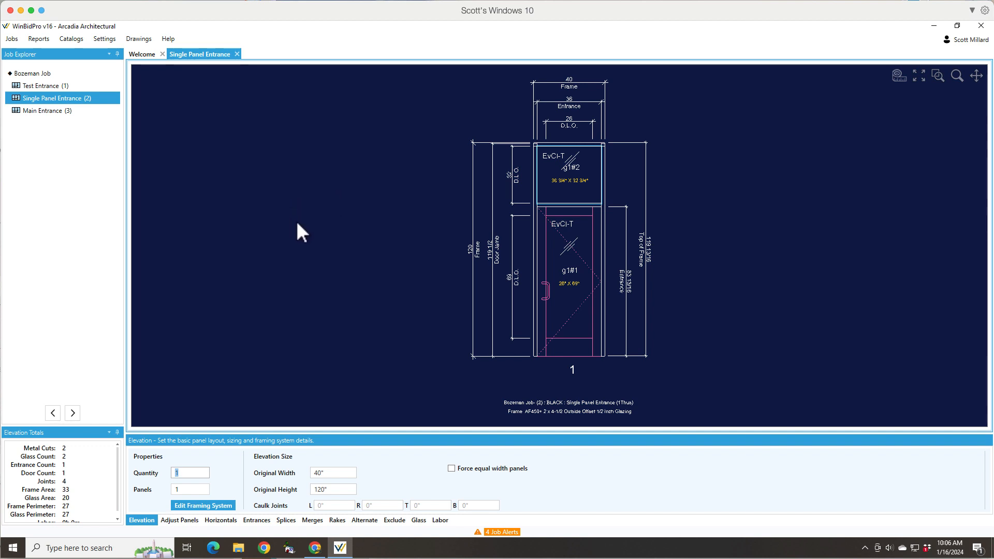
mouse_move(329, 217)
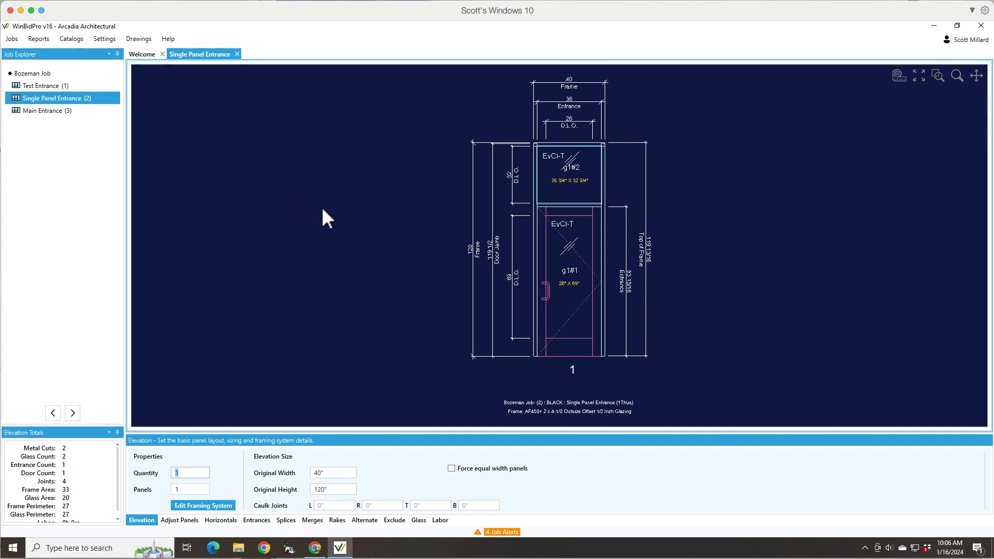
mouse_move(349, 126)
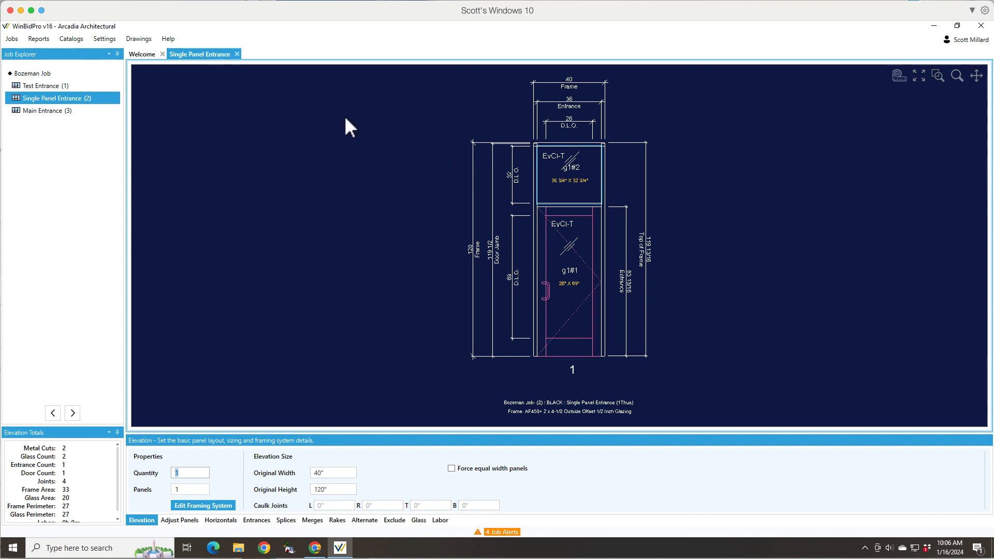
mouse_move(483, 159)
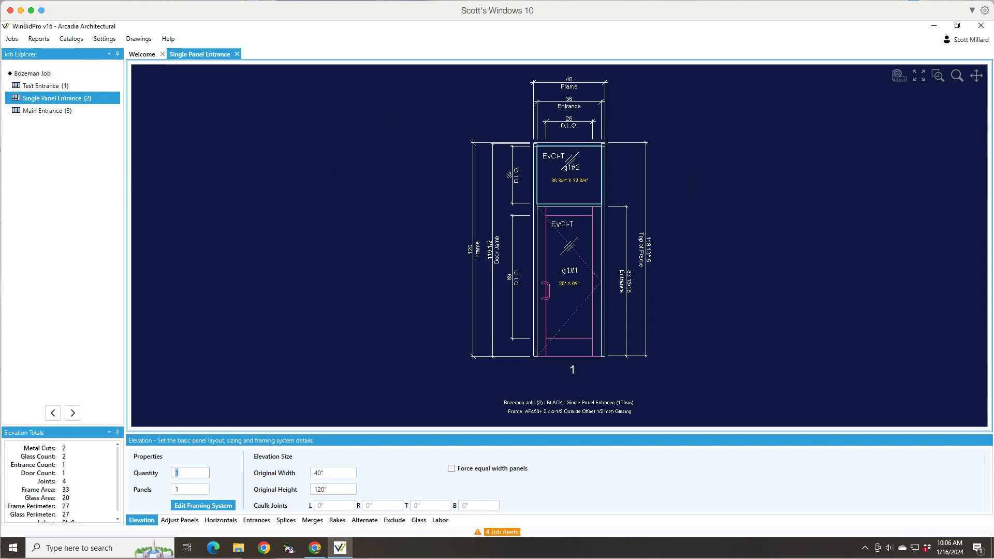
mouse_move(58, 138)
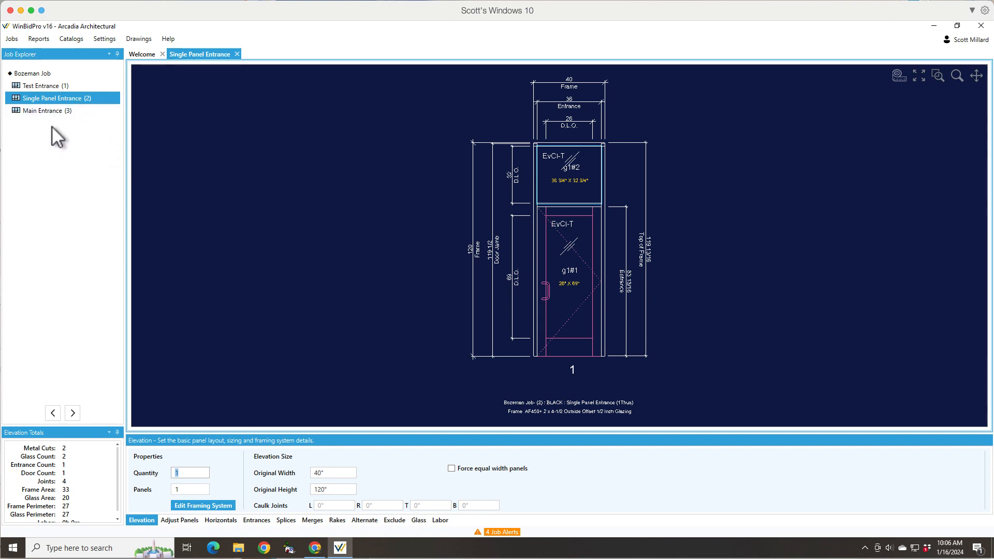
Step: Show the Main Entrance elevation from the Job Explorer
click(45, 111)
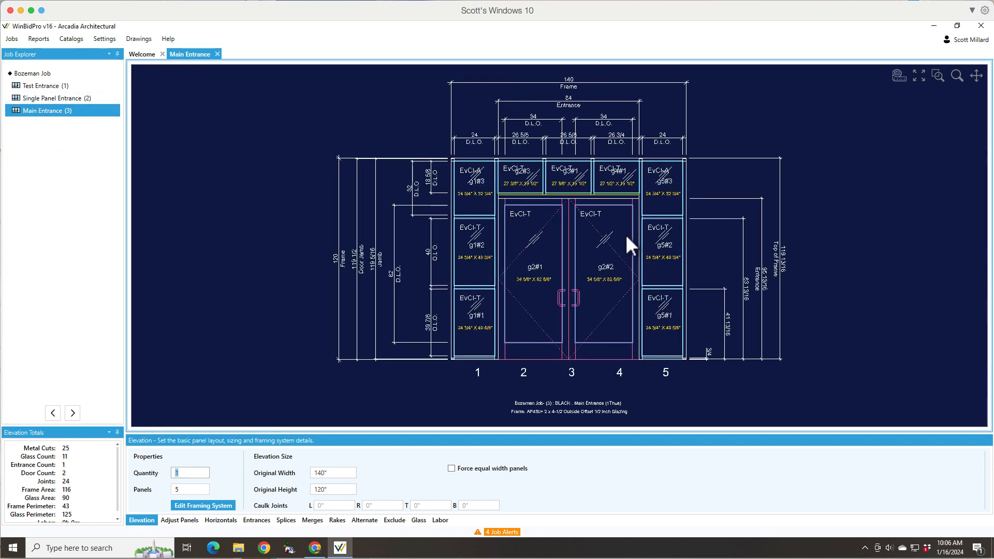
mouse_move(668, 286)
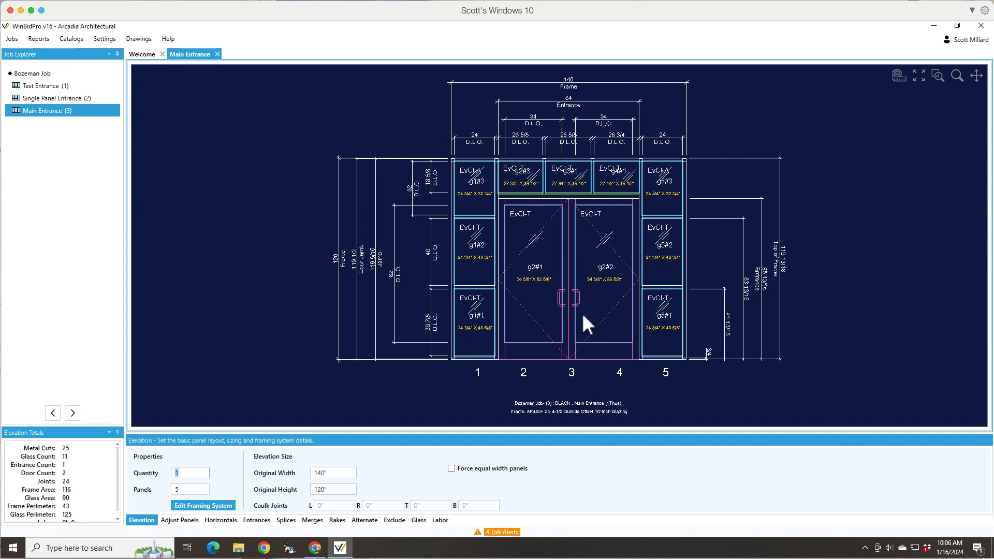
mouse_move(219, 394)
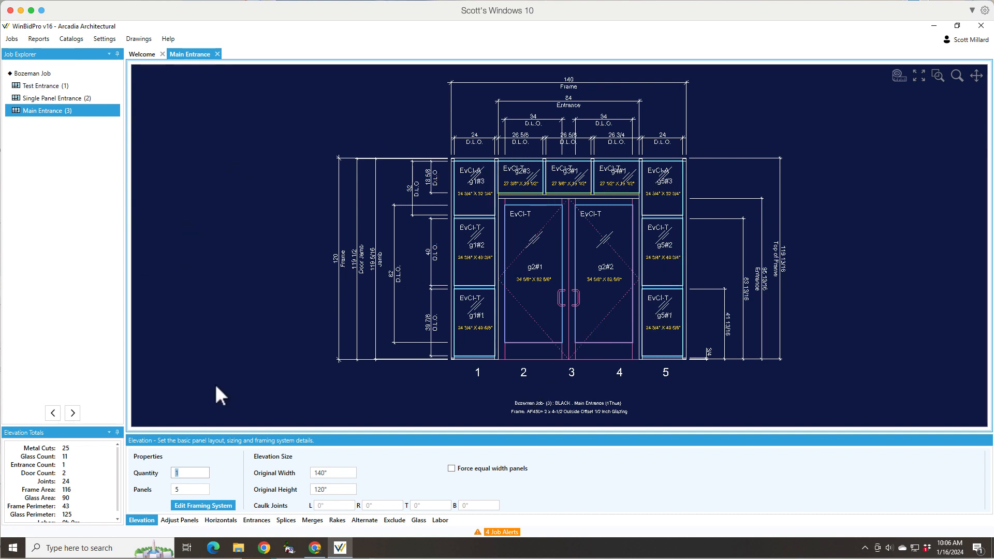
mouse_move(72, 39)
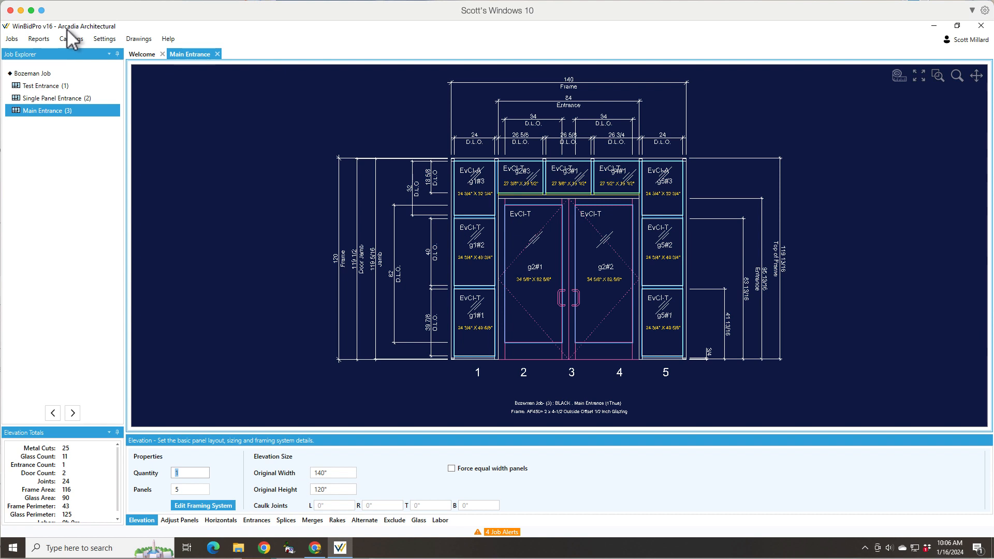
Step: Add and save a new standard elevation named Test via the Job Explorer context menu
right_click(43, 109)
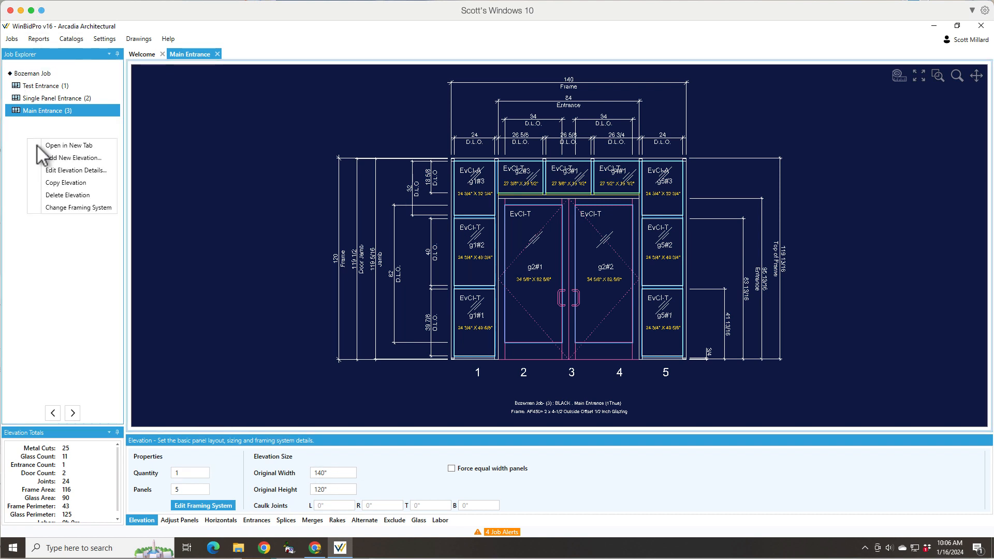
mouse_move(71, 173)
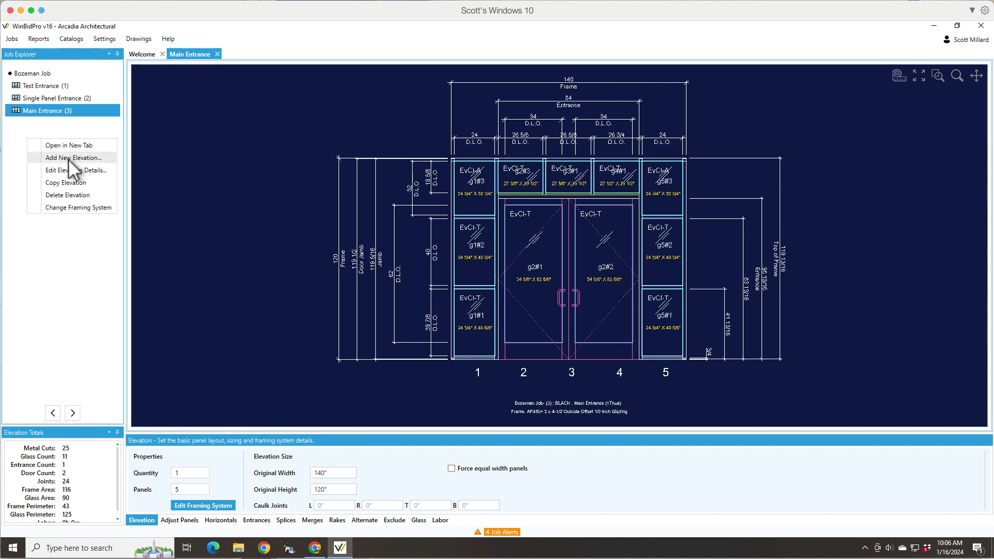
click(74, 158)
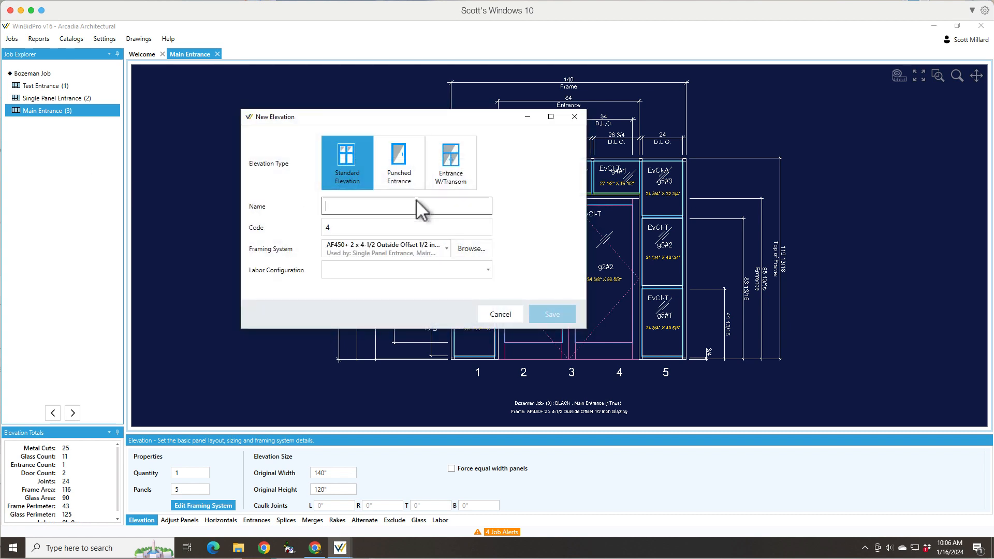
text(Test)
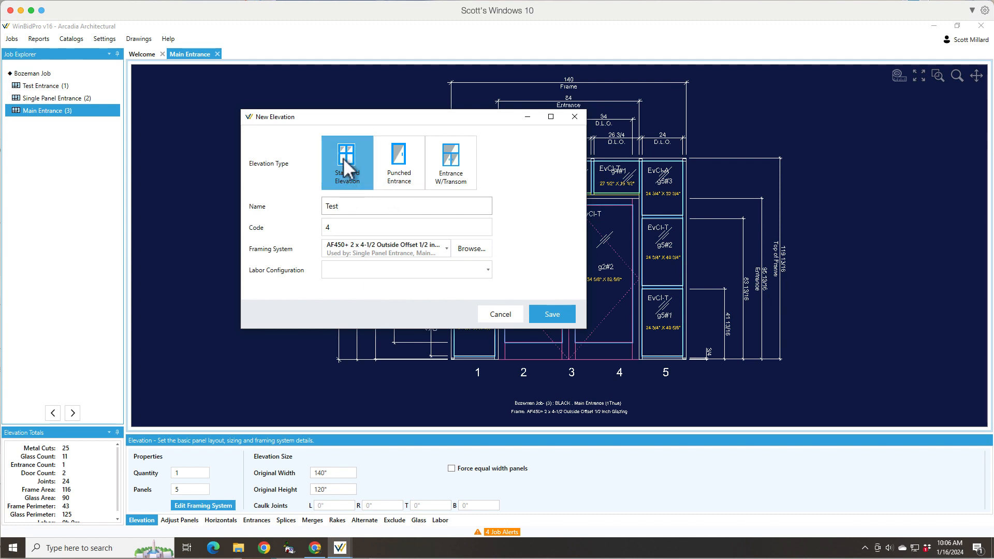
mouse_move(406, 177)
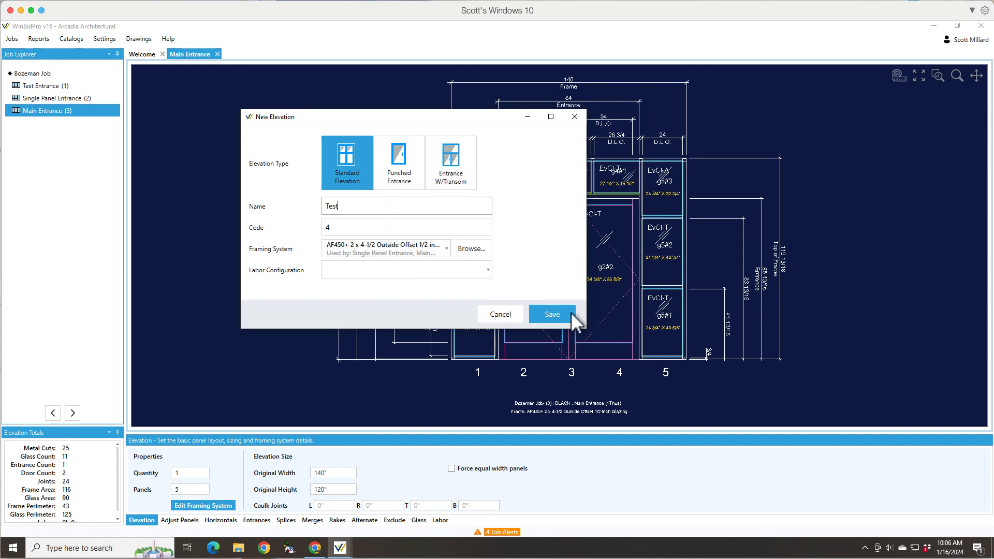
mouse_move(511, 296)
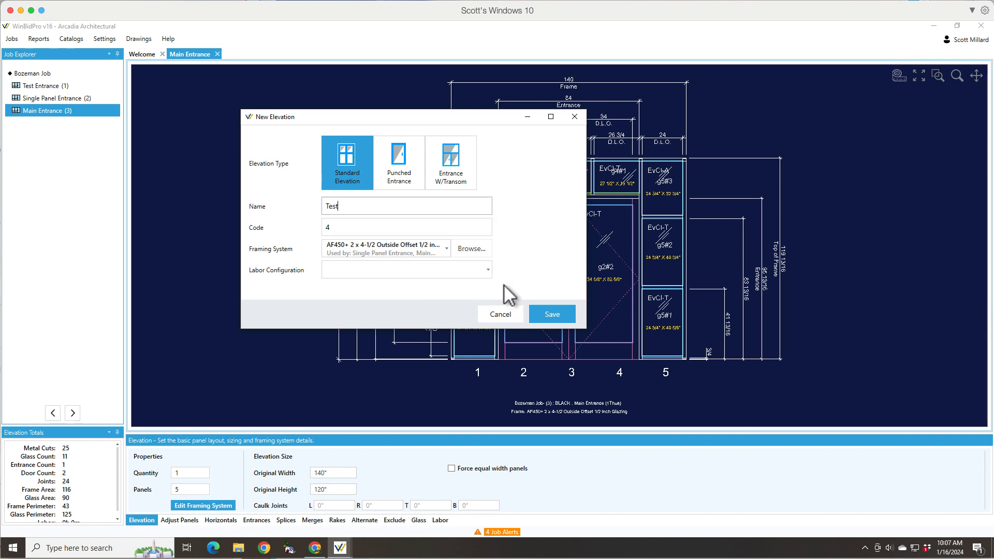
click(550, 314)
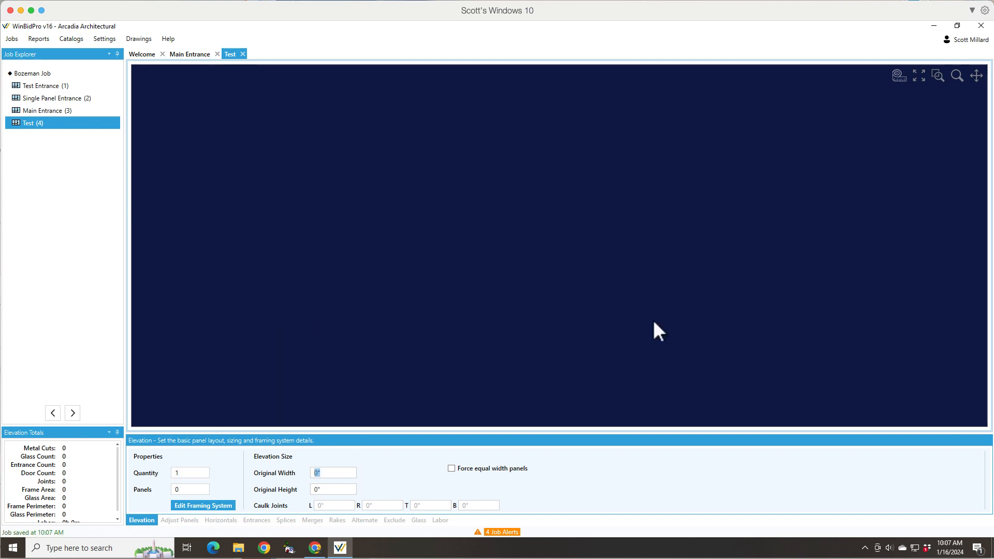
mouse_move(690, 269)
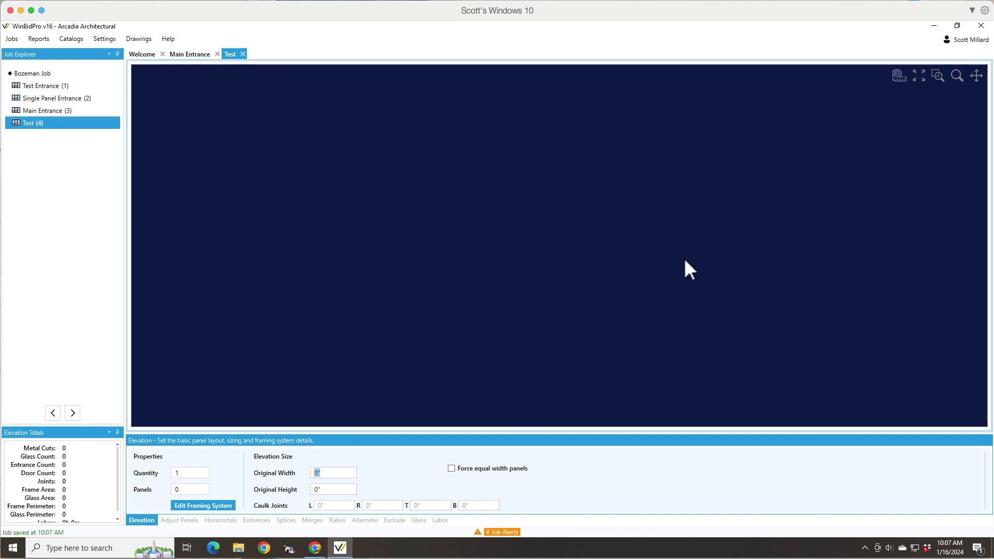
Step: Set the Test elevation to 200 wide with 5 panels so the frame is drawn
text(200)
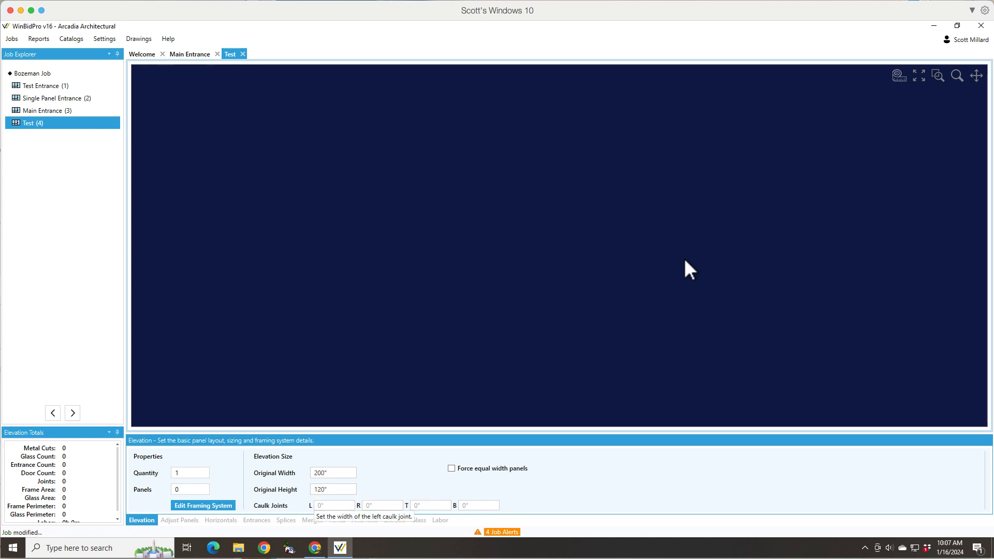
click(189, 489)
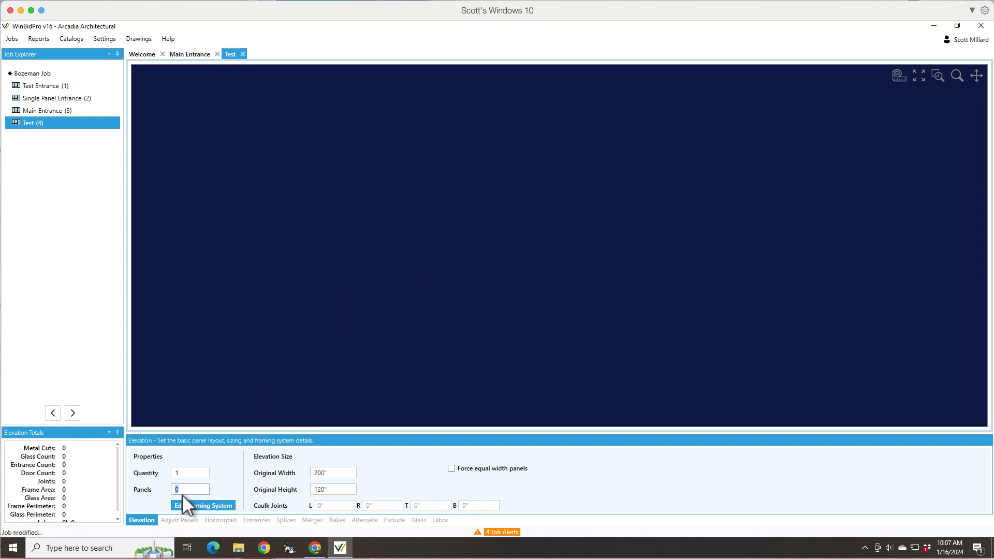
text(5)
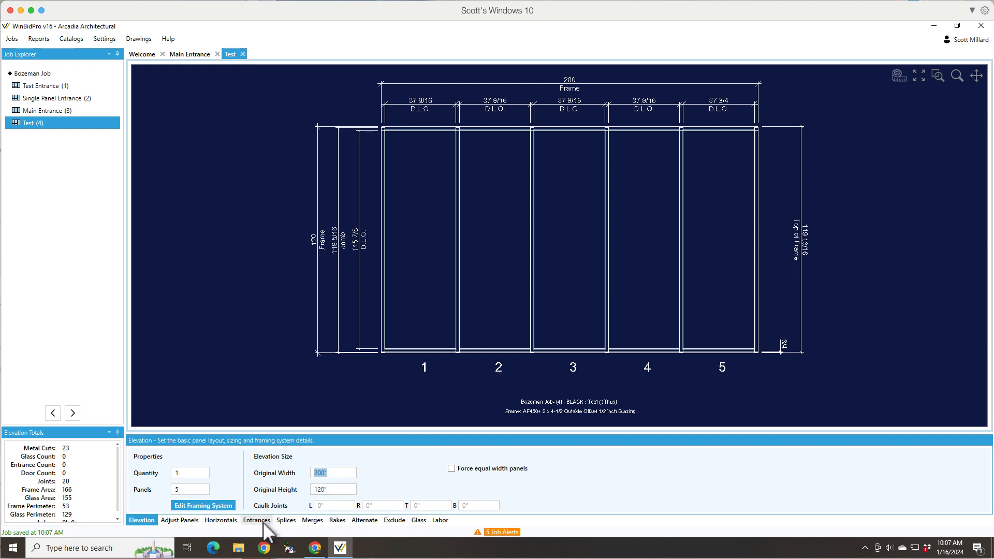
Step: Begin adding an entrance on the Entrances tab and focus the Select entrance panels field
click(256, 520)
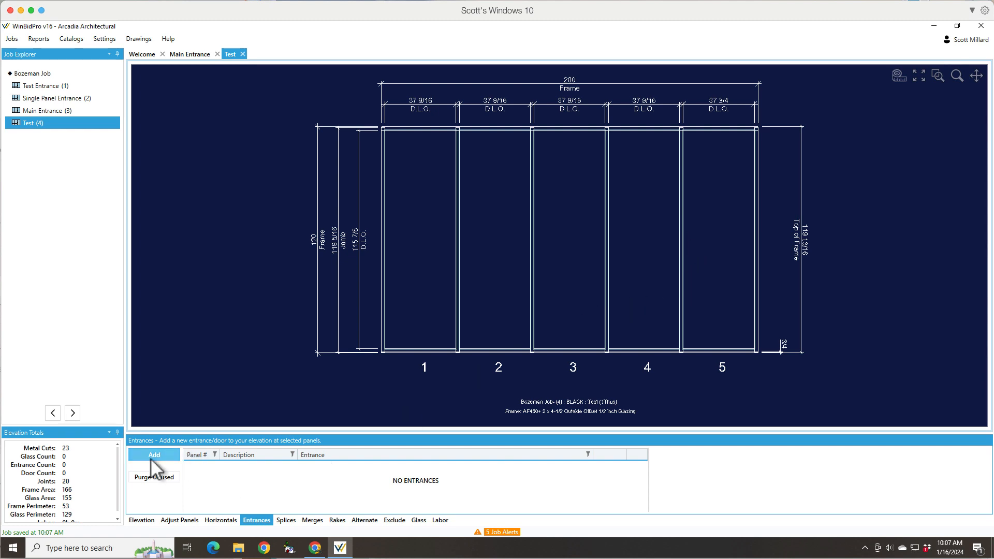
click(154, 455)
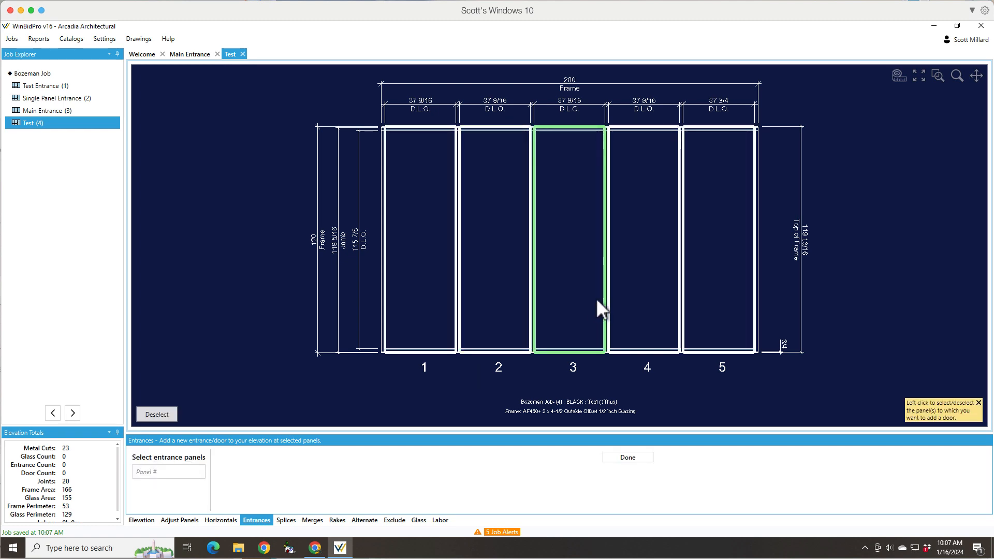
mouse_move(567, 287)
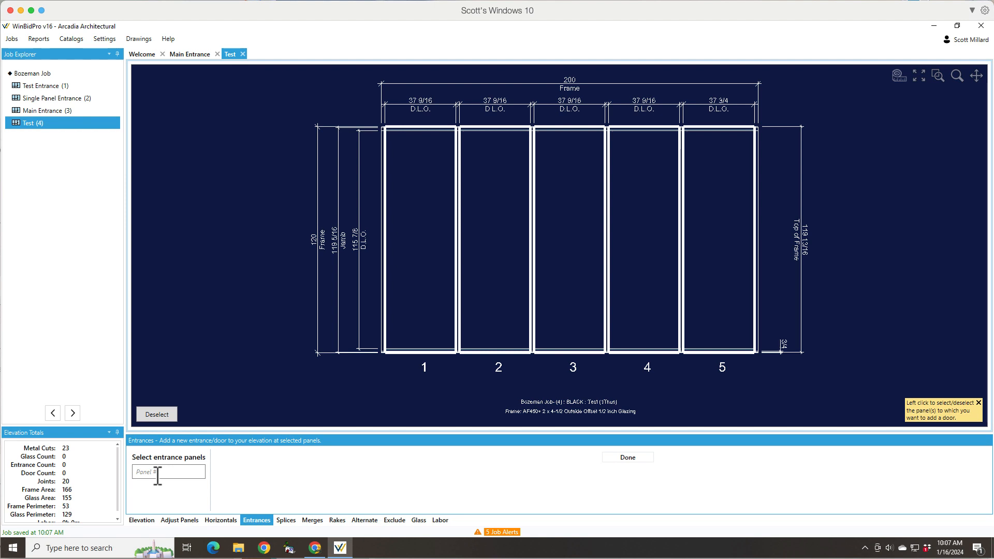
click(168, 472)
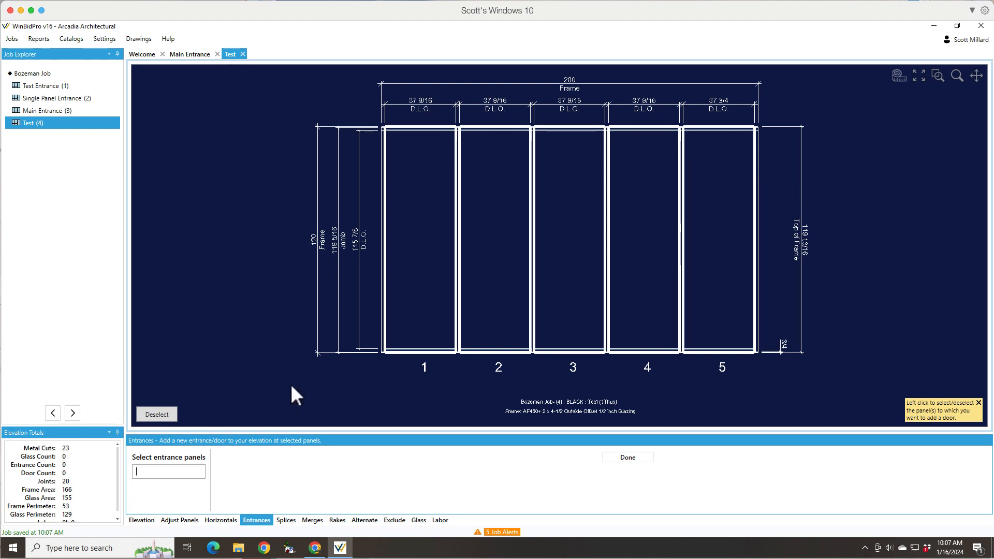
Step: Select panels 2–4 as the entrance panels and verify the chosen range
click(498, 240)
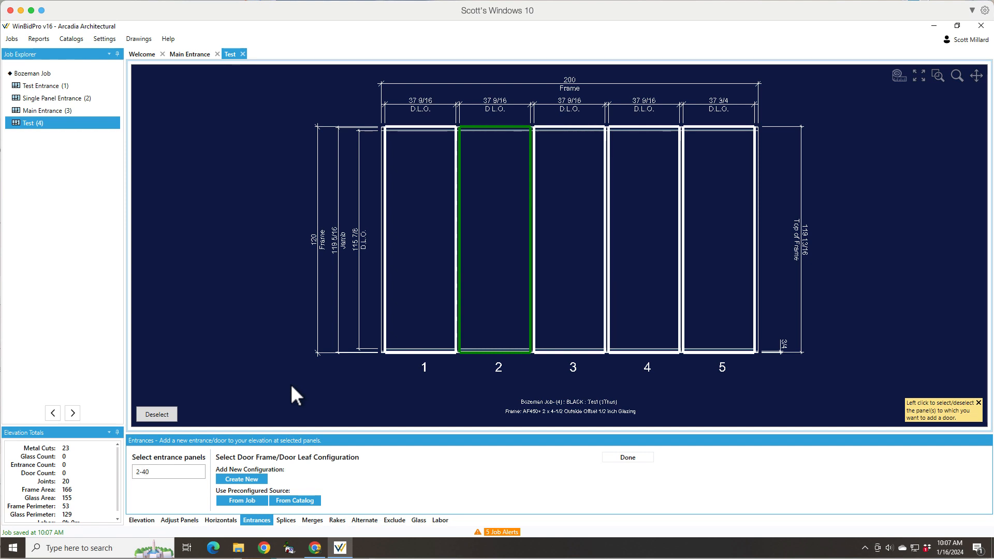
mouse_move(365, 403)
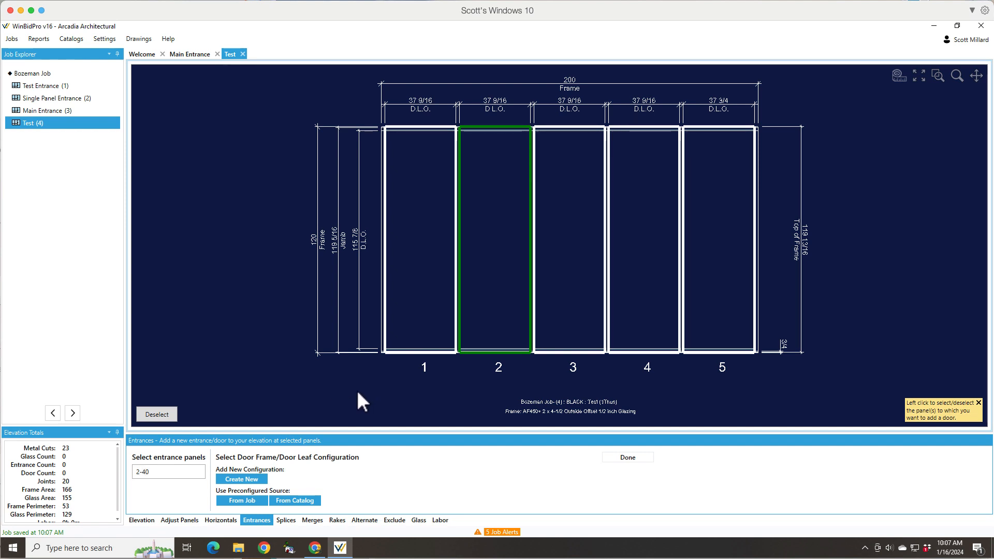
click(646, 238)
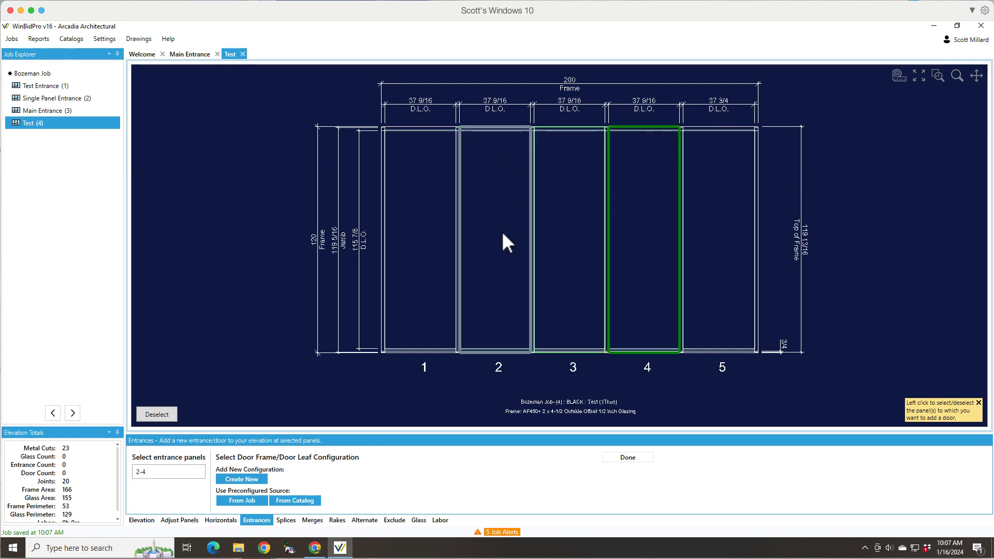
click(498, 241)
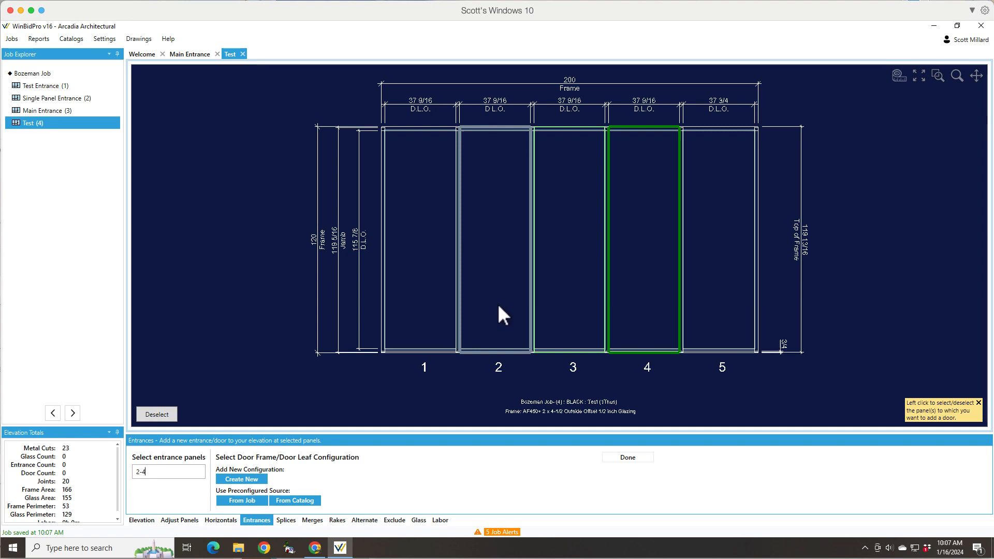
mouse_move(532, 155)
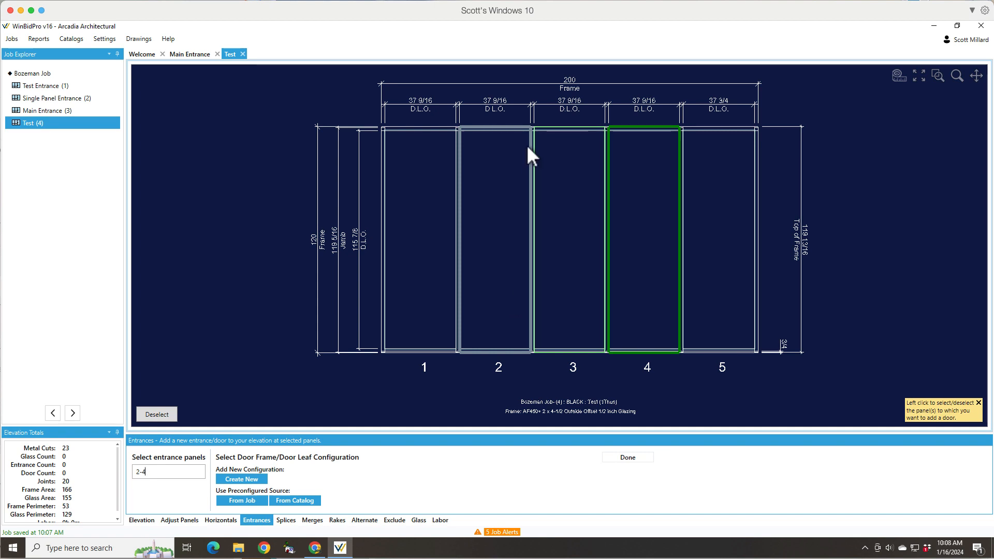
click(498, 238)
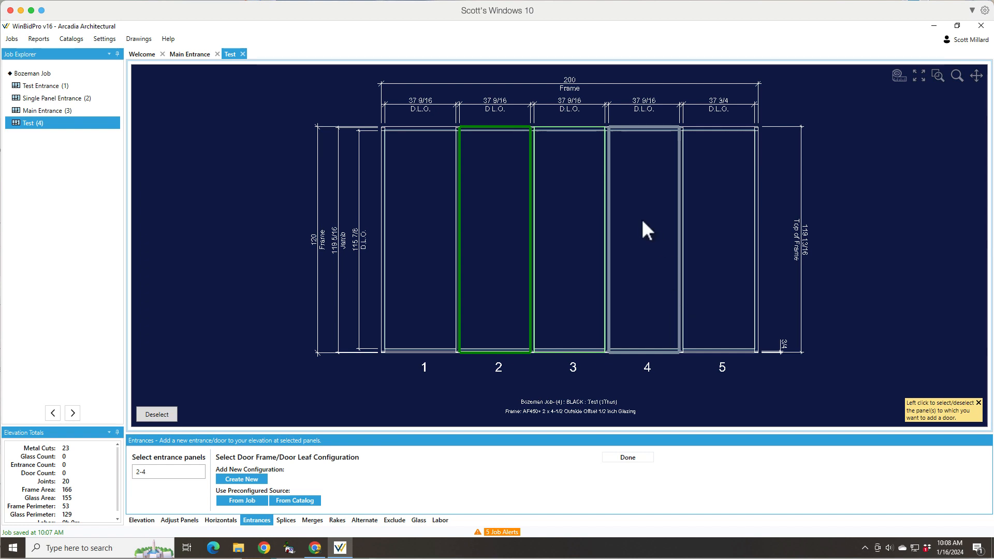
click(646, 235)
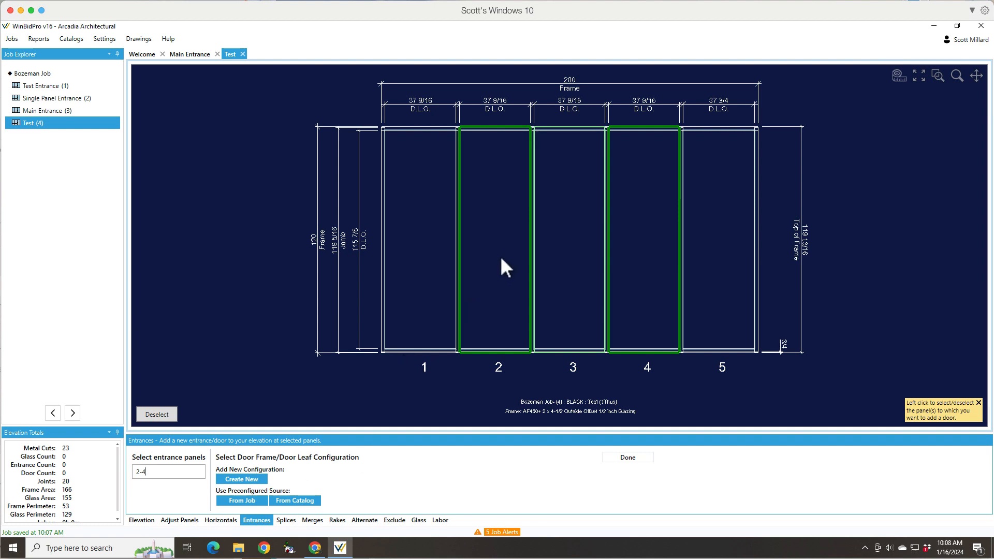
click(572, 241)
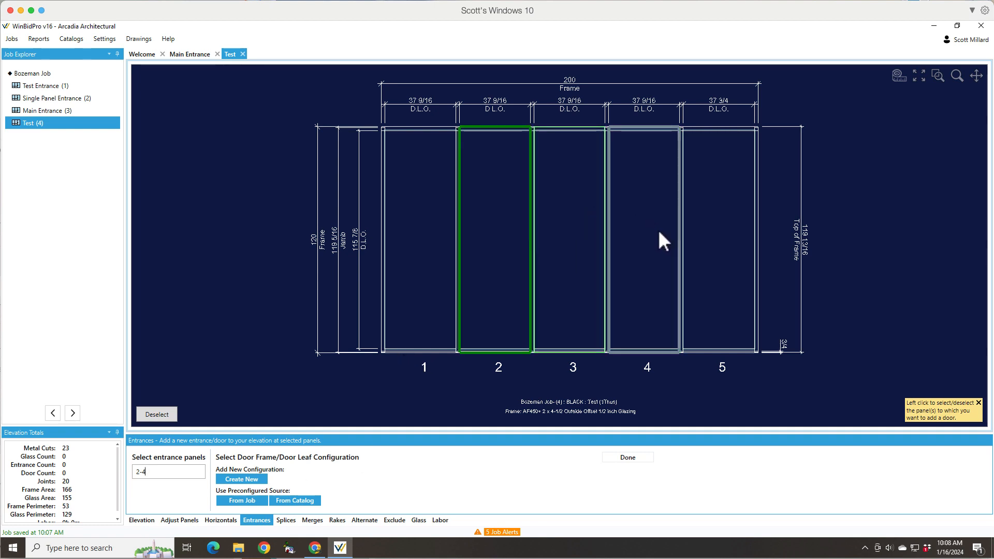
click(646, 241)
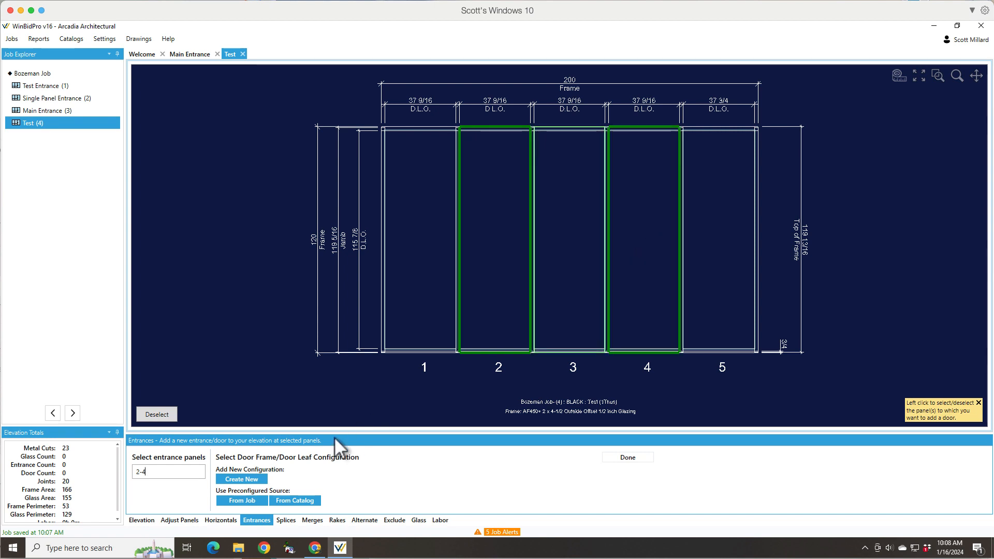
mouse_move(294, 501)
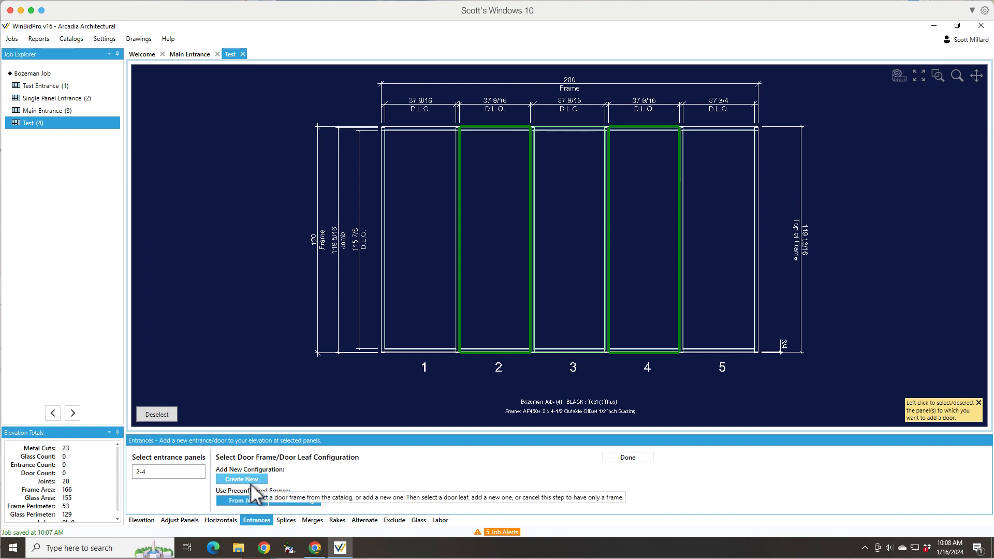
Step: Pick the MS Pair entrance from the job's existing entrances and save it to the panels
click(241, 479)
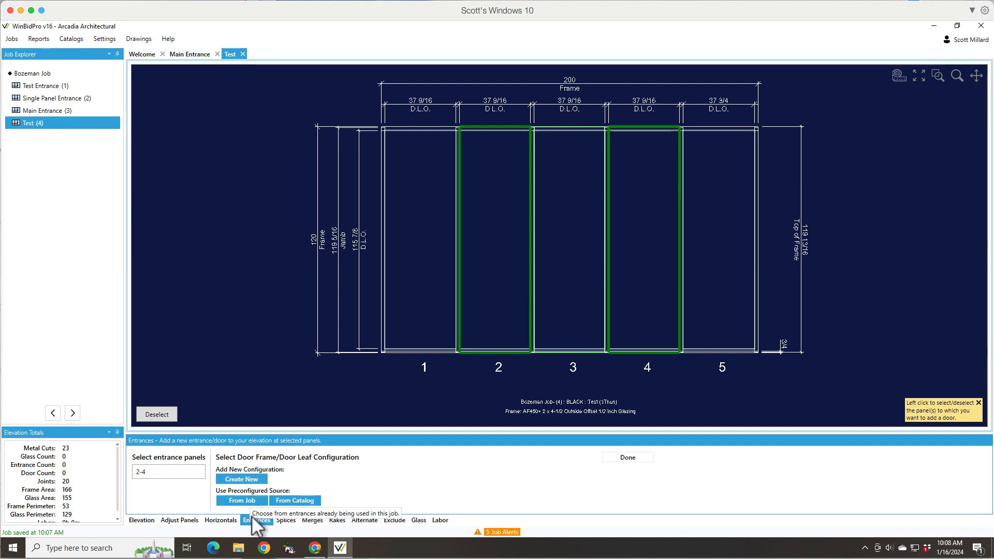
mouse_move(323, 444)
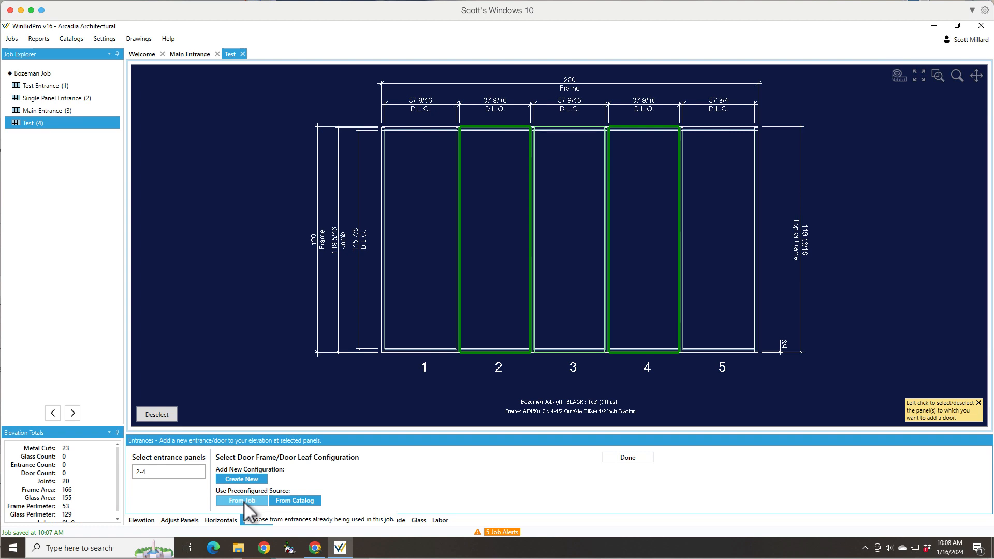
click(241, 500)
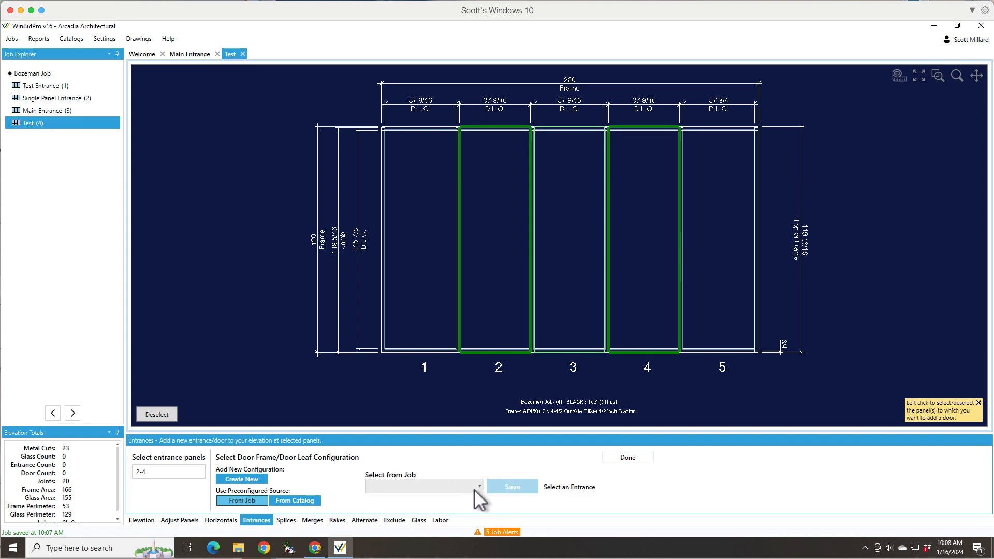
click(422, 486)
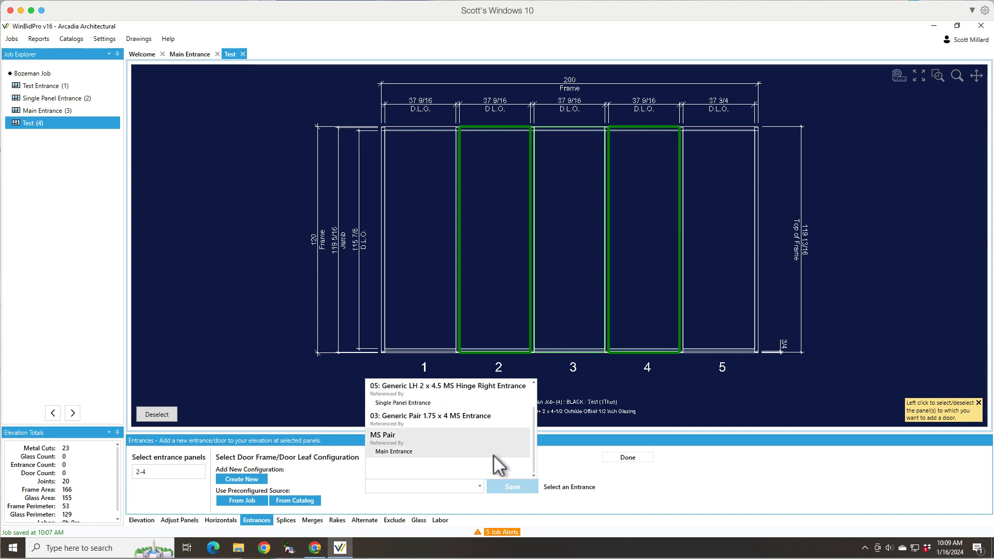
mouse_move(399, 466)
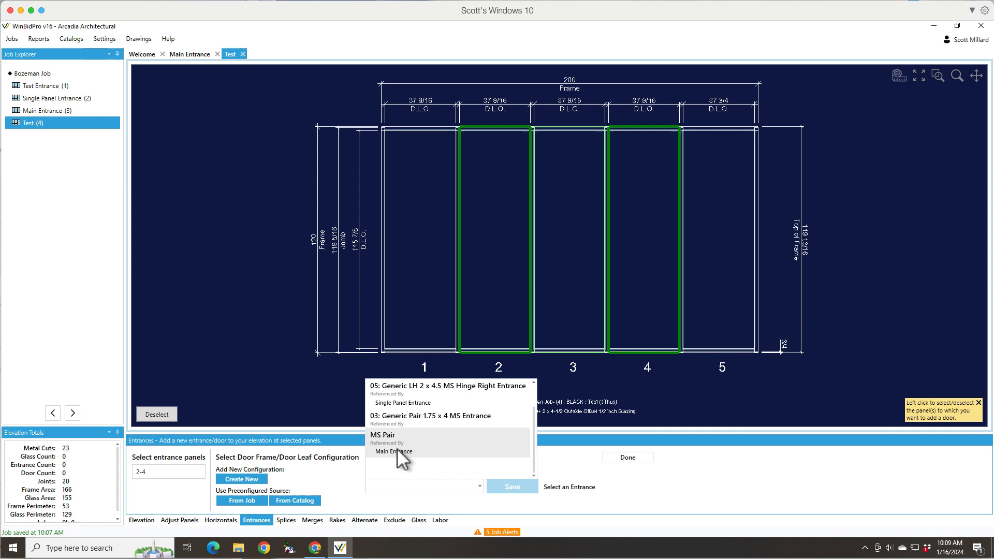
click(393, 450)
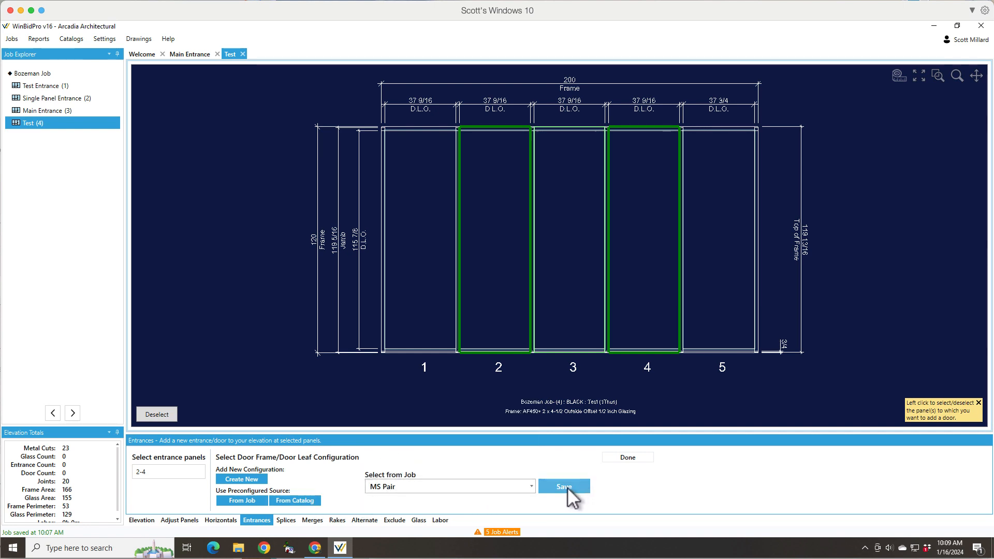
click(563, 487)
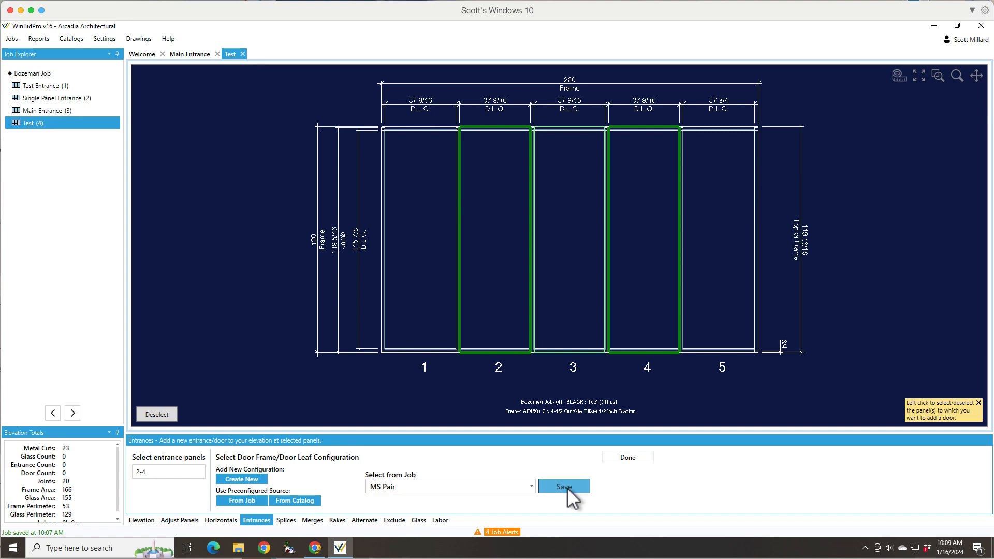
click(563, 486)
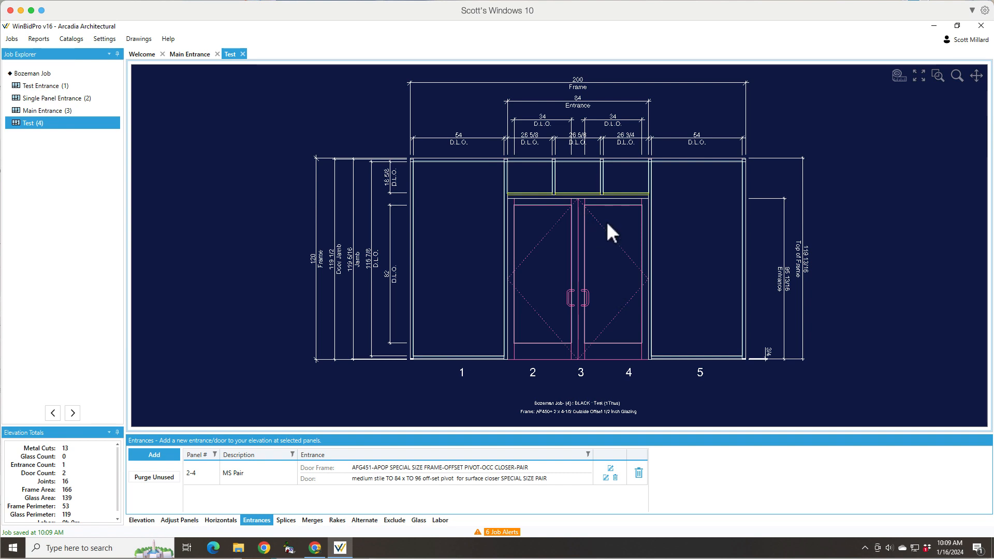
mouse_move(601, 253)
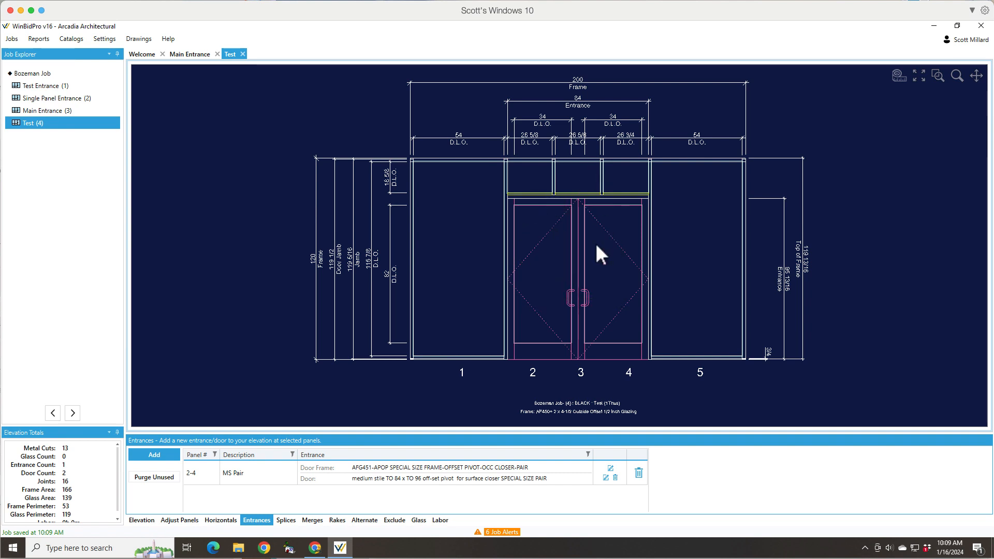
mouse_move(620, 224)
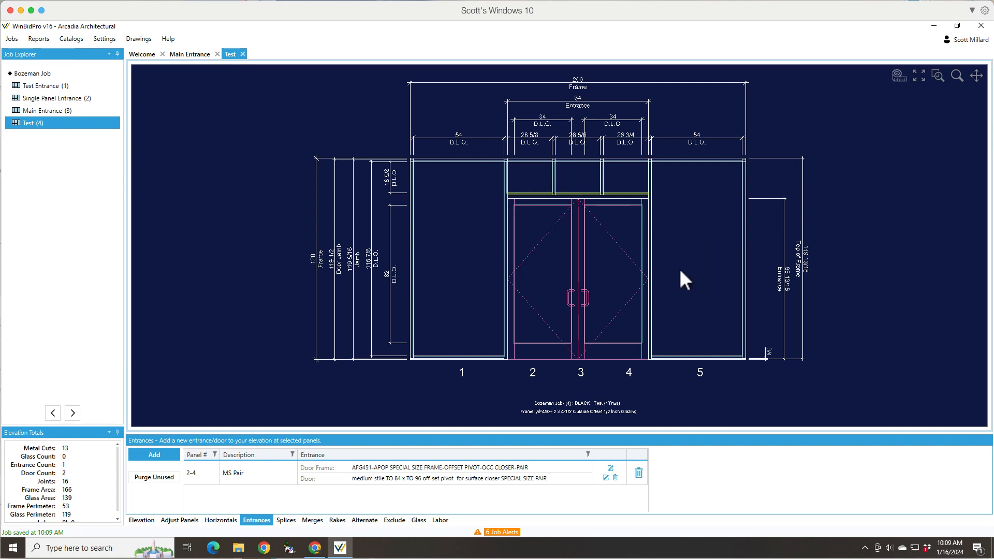
mouse_move(594, 248)
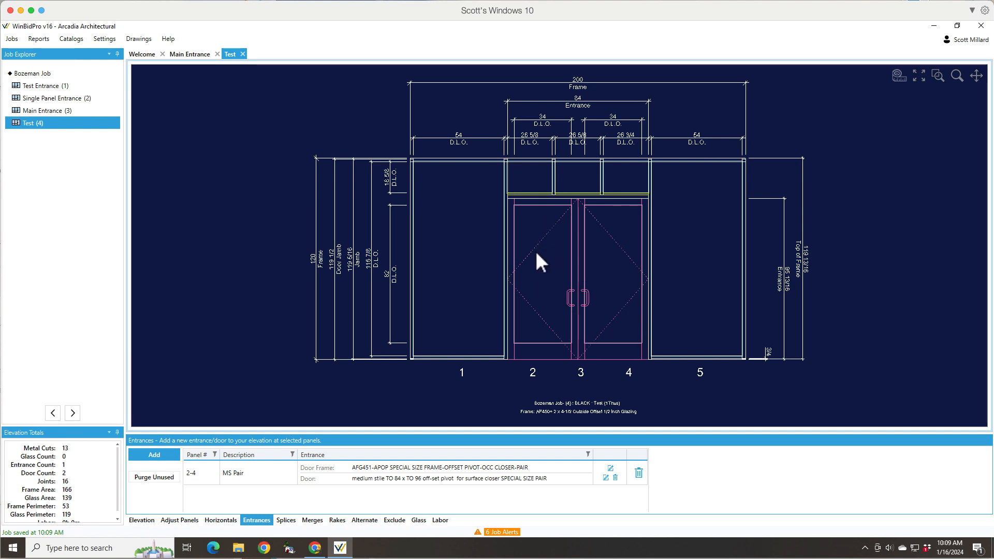
mouse_move(614, 293)
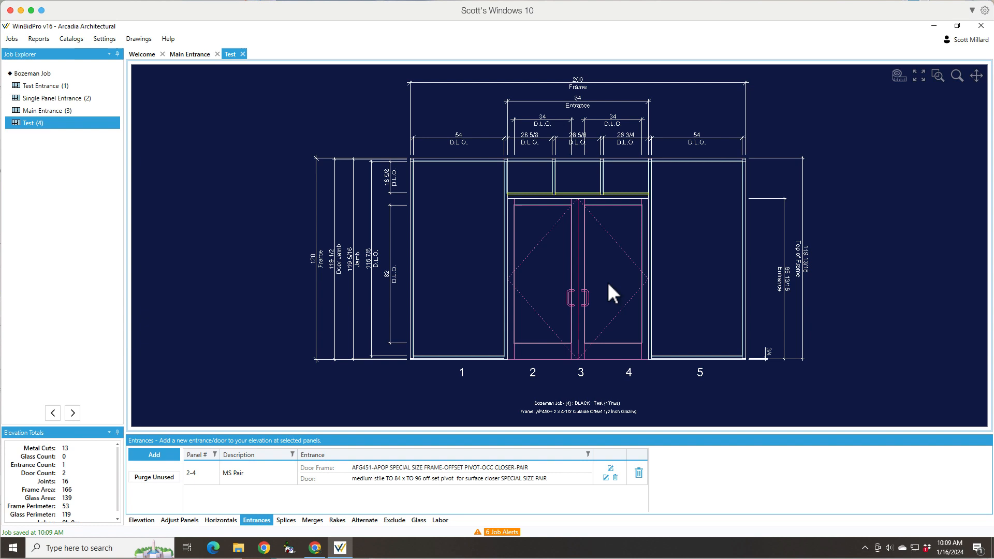
mouse_move(620, 312)
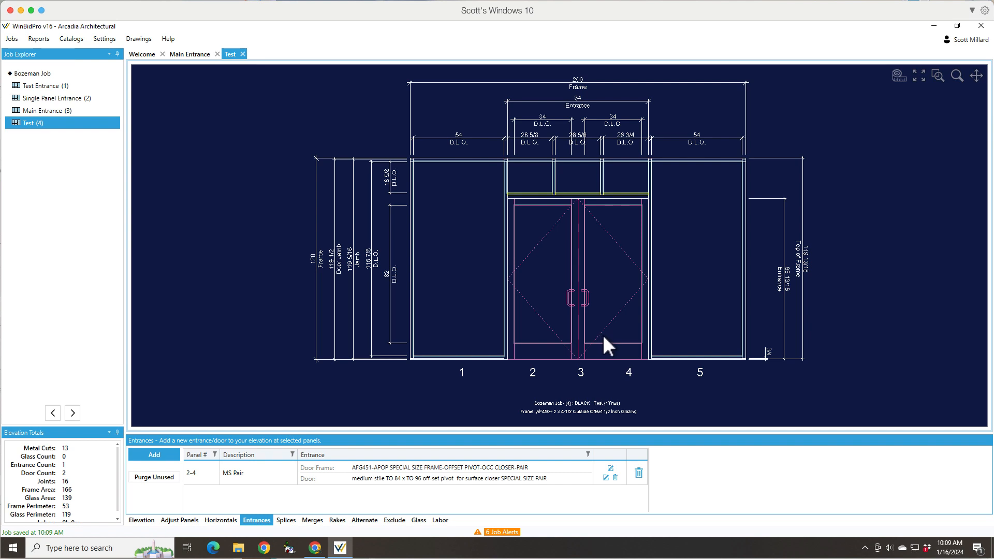
mouse_move(626, 312)
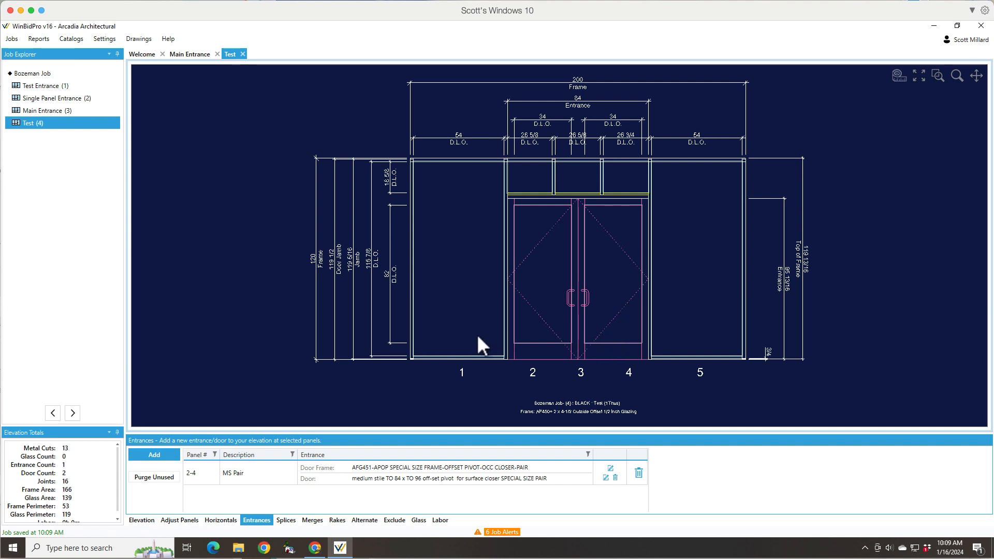
mouse_move(647, 510)
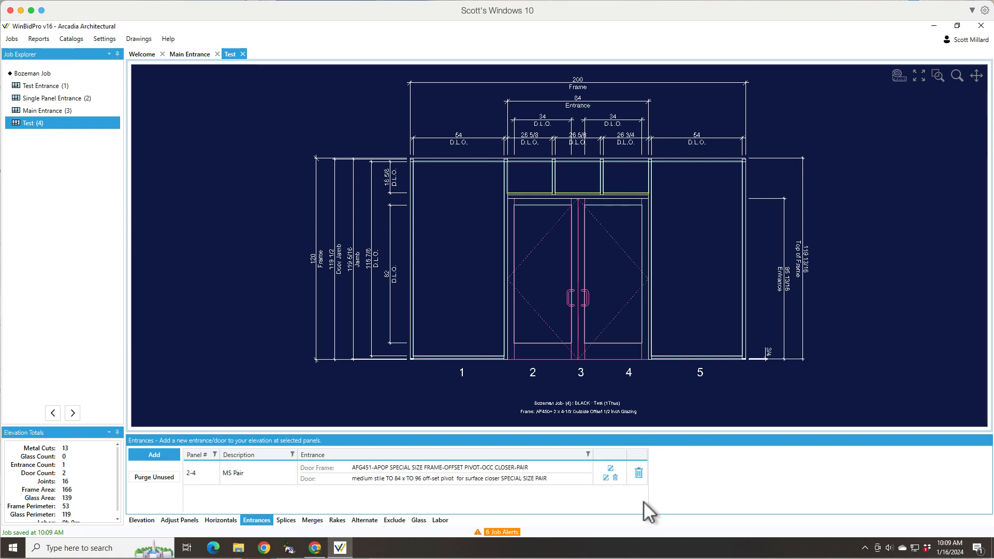
Step: Delete the panels 2–4 entrance, mark panels 3 and 4 for a new one, and choose From Catalog
click(639, 472)
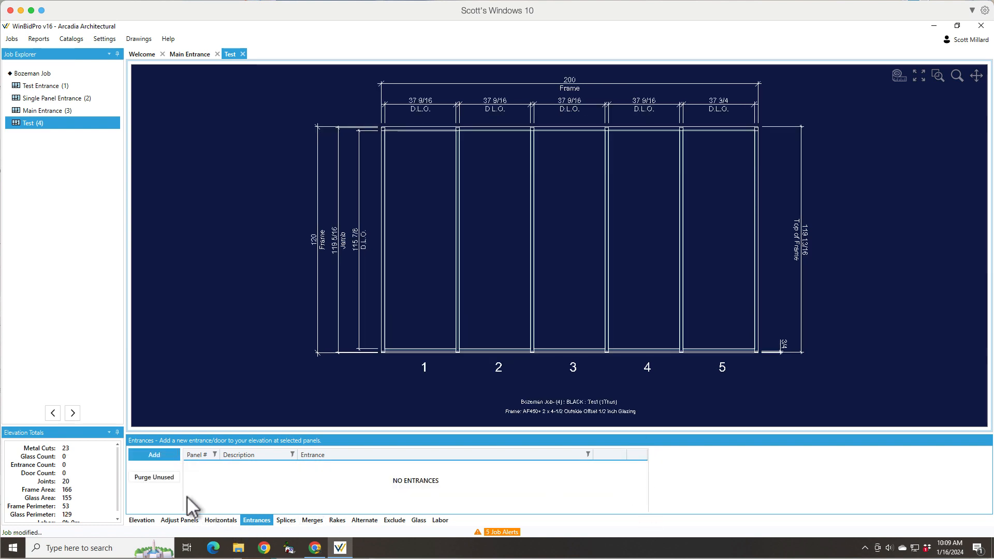
click(153, 455)
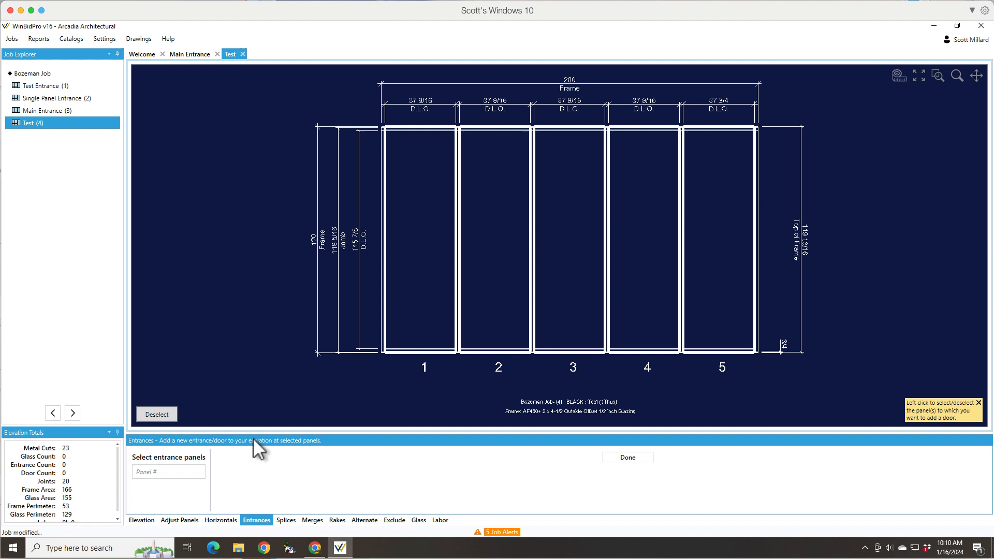
click(169, 472)
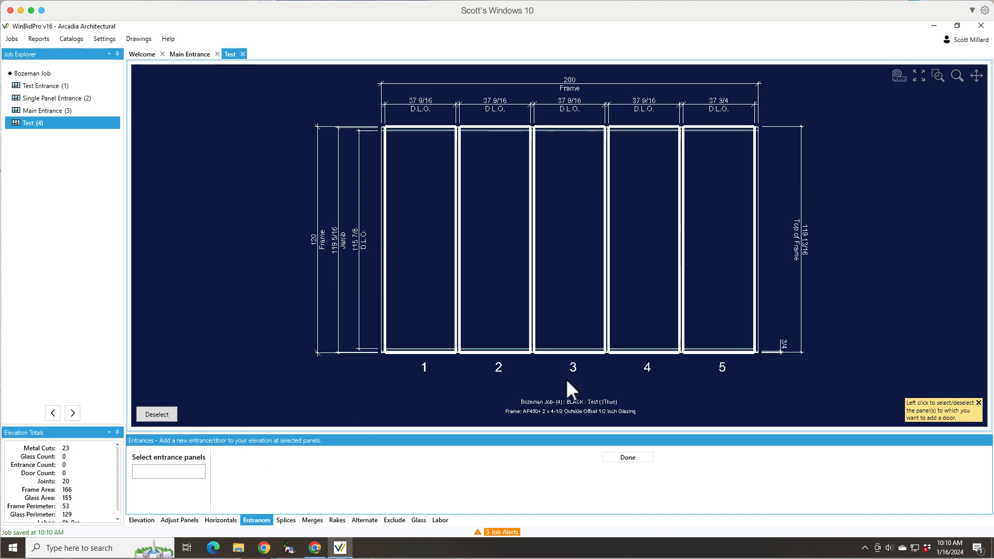
click(646, 238)
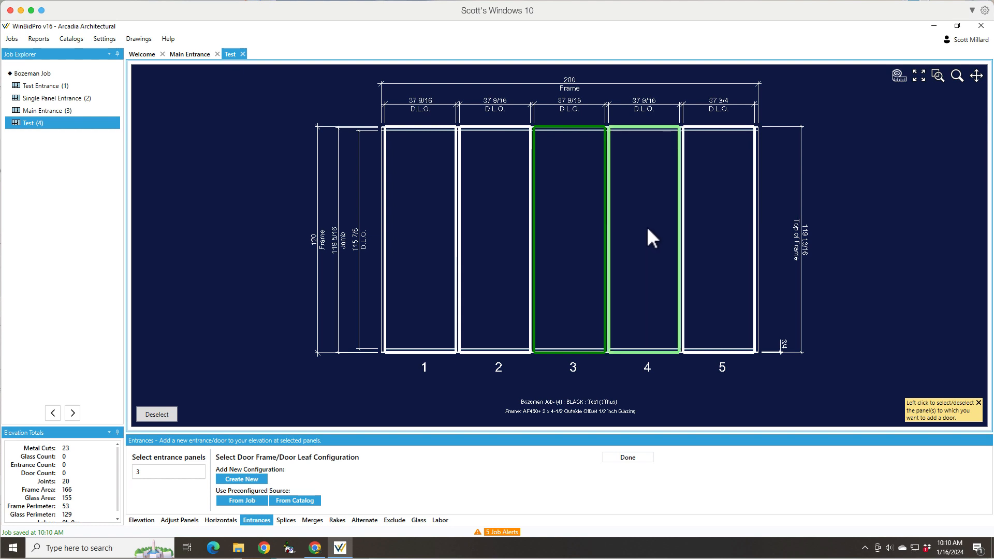
click(646, 238)
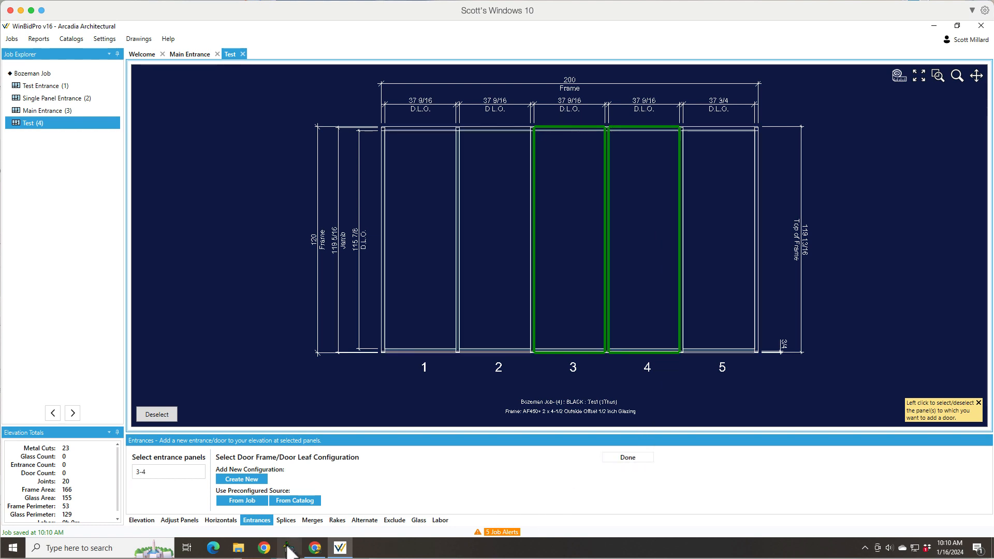
mouse_move(433, 459)
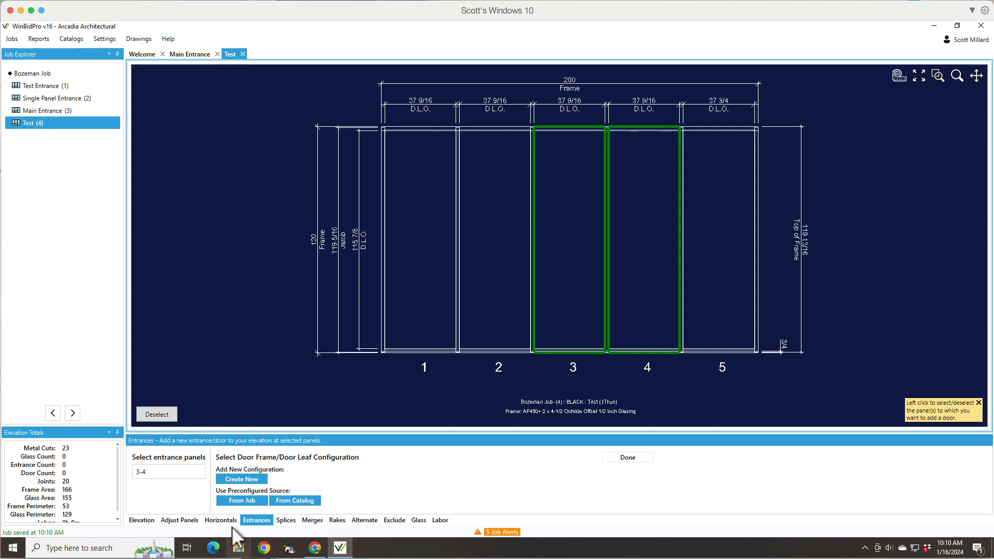
mouse_move(242, 500)
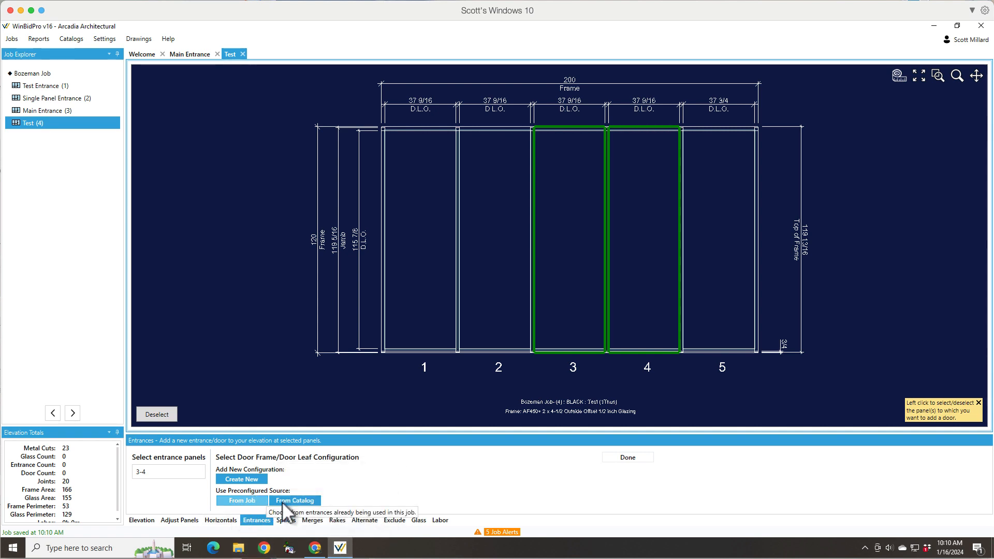
click(241, 500)
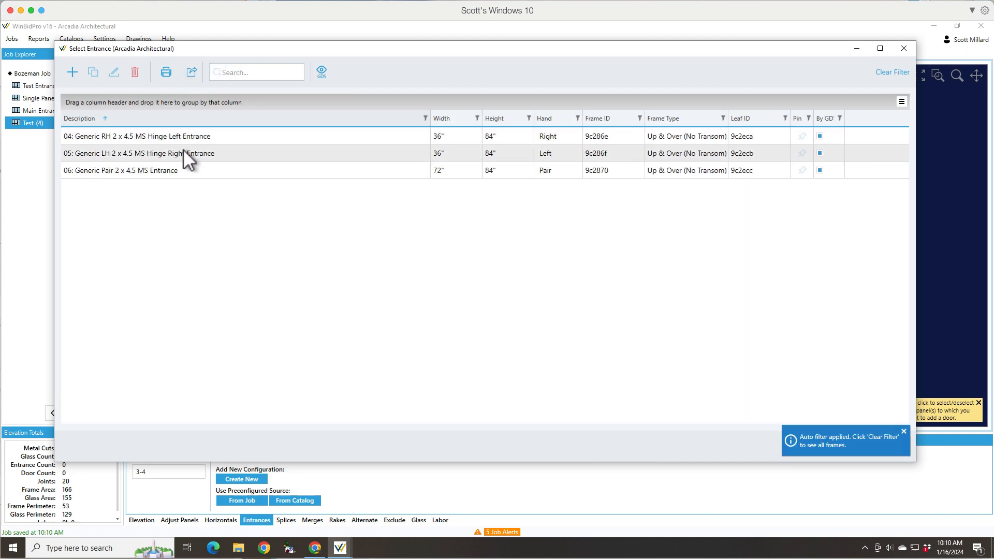
Step: Close the Select Entrance catalog without choosing an entry
click(184, 153)
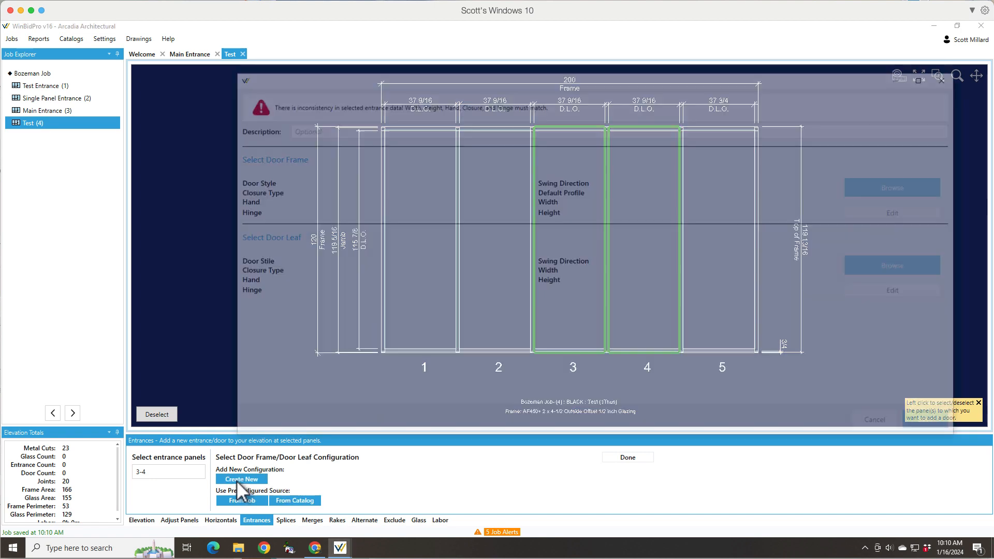
Step: Create a new entrance named Entrance Test-1 and browse for its door frame
click(241, 479)
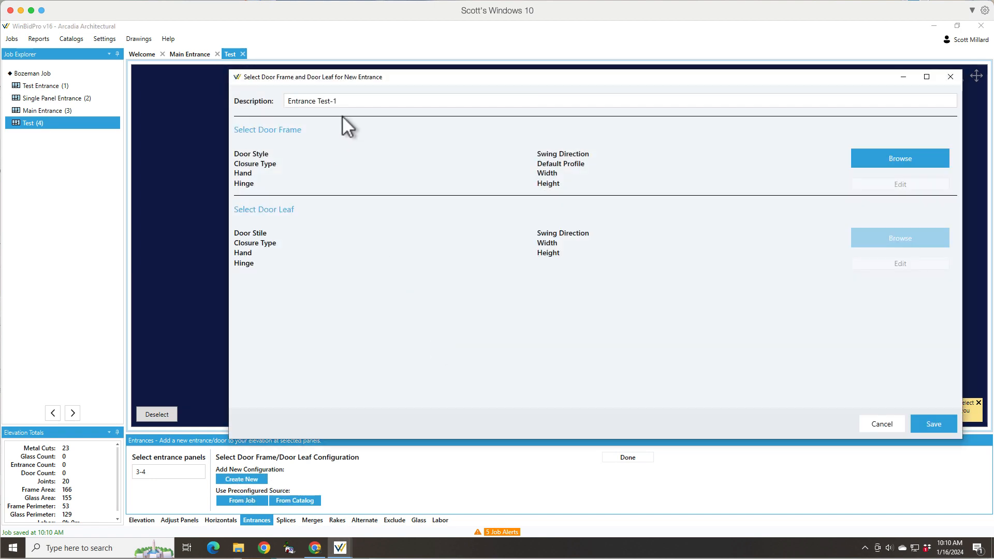
click(292, 101)
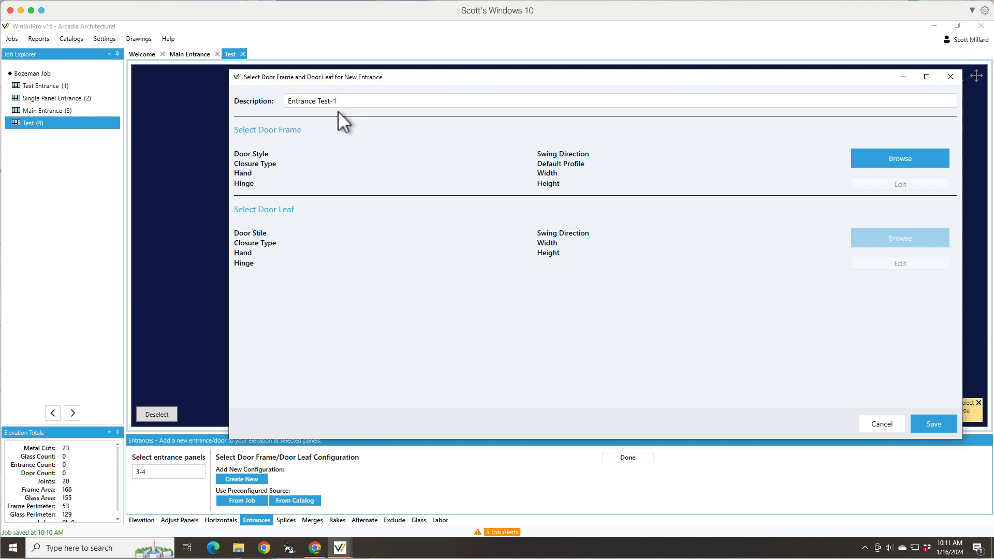
click(369, 100)
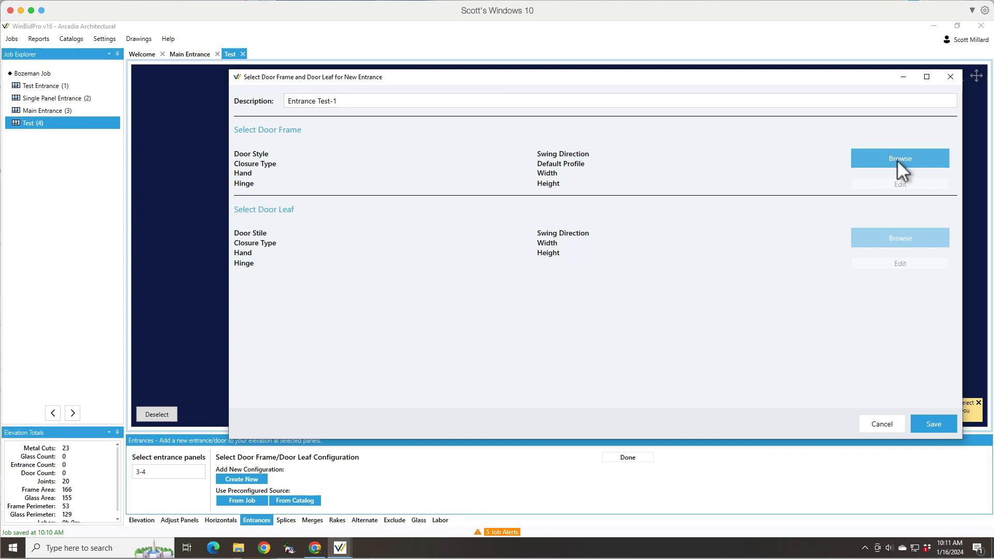
click(899, 157)
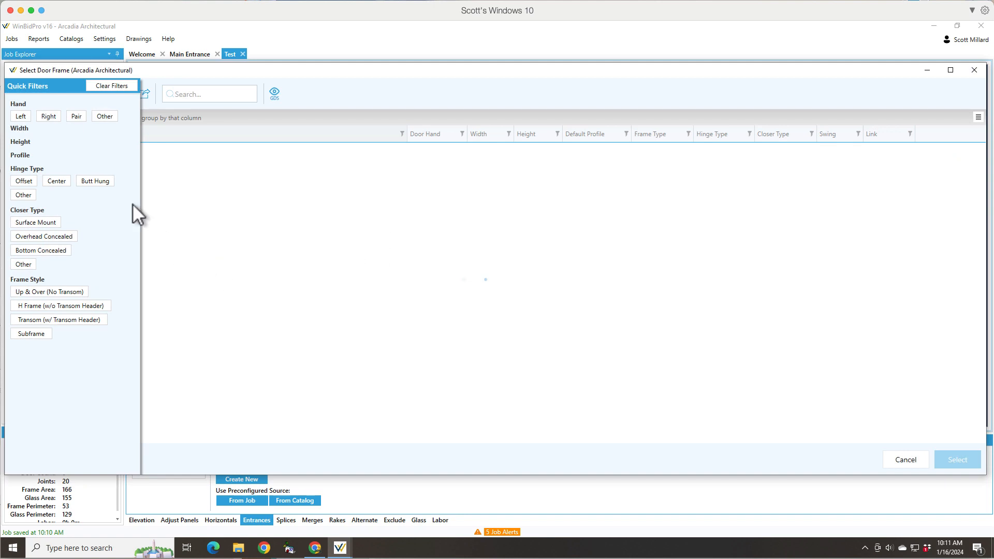
Step: Filter door frames to pair, 72-inch width, 84-inch height, offset hinges and overhead concealed closers
click(75, 116)
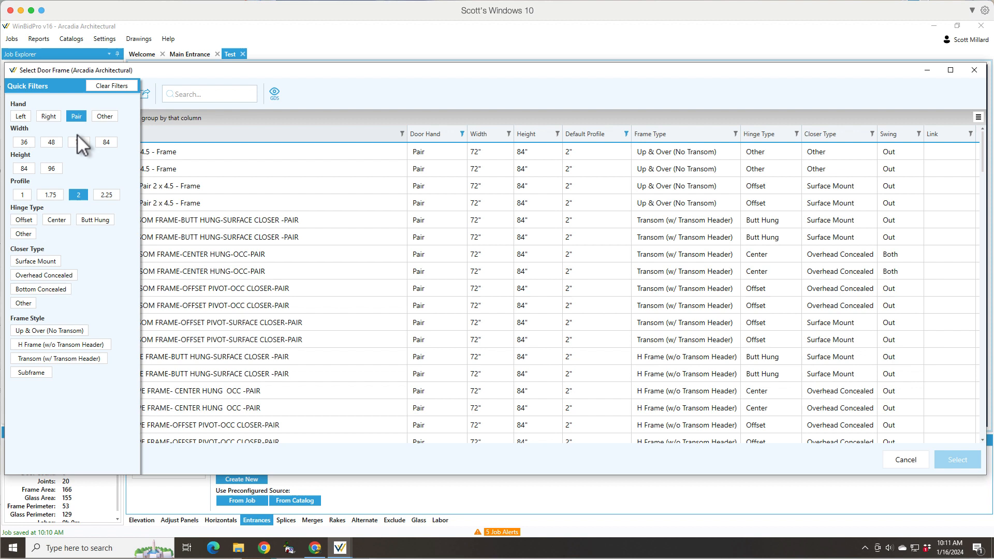
click(78, 141)
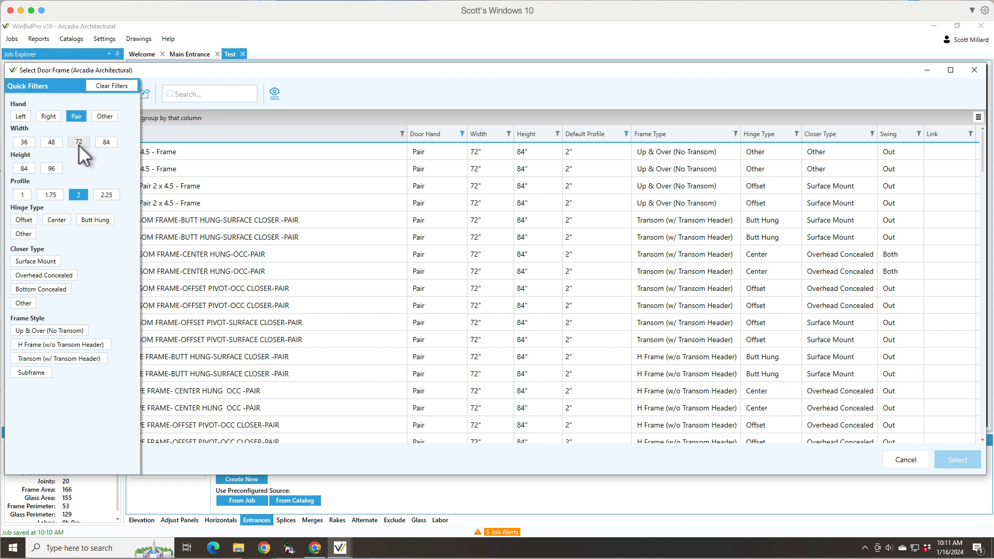
mouse_move(24, 168)
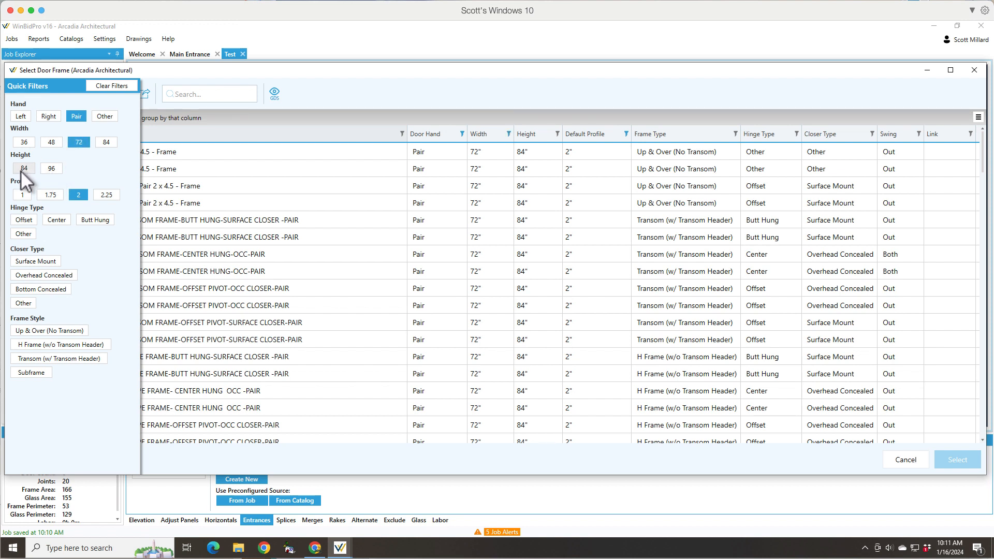
click(23, 168)
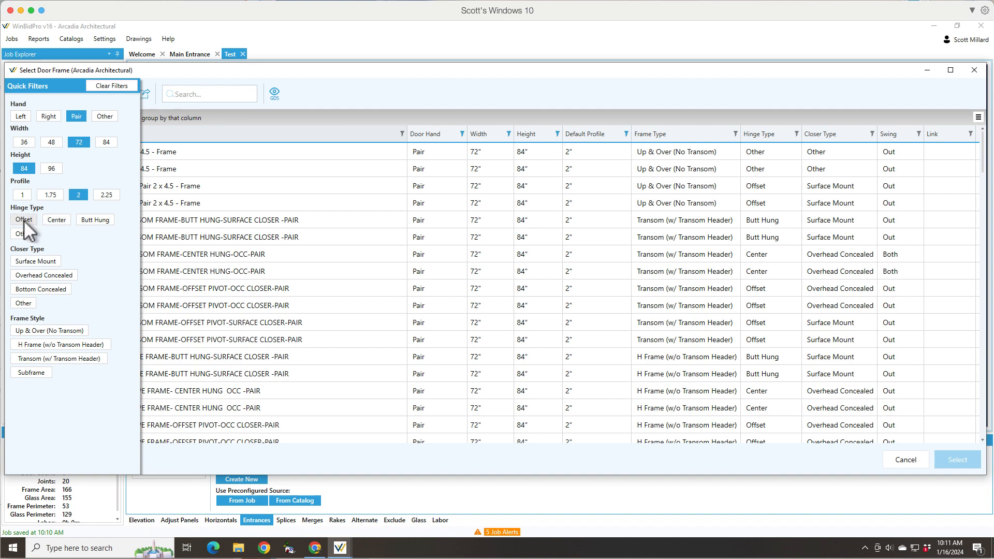
click(24, 219)
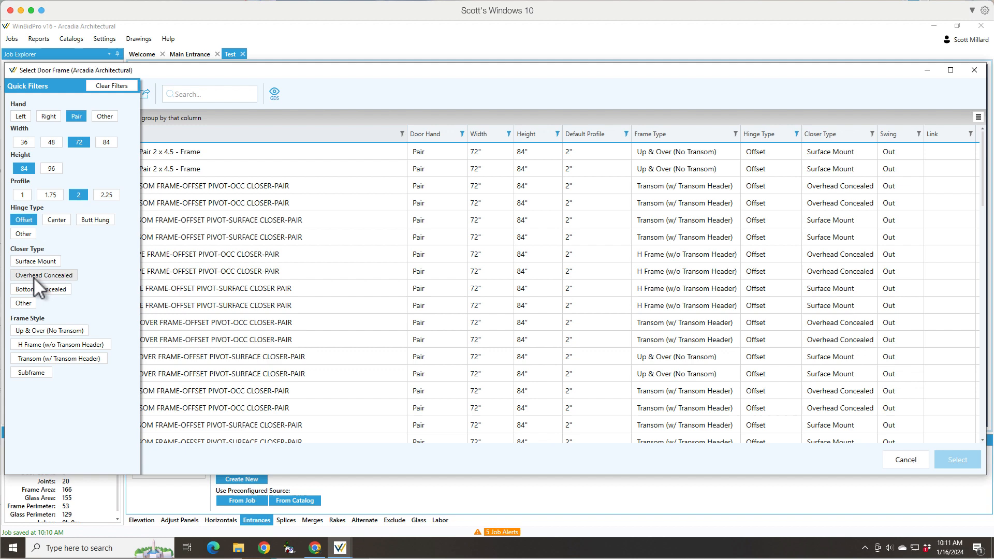
click(44, 274)
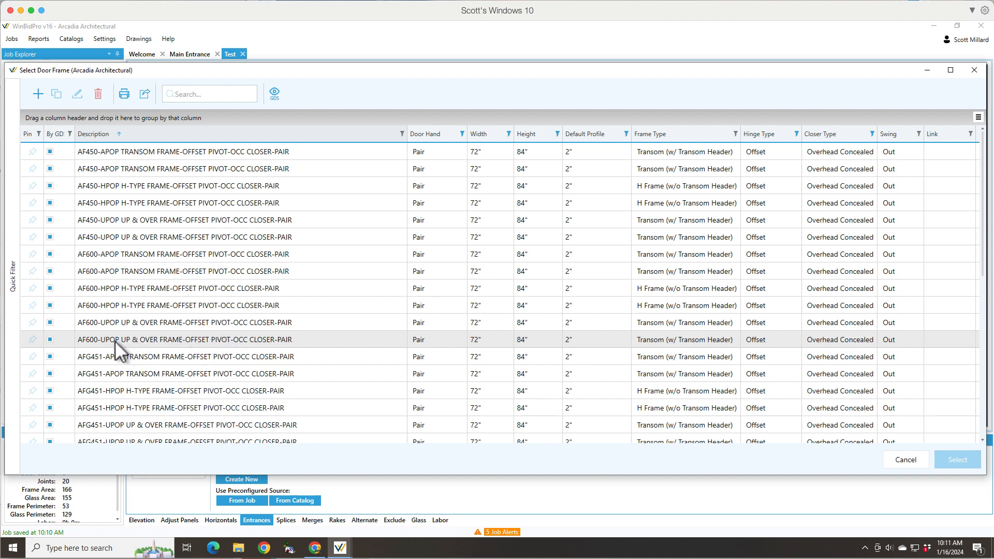
mouse_move(159, 360)
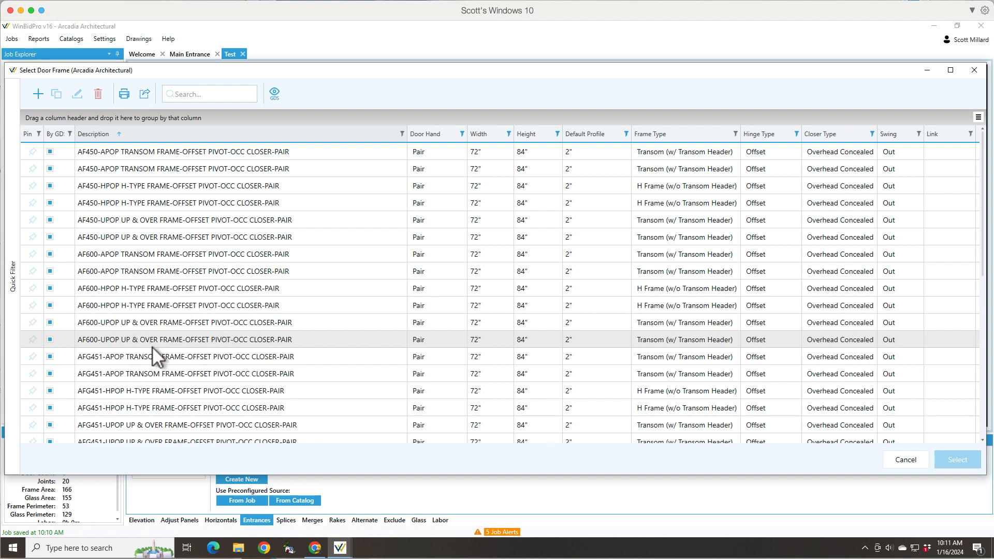
Step: Select the AF600-UPOP up-and-over offset pivot pair frame for Entrance Test-1
click(184, 339)
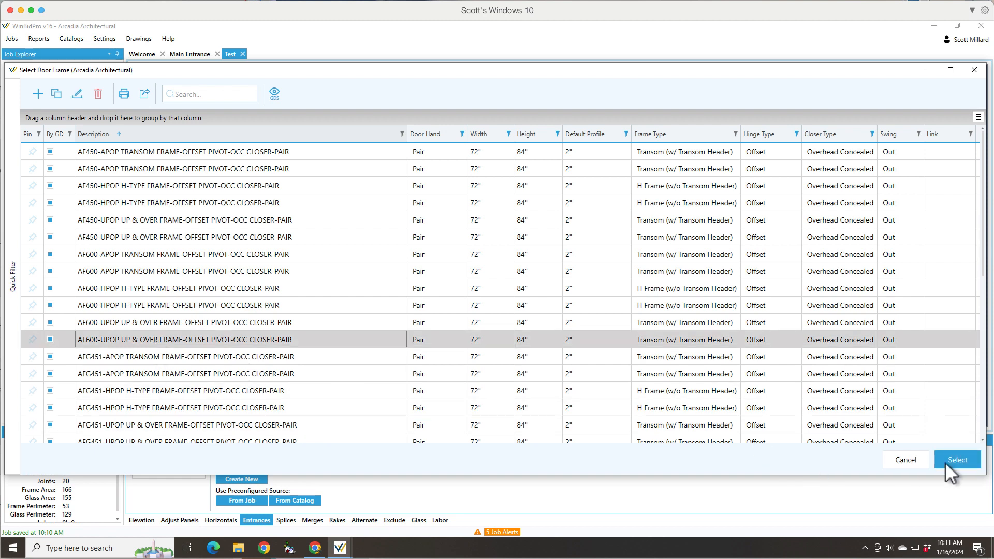
click(957, 459)
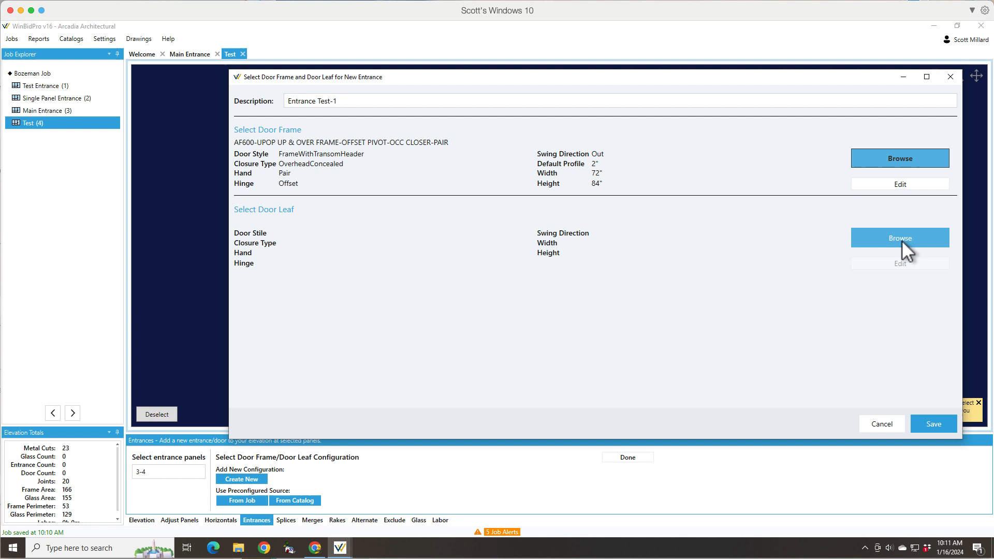
Step: Choose the narrow stile 72 x 84 pair OHCC offset pivot leaf as entrance Test-1's door leaf
click(899, 238)
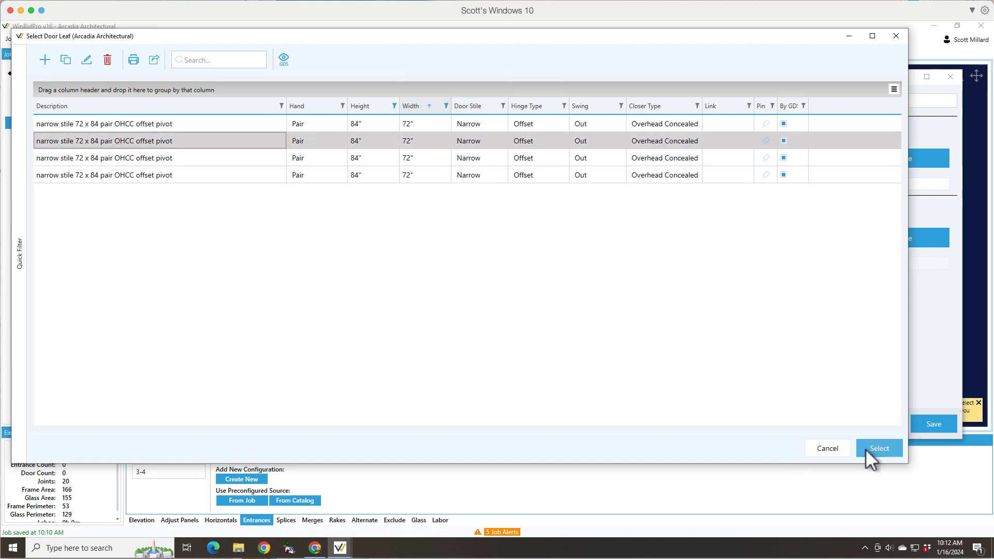
click(879, 448)
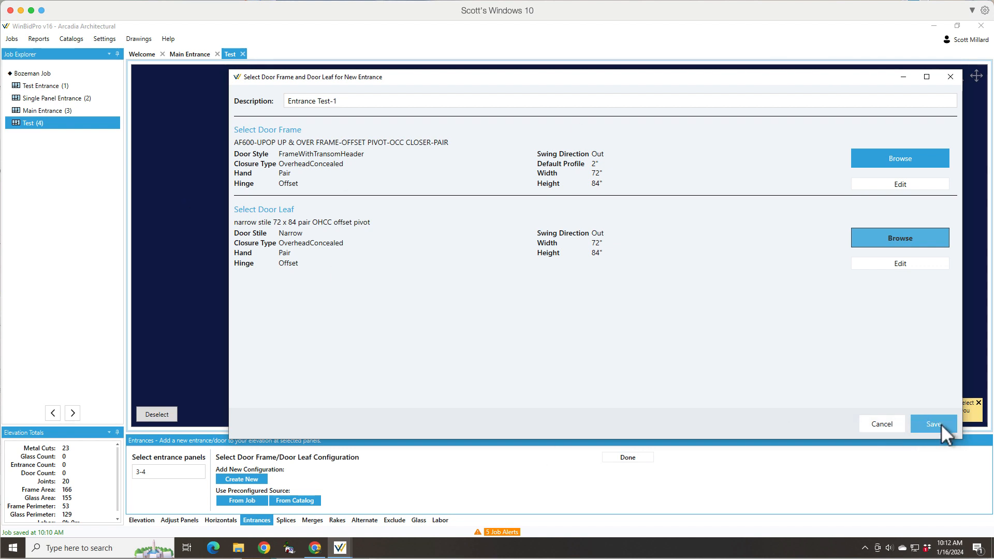
Step: Save entrance Test-1 onto panels 3–4, then bring up its door leaf settings
click(933, 424)
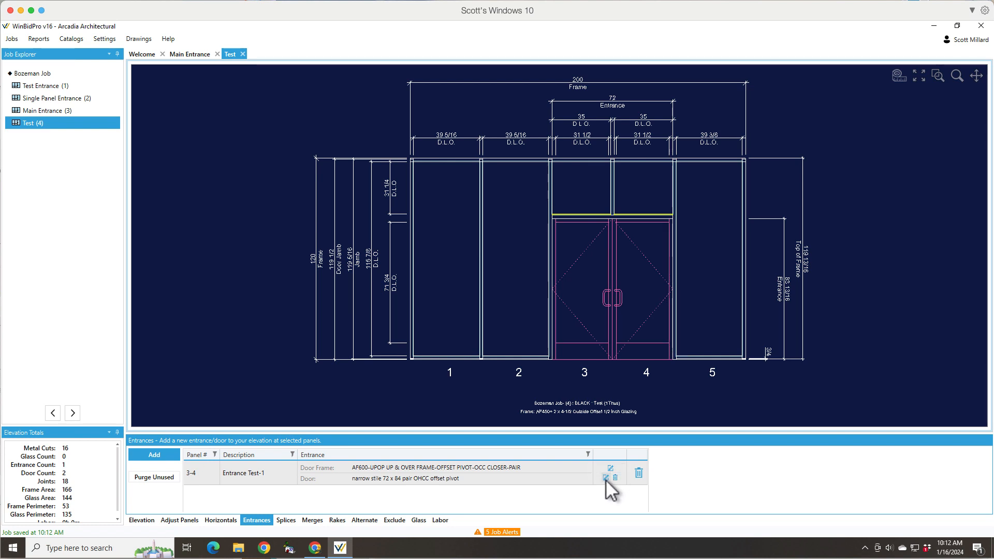
click(611, 469)
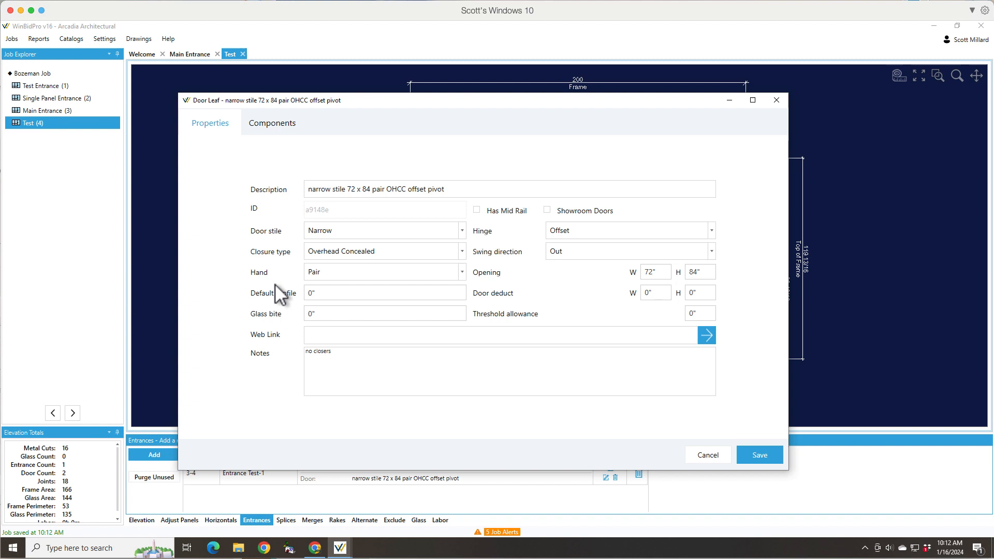
Step: Enable Showroom Doors and show the leaf's components with rail and stile profiles
click(383, 312)
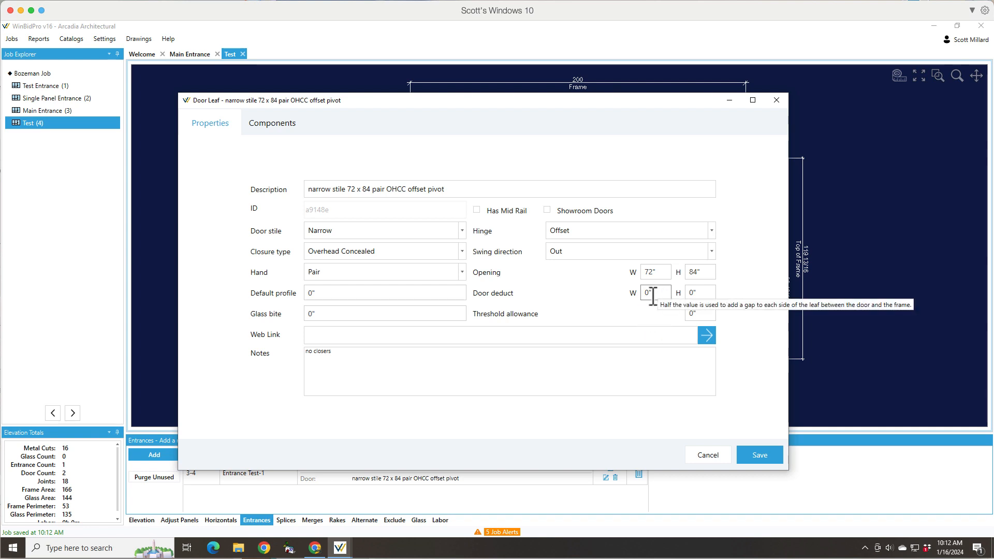
mouse_move(740, 308)
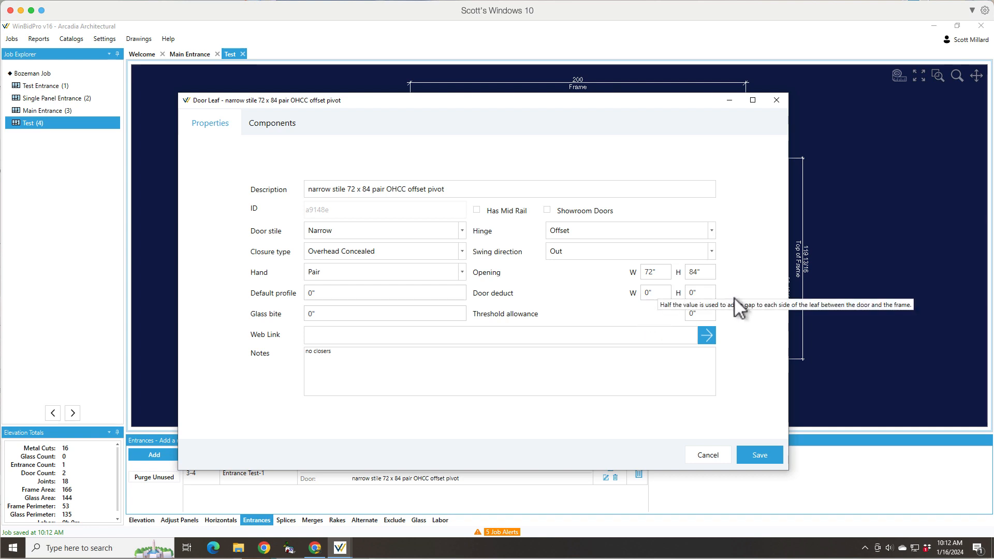
mouse_move(468, 304)
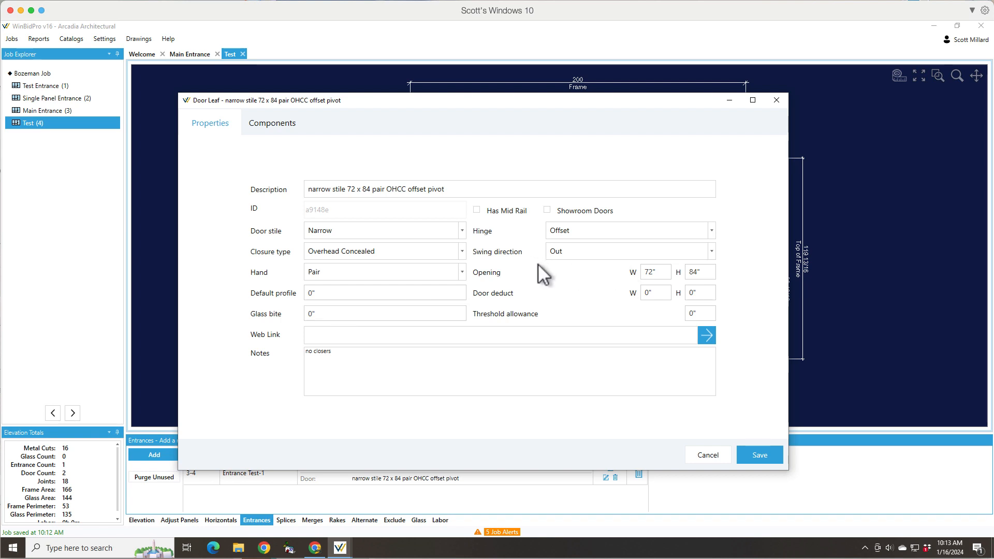
mouse_move(501, 235)
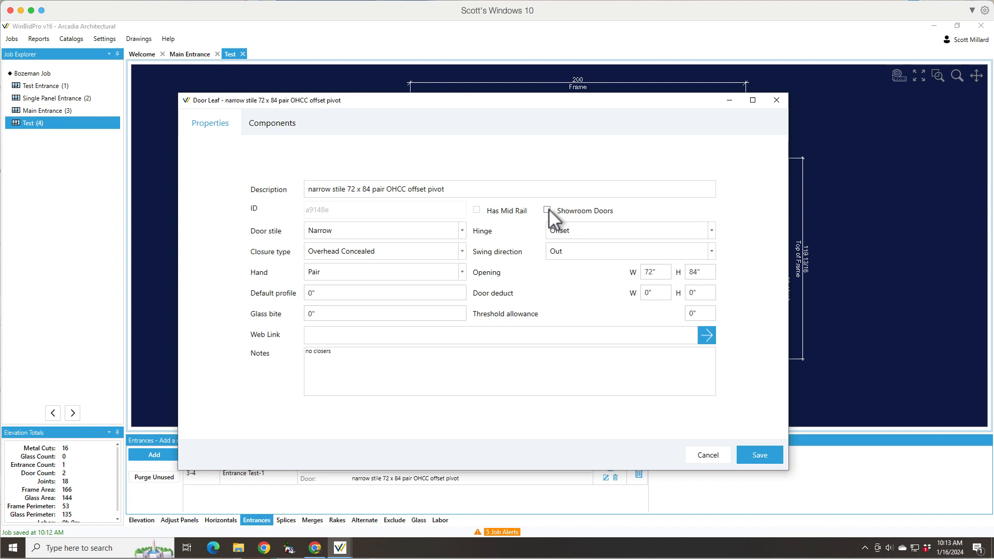
click(547, 210)
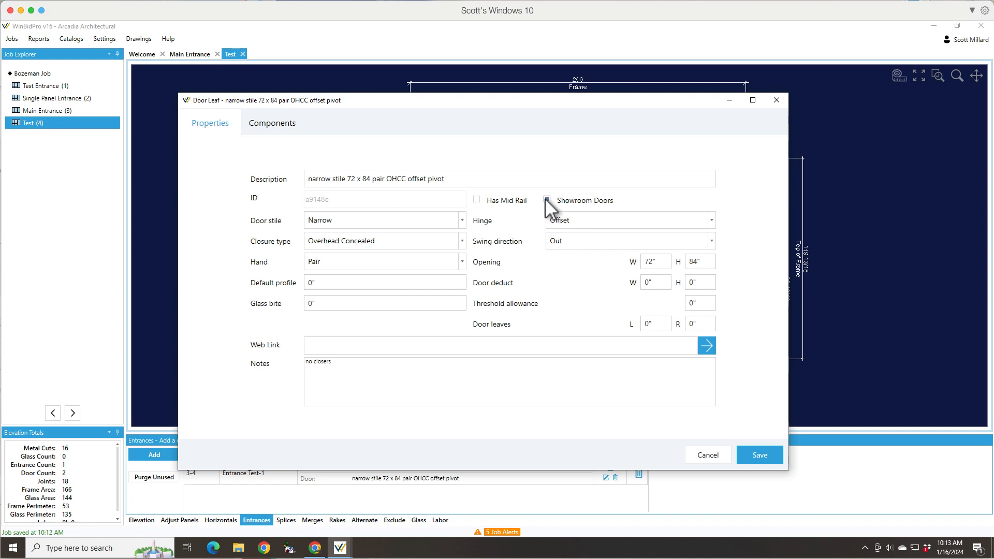
click(273, 122)
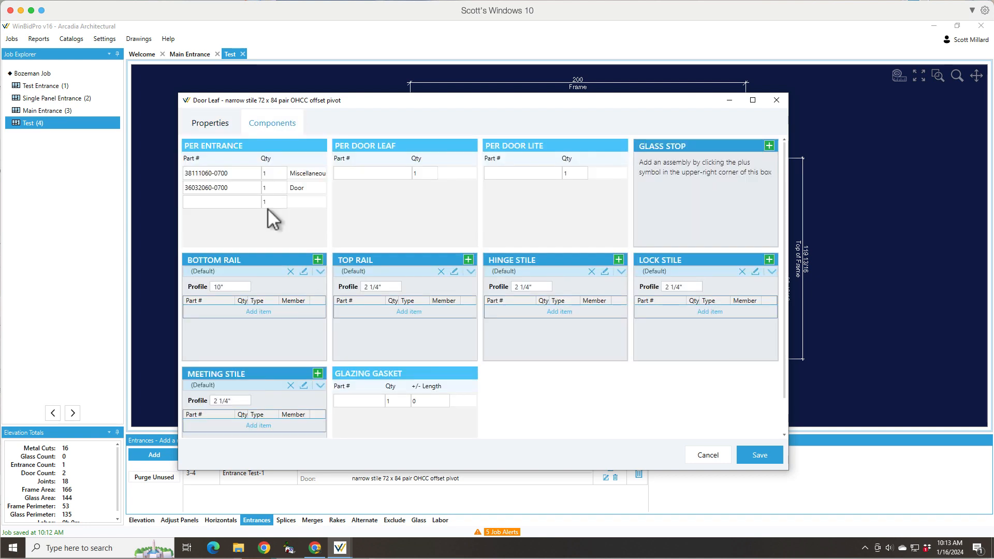
mouse_move(300, 157)
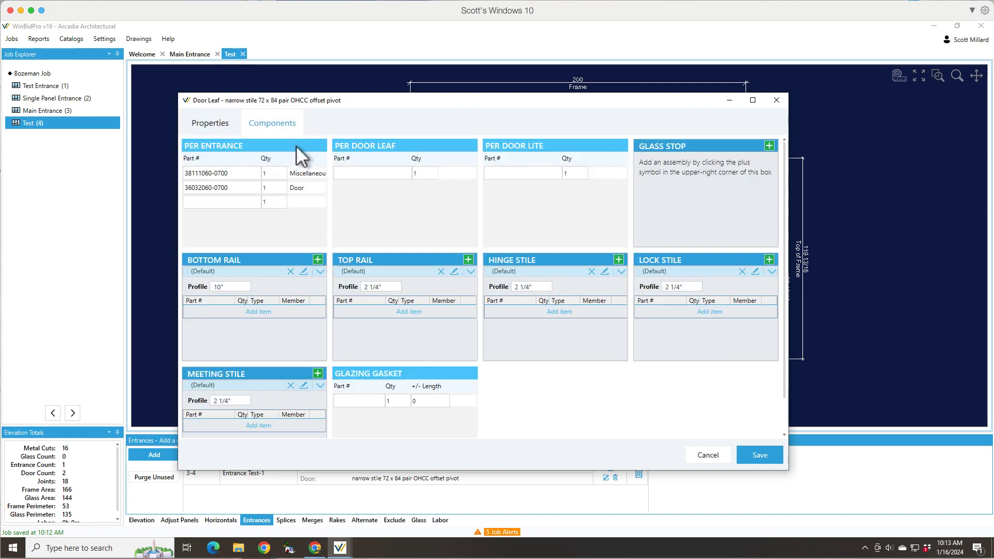
mouse_move(242, 263)
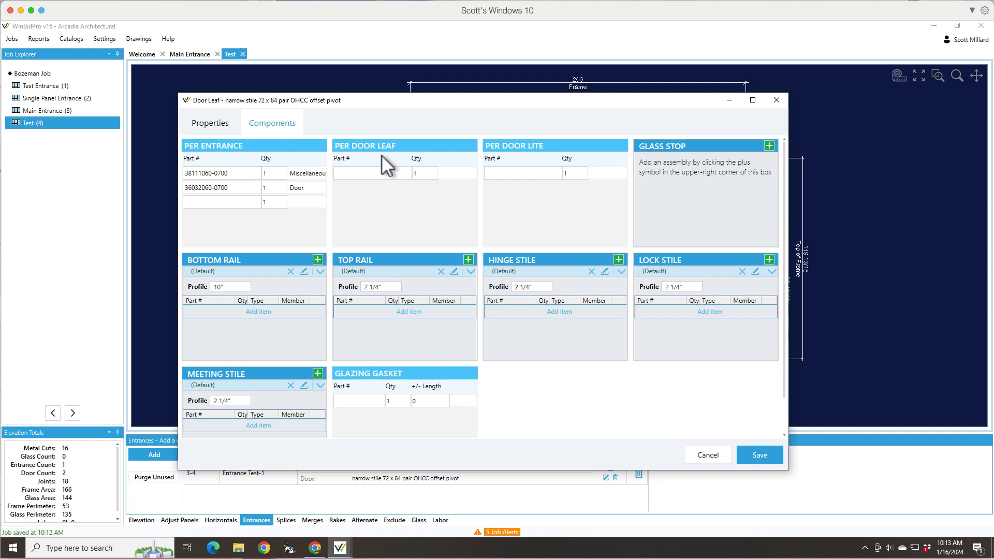
click(372, 173)
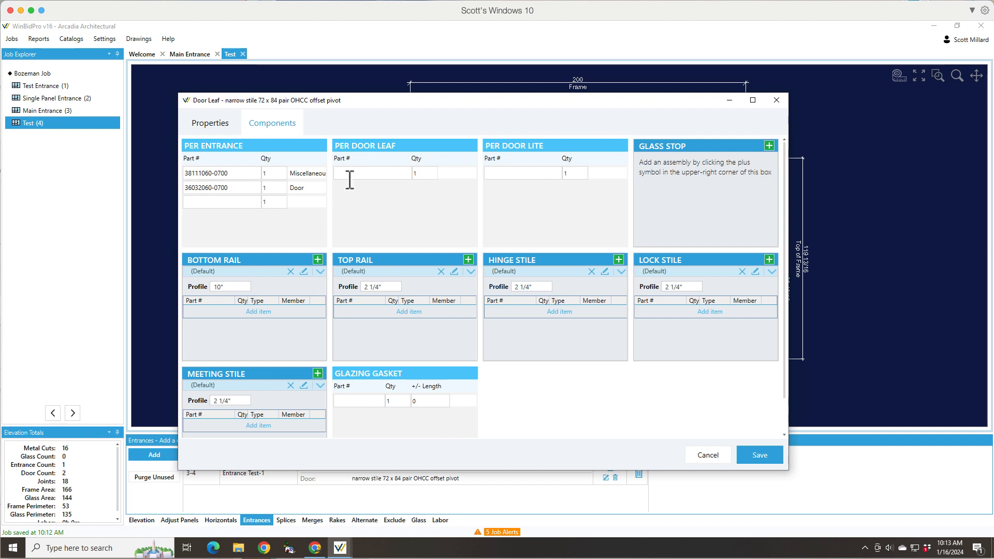
mouse_move(374, 249)
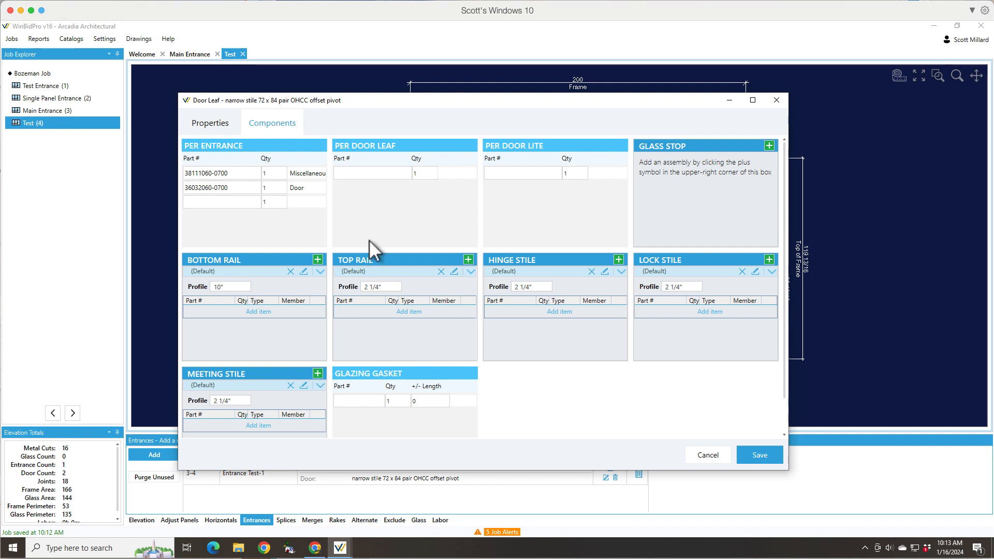
mouse_move(450, 292)
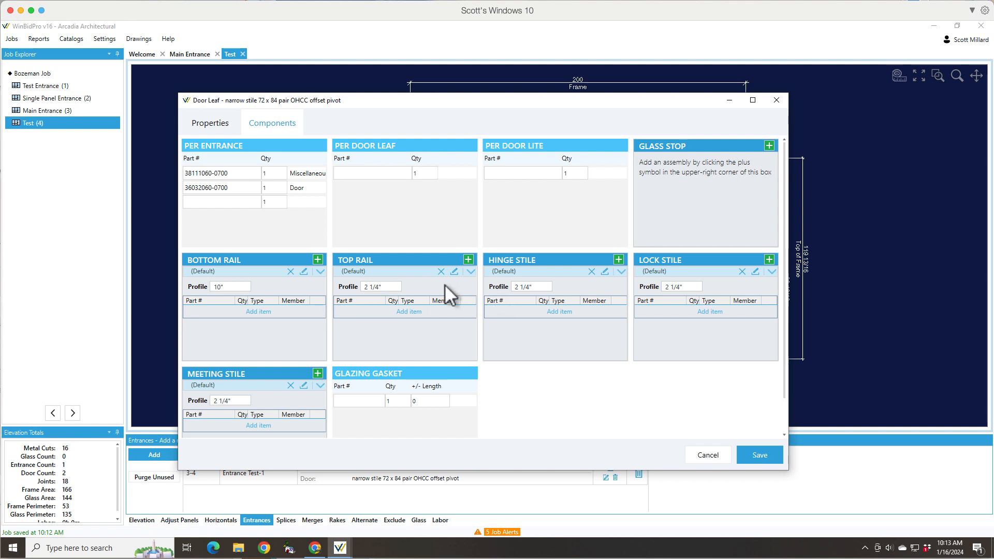
click(380, 285)
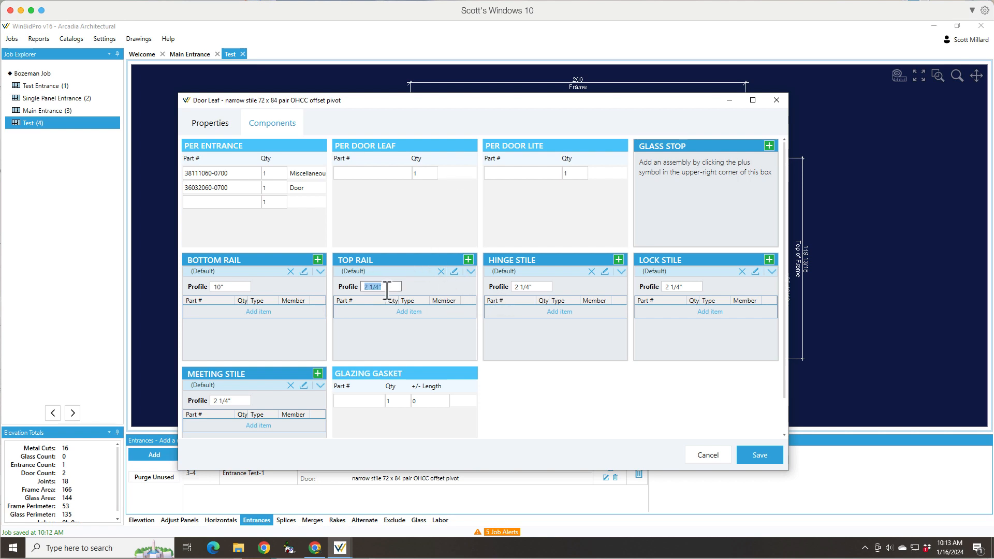
Step: Set the top rail, hinge, lock and meeting stiles to 4" profiles and return to the elevation
text(4")
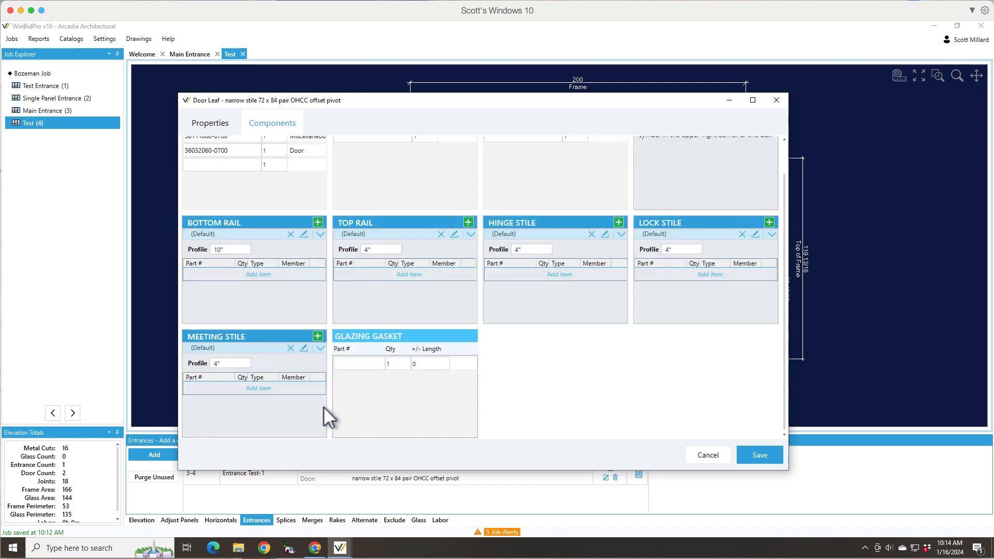
mouse_move(301, 409)
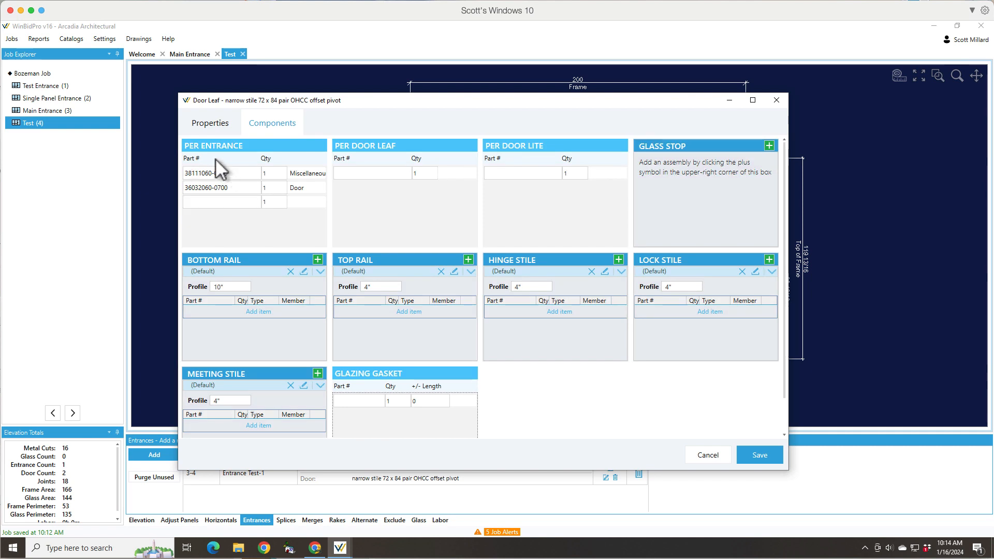
mouse_move(293, 295)
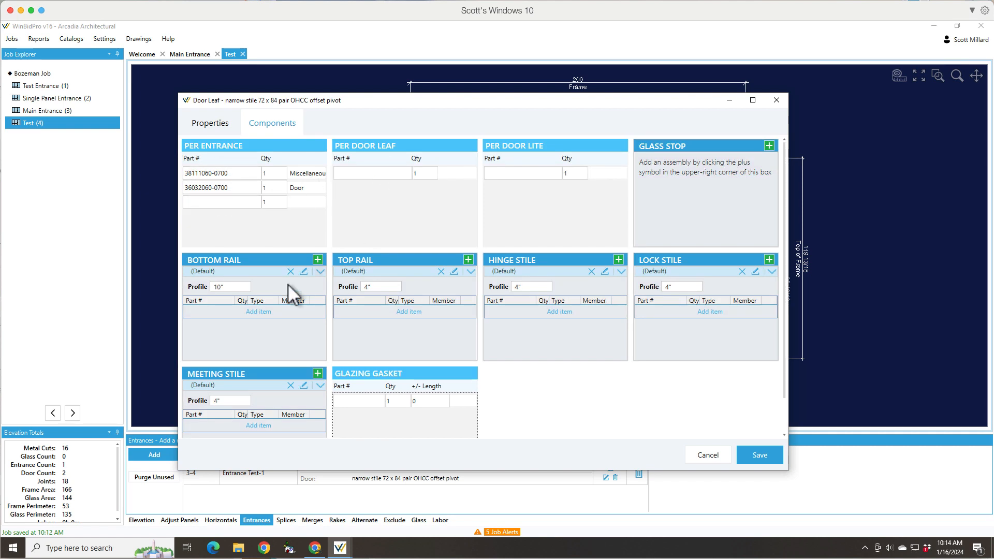
mouse_move(386, 329)
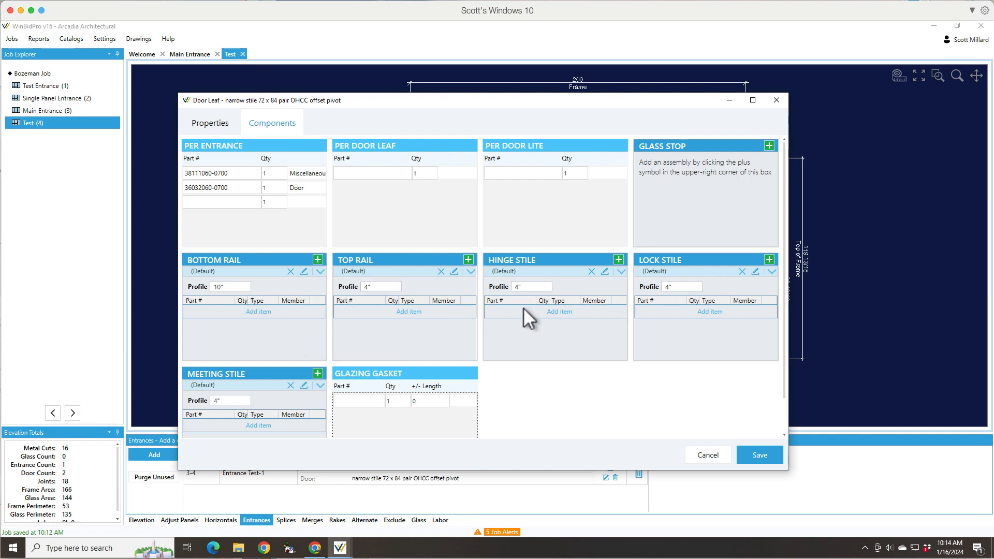
mouse_move(359, 337)
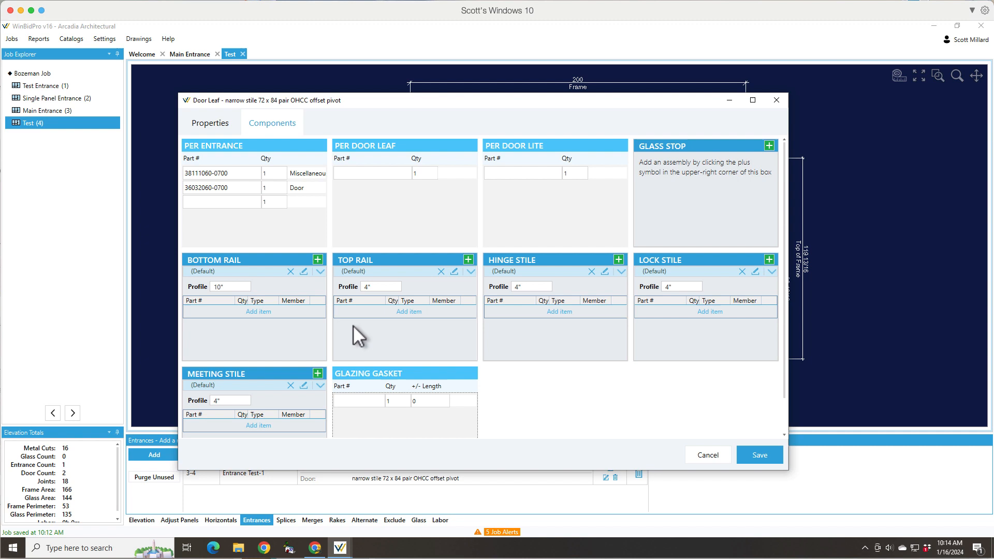
mouse_move(415, 514)
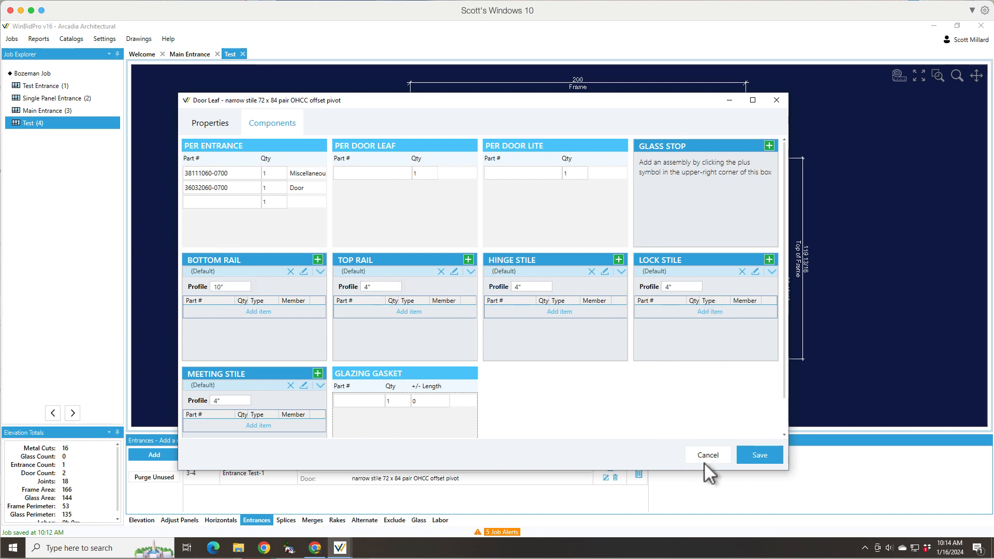
click(759, 455)
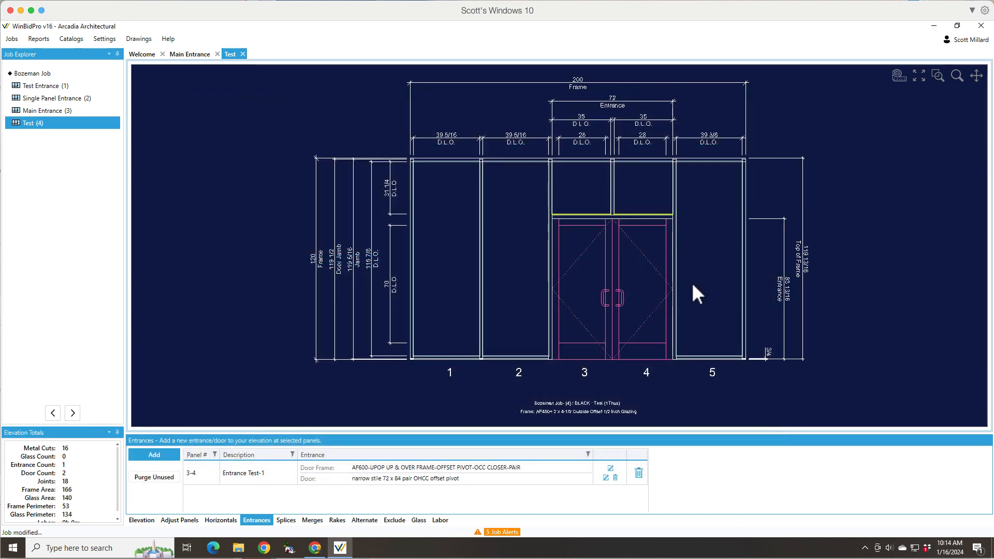
mouse_move(661, 362)
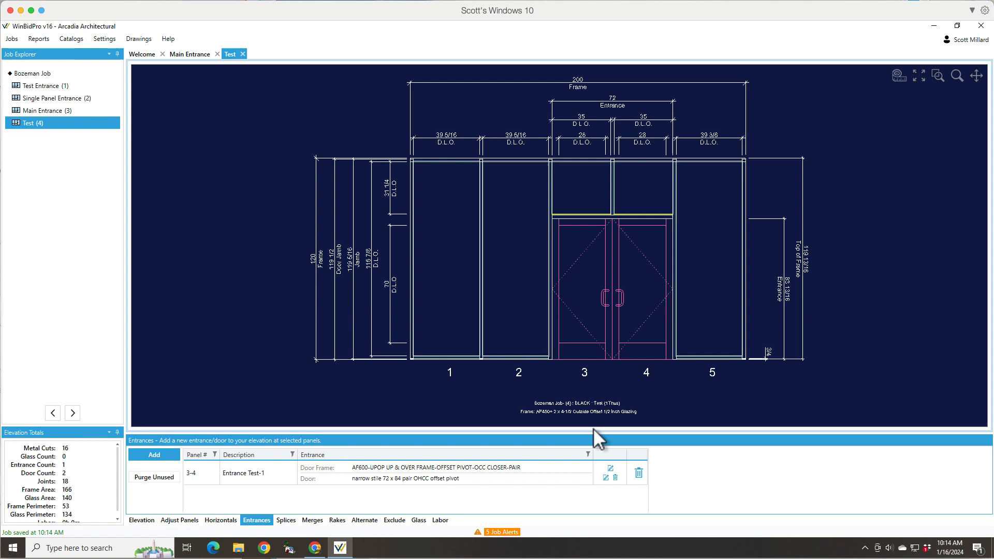
mouse_move(599, 320)
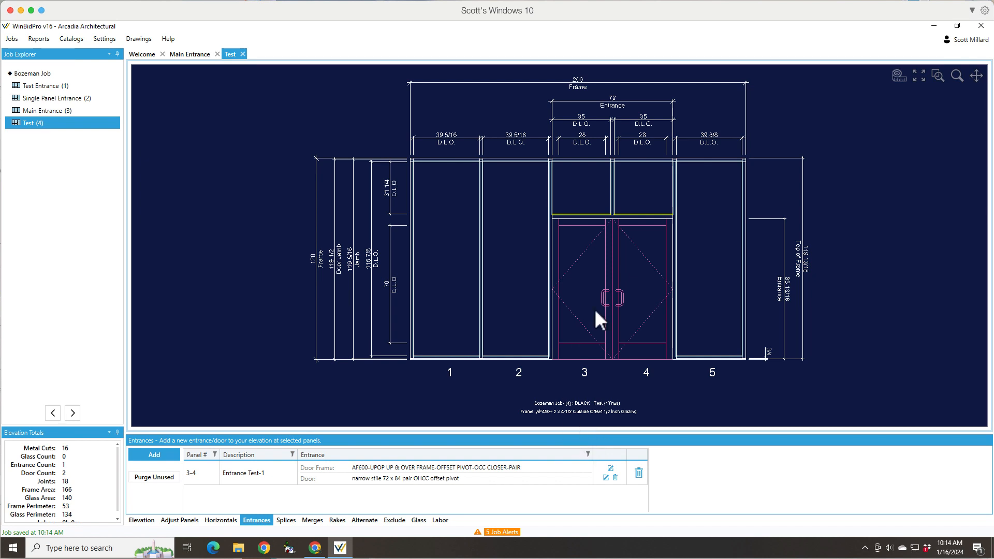
mouse_move(564, 390)
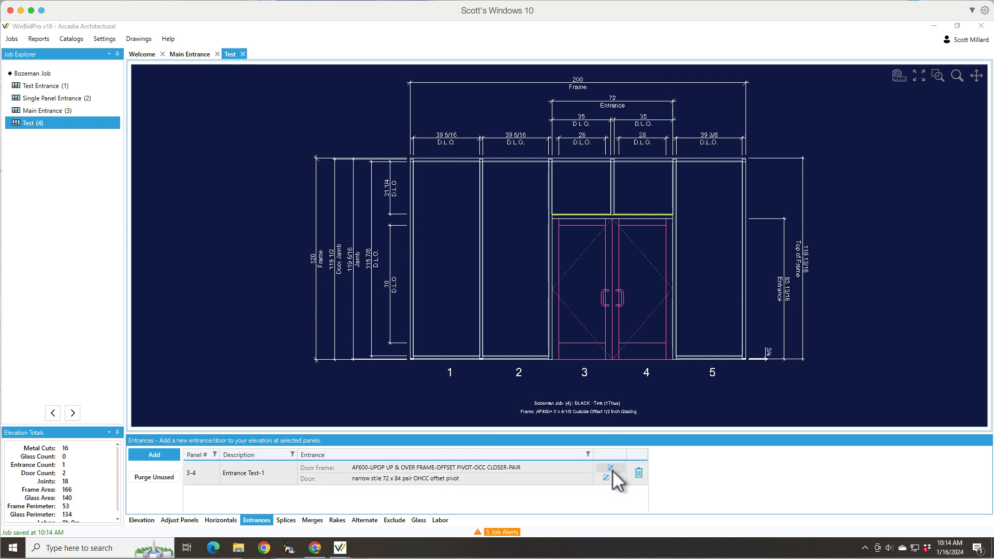
Step: Edit the pair entrance's door frame settings (transom frame, offset hinge, 72 x 84)
click(610, 468)
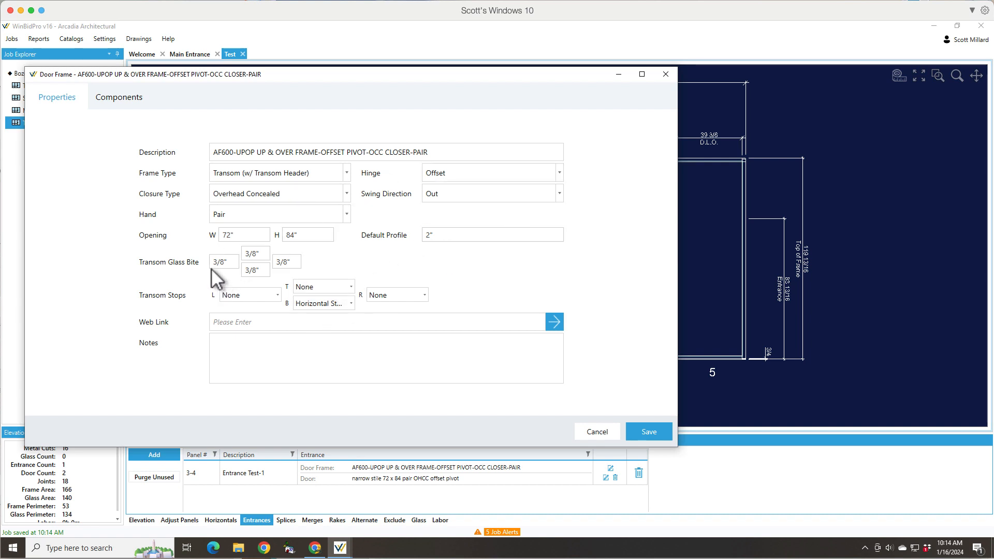
Step: Start a new transom stop component from the left Transom Stops list via Add New
click(255, 254)
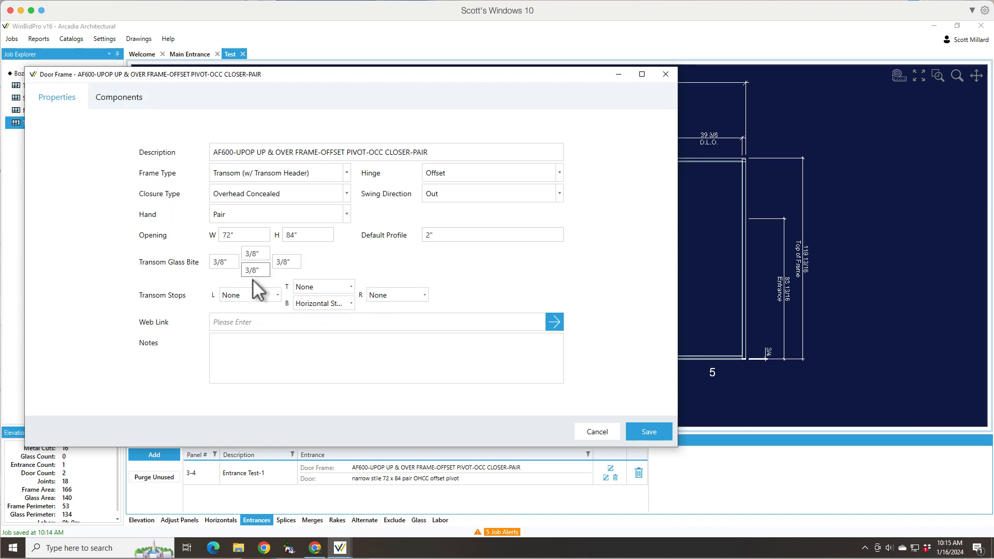
click(276, 295)
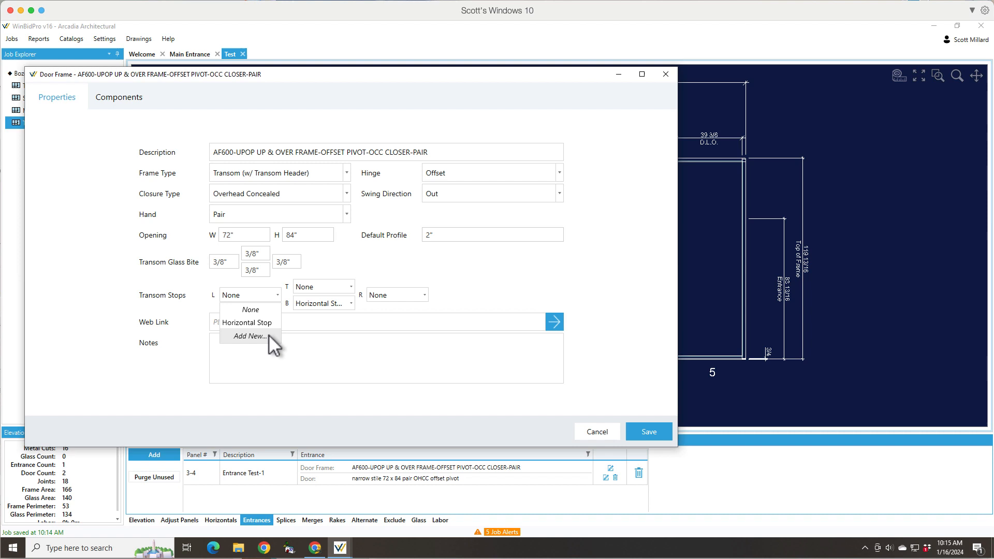
mouse_move(269, 351)
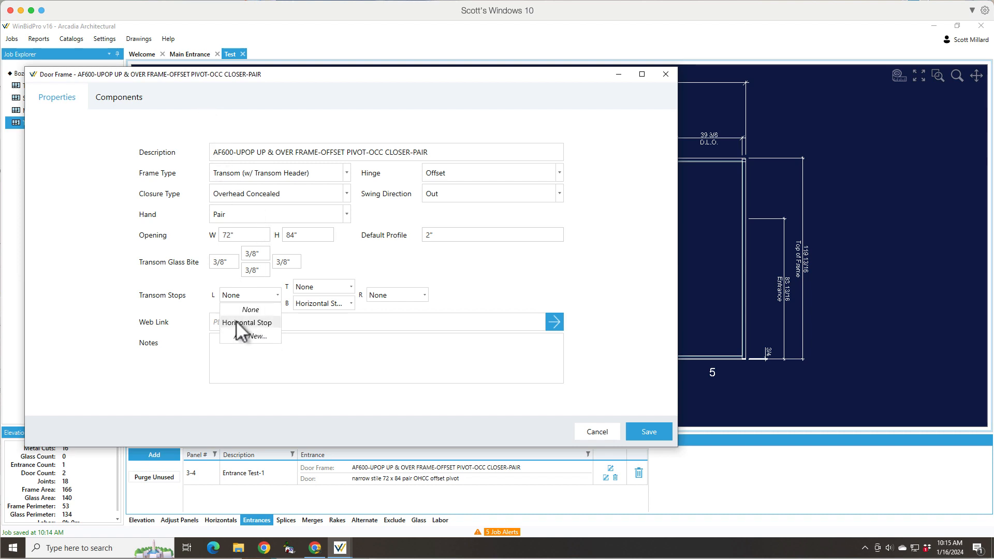
click(247, 337)
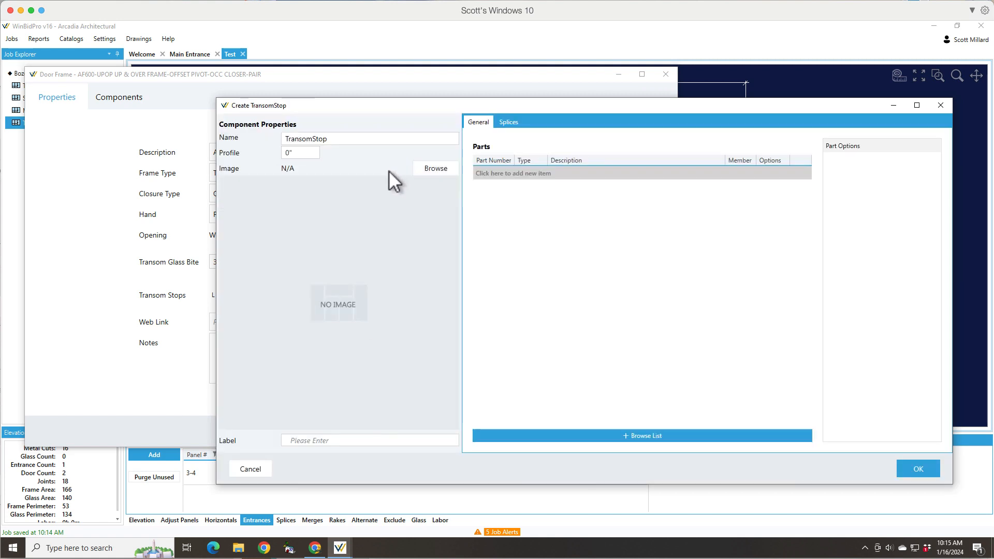
Step: Name the component Vert TransomStop with a 1/2" profile and browse the parts catalog
click(370, 138)
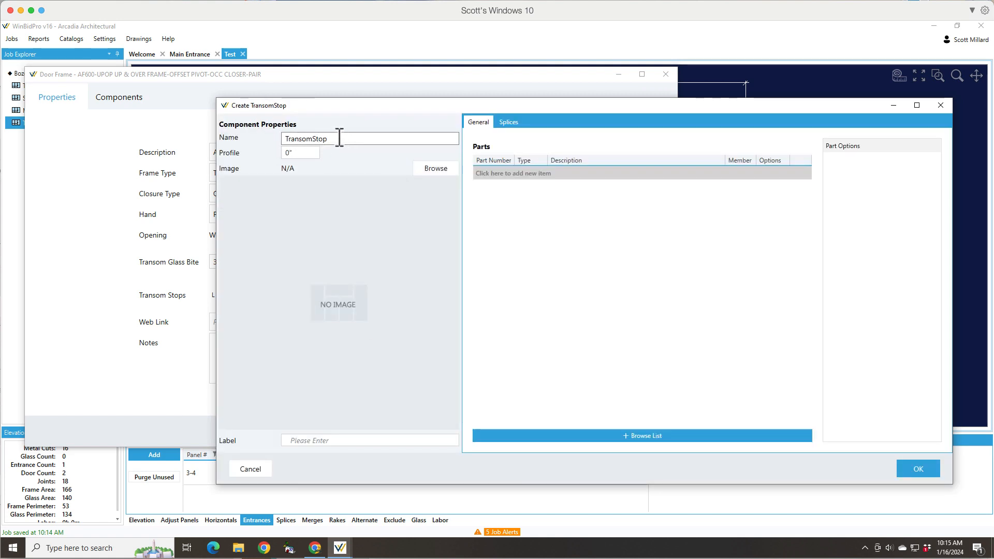
mouse_move(235, 146)
text(Vert )
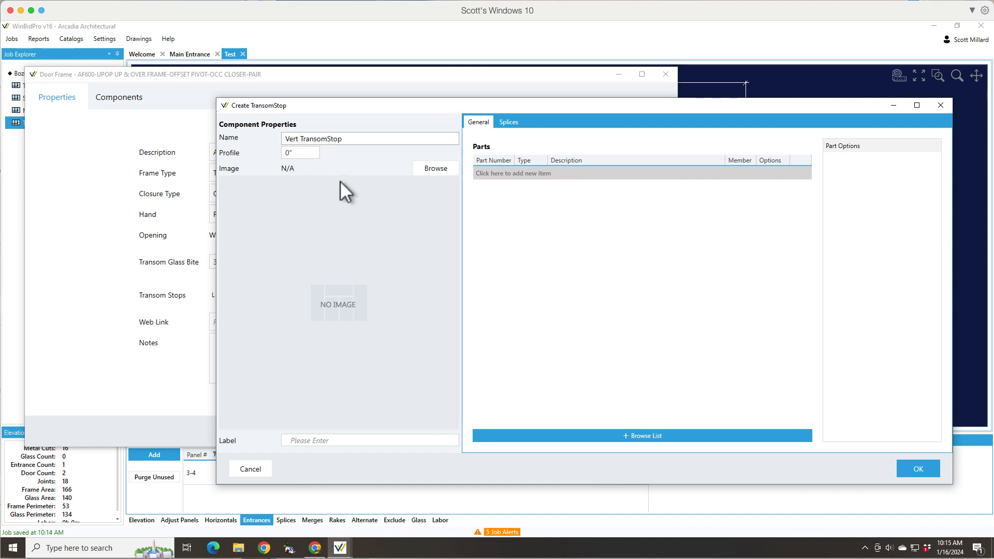
click(299, 152)
text(1/2)
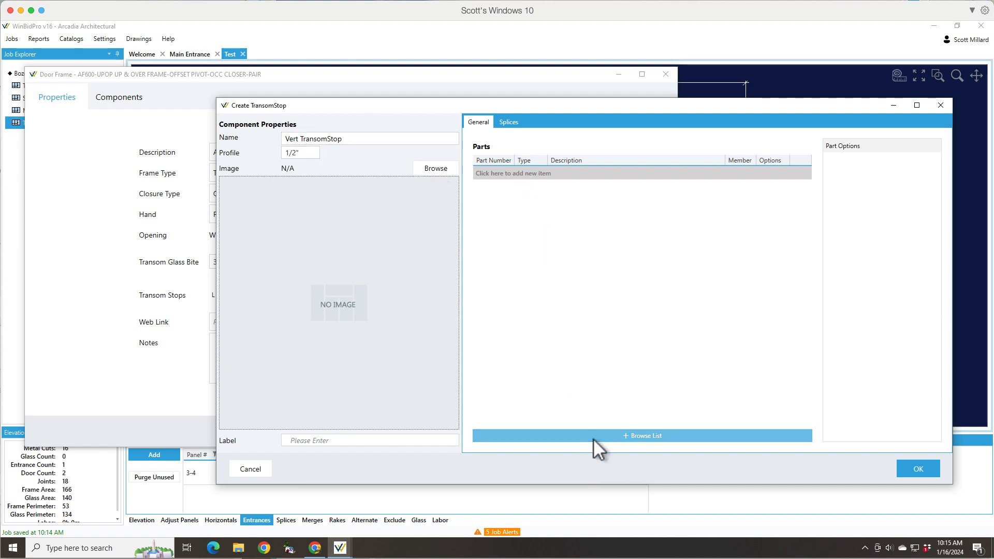
click(641, 436)
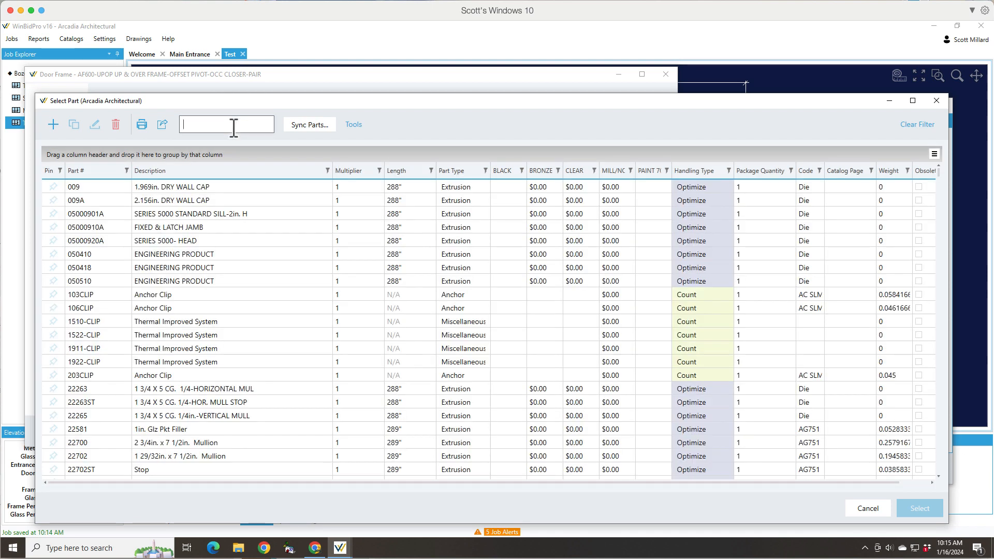
Step: Search 'stop' and add the 26263ST Stop extrusion as the component's part
text(stop)
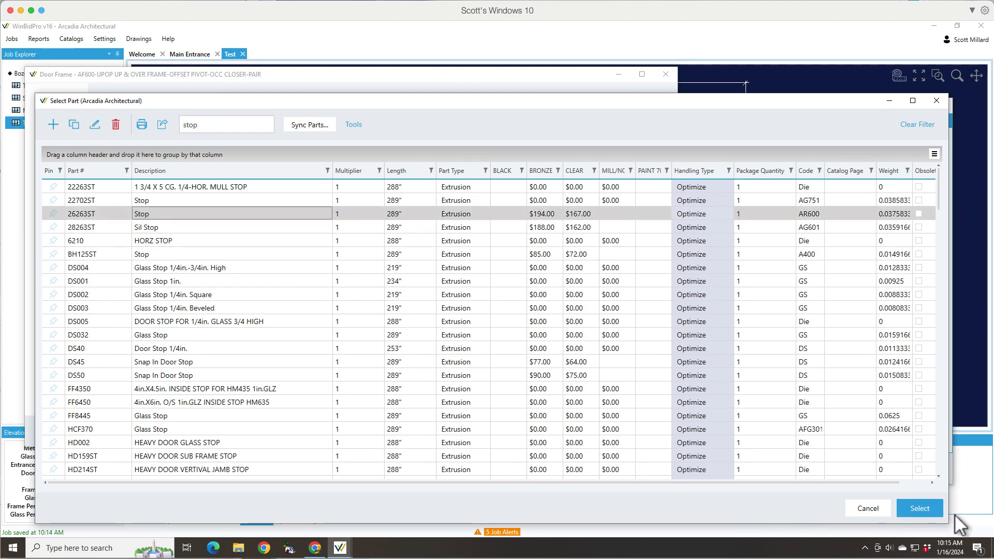
click(918, 507)
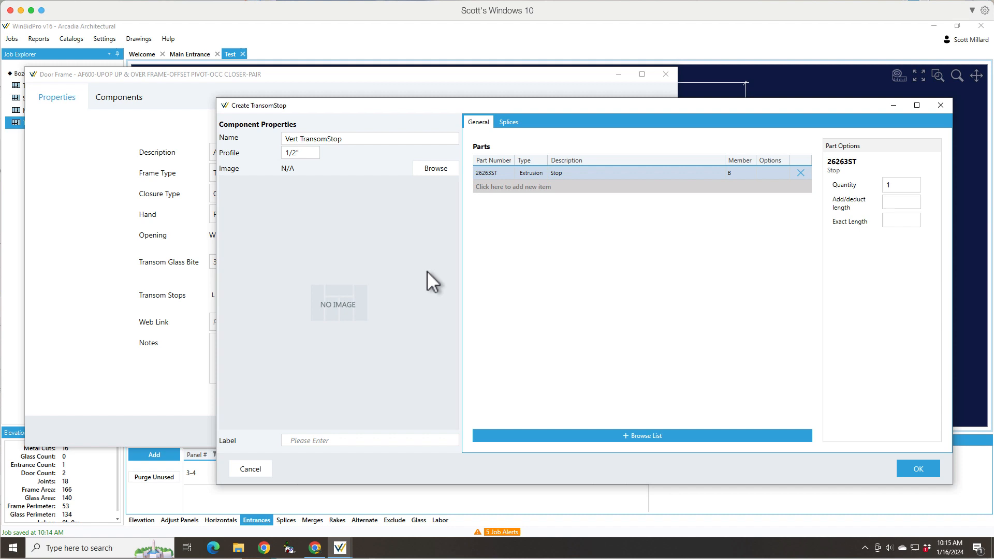
mouse_move(266, 247)
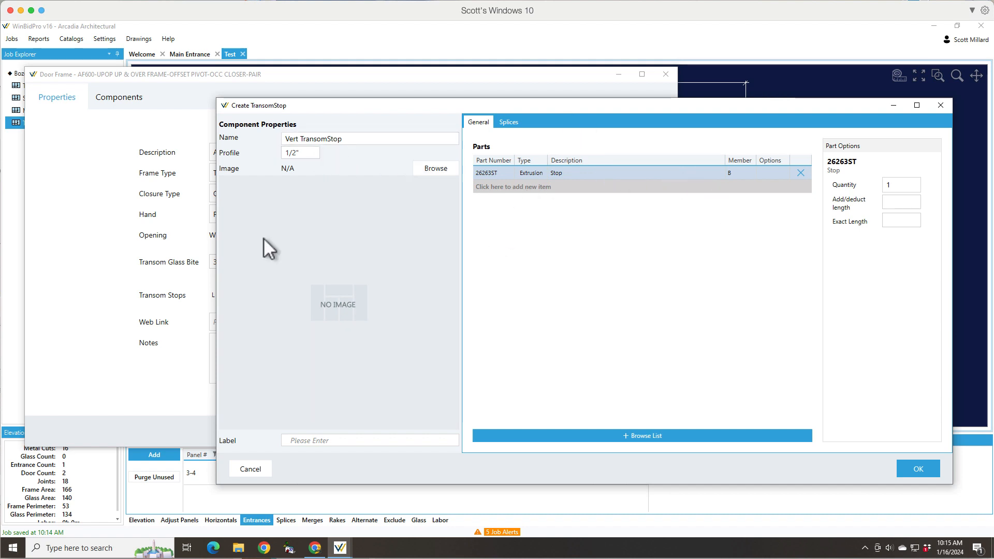
mouse_move(834, 262)
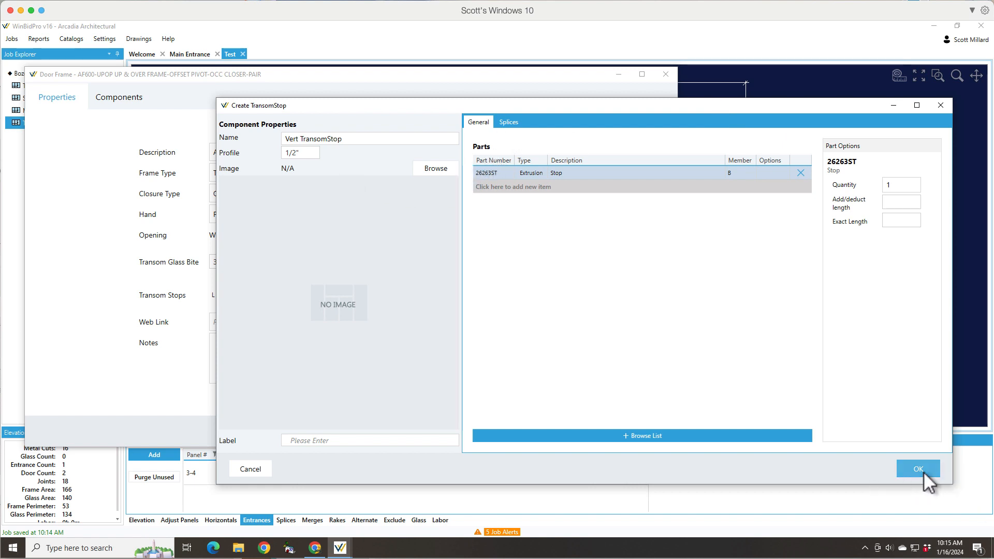
Step: Finish the component and set both left and right transom stops to Vert TransomStop
click(917, 468)
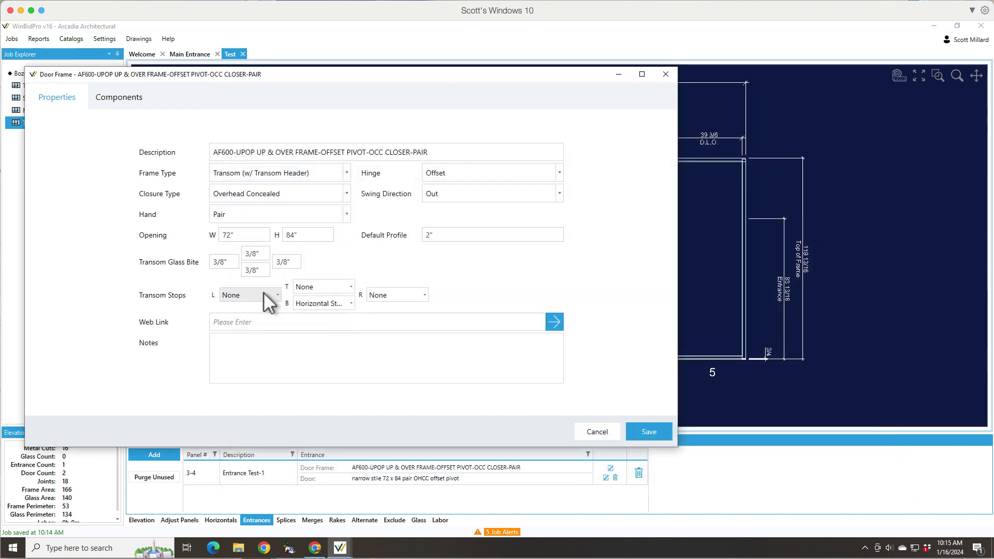
click(250, 294)
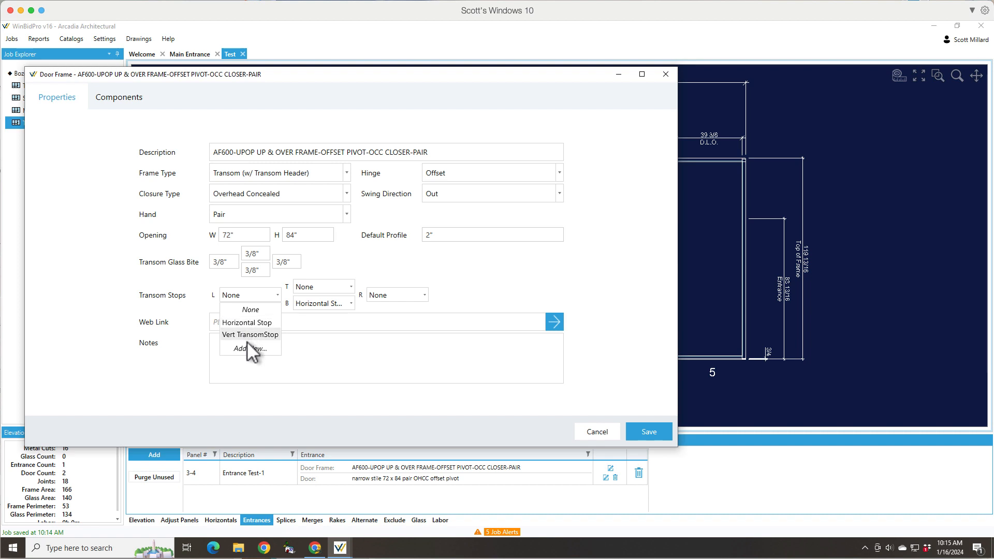
click(251, 334)
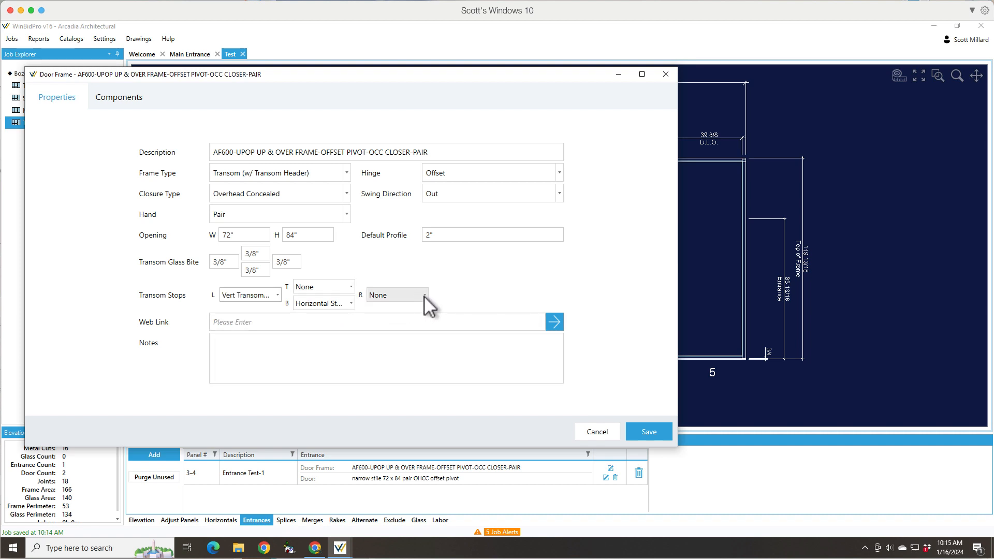
click(396, 295)
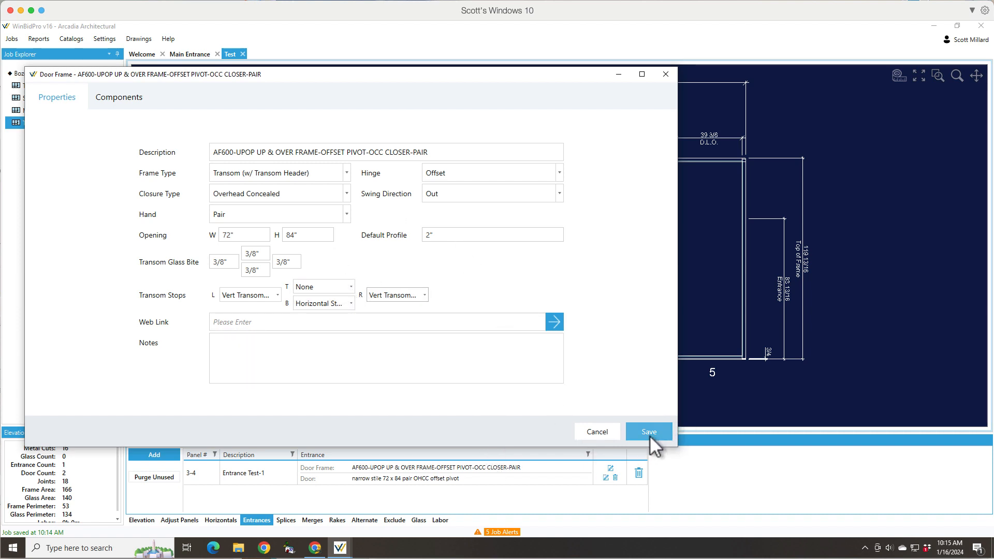
Step: Save the door frame so vertical transom stops appear above the pair entrance
click(648, 432)
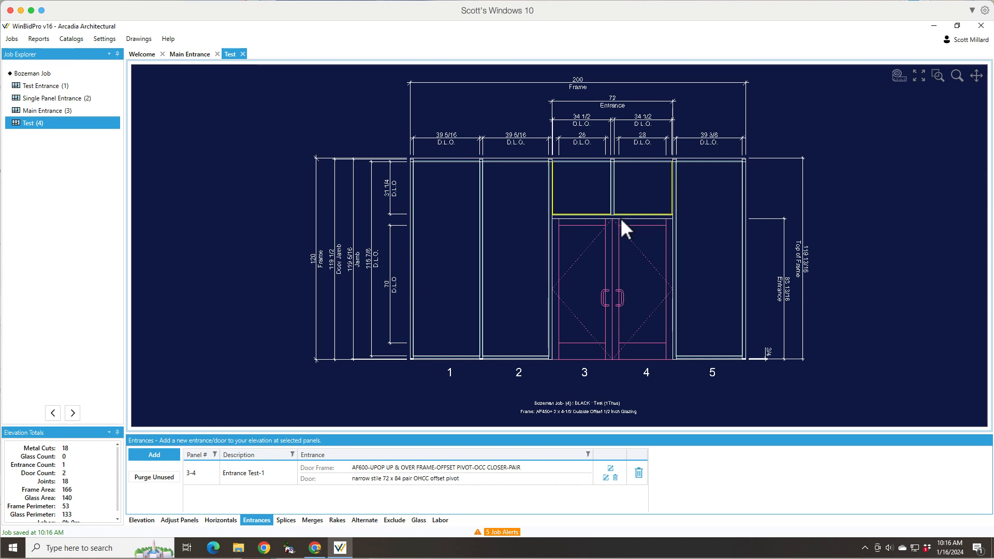
mouse_move(662, 315)
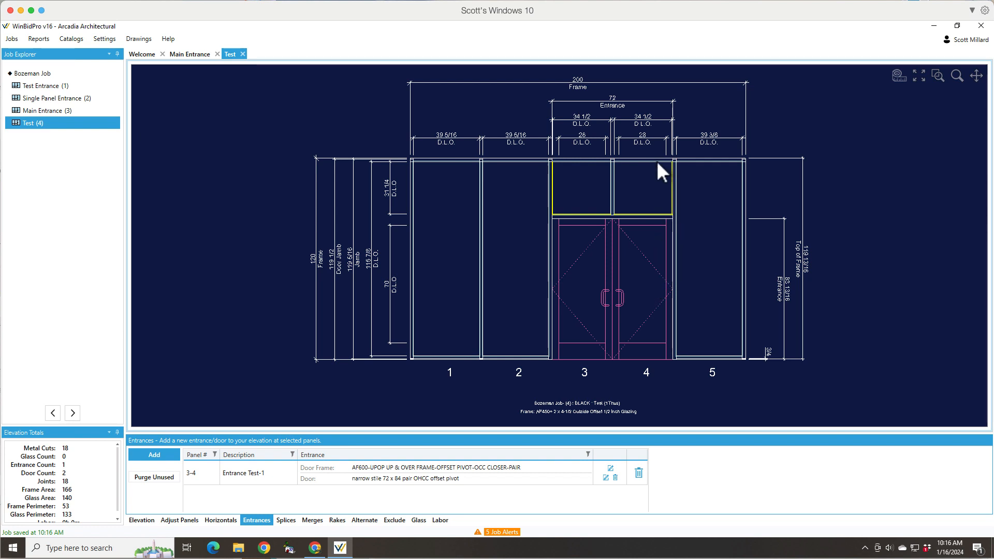
mouse_move(675, 222)
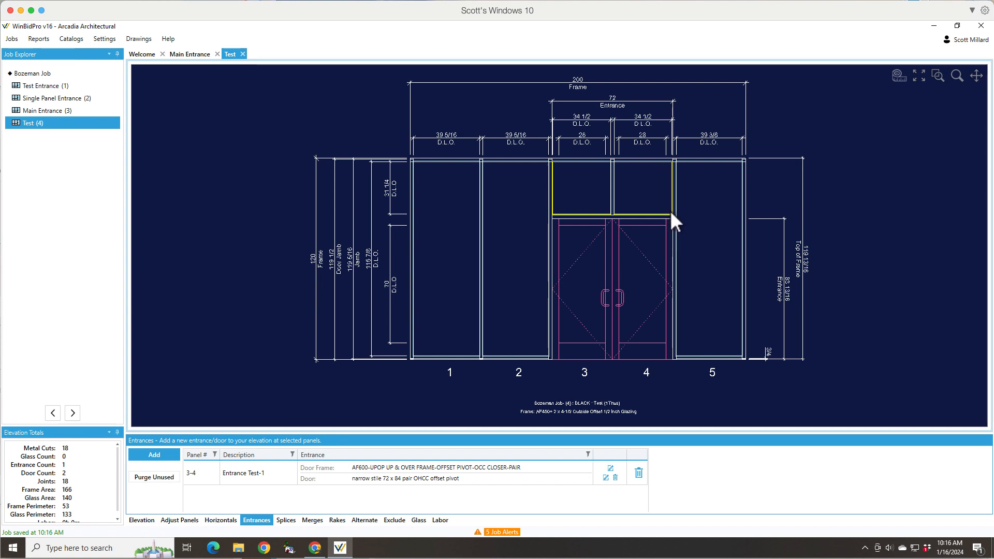
mouse_move(657, 410)
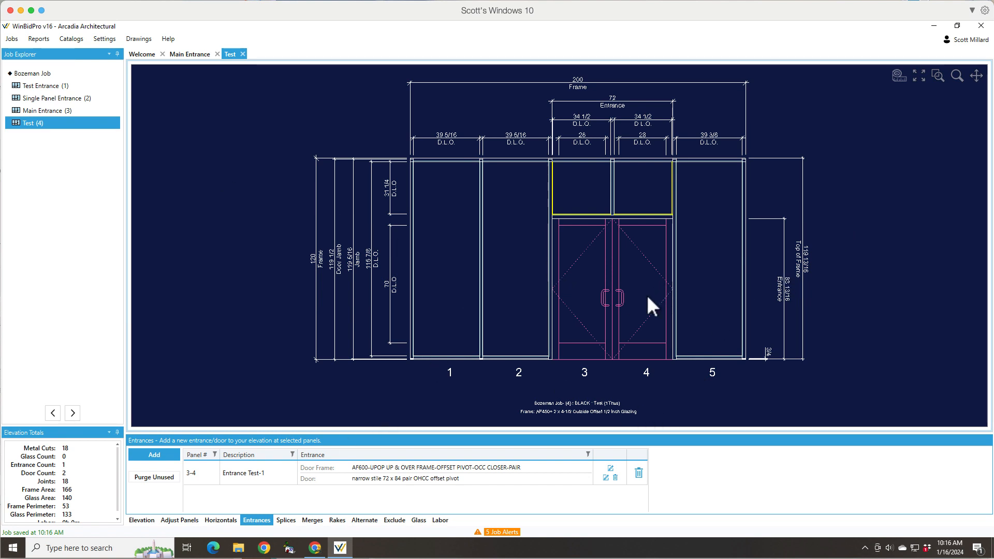
mouse_move(656, 212)
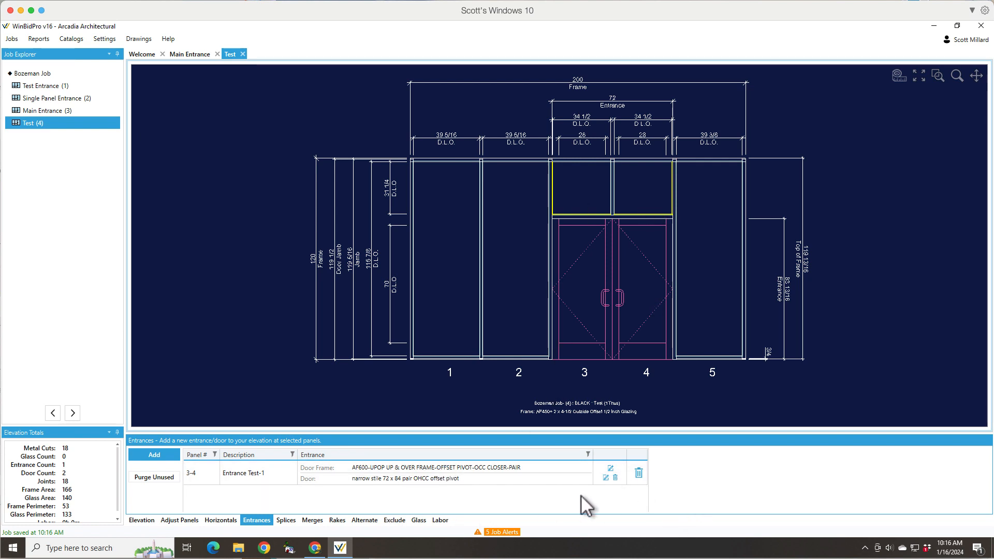
mouse_move(359, 377)
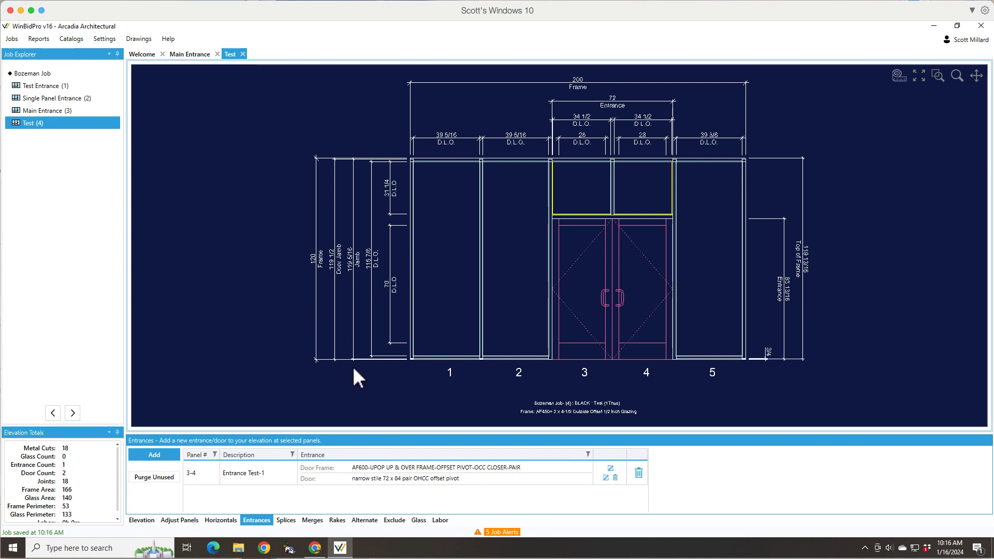
mouse_move(469, 86)
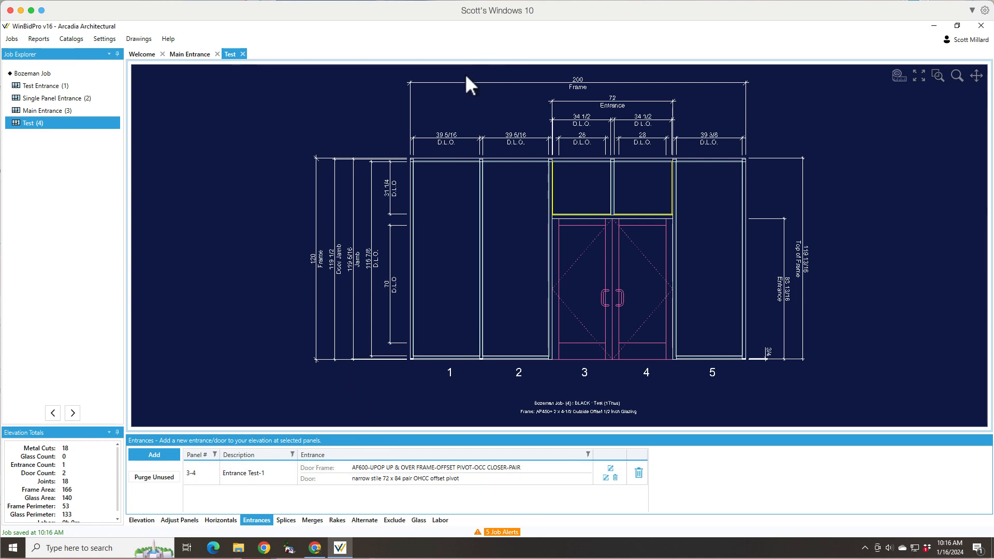